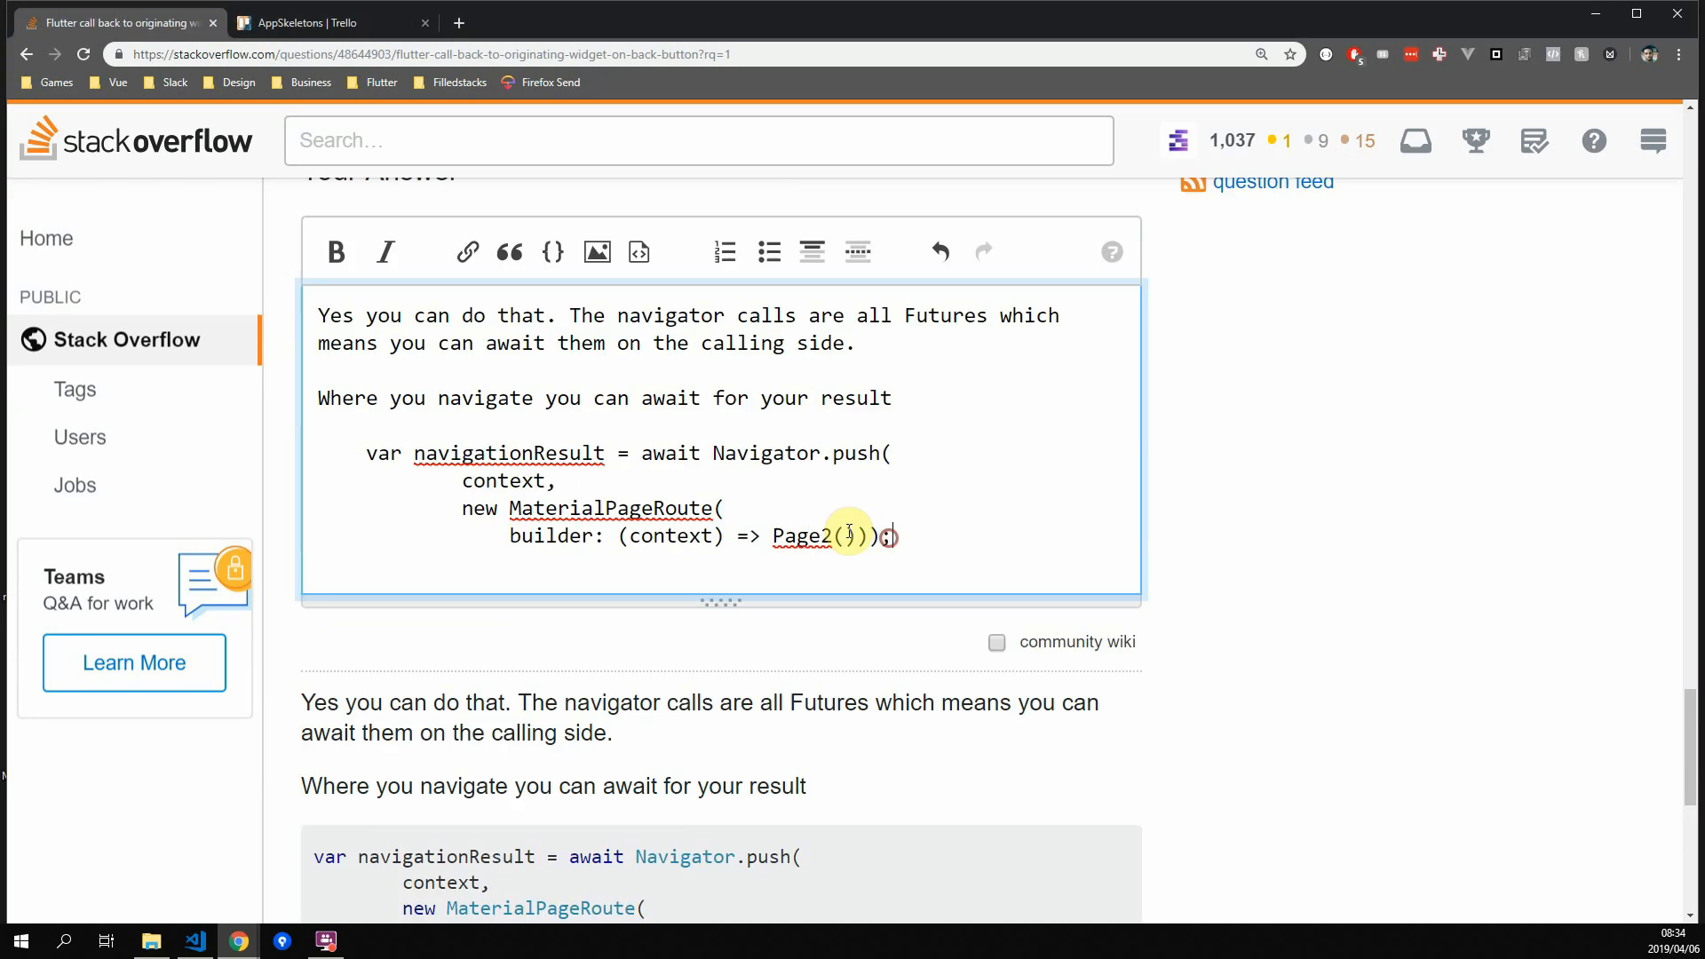
Scroll the GitHub profile and open the flutter-tutorials repository
scroll(down, 3)
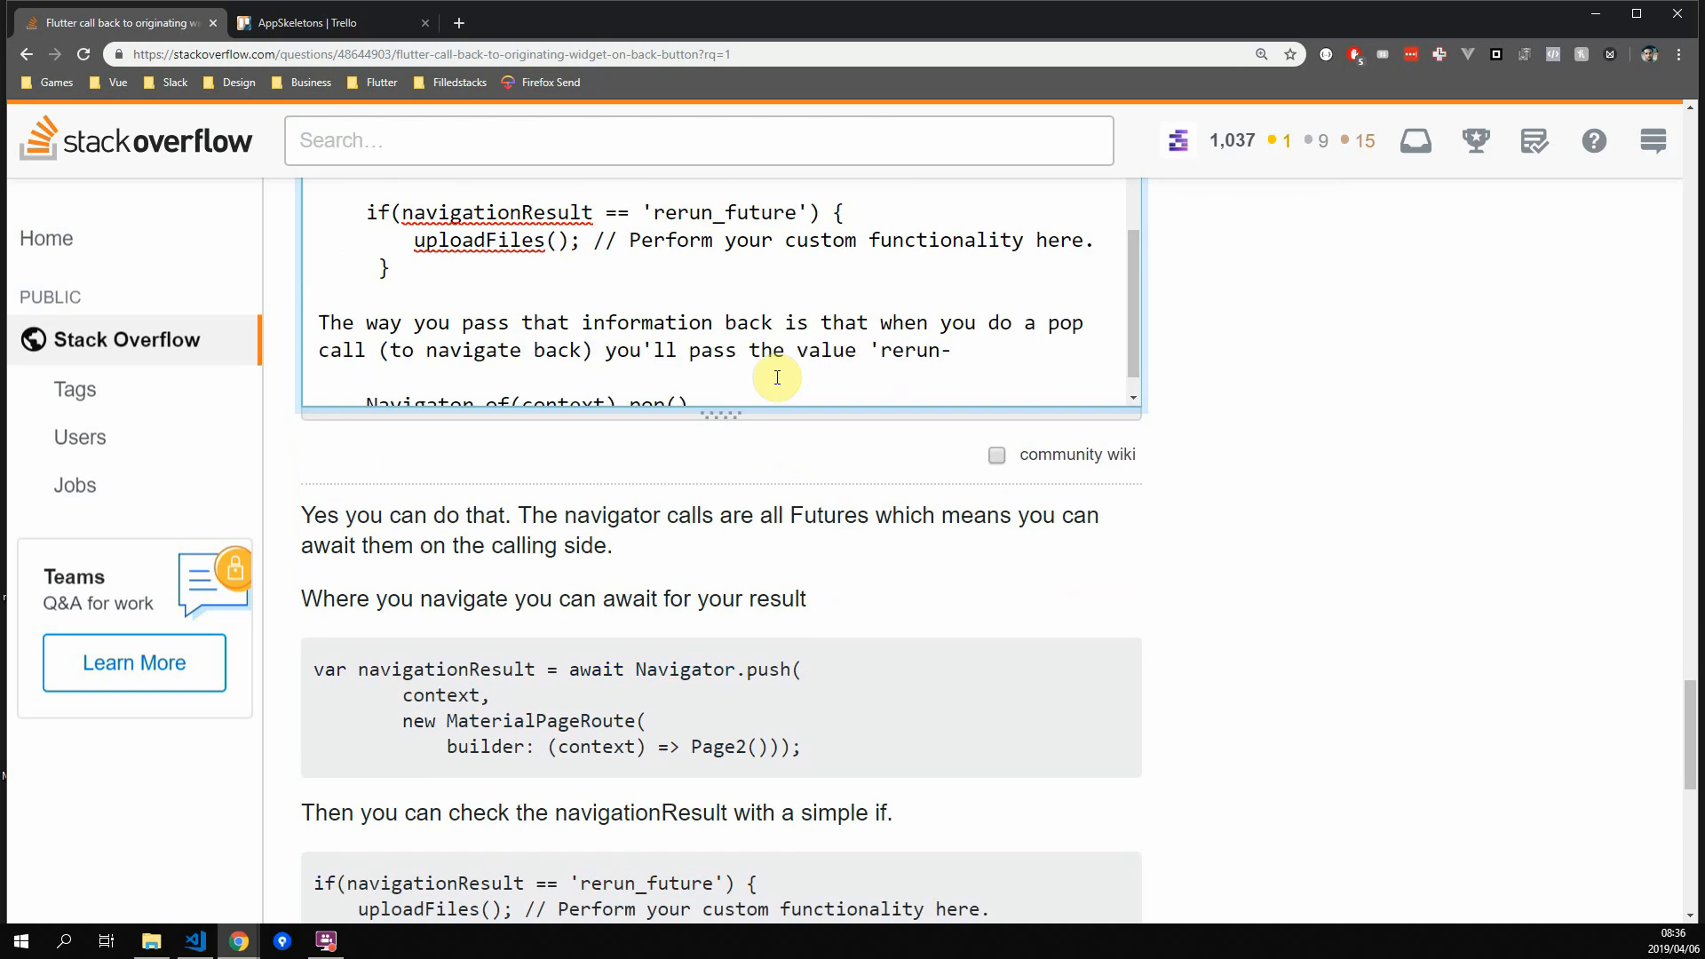
scroll(down, 3)
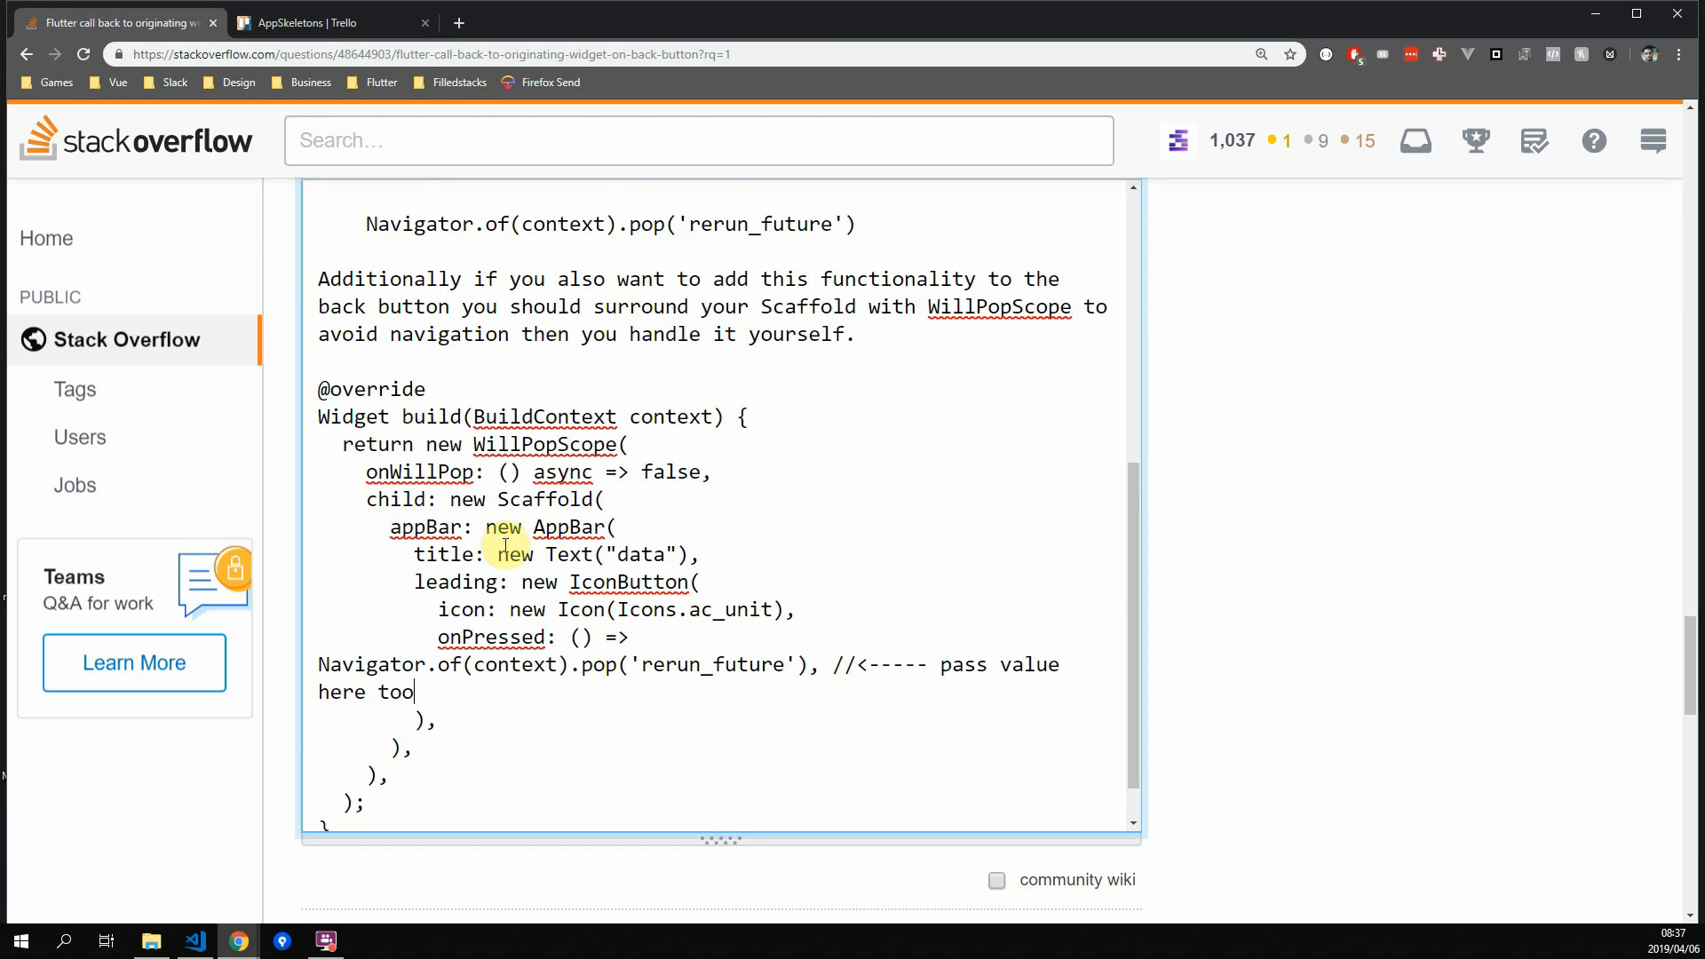
scroll(down, 3)
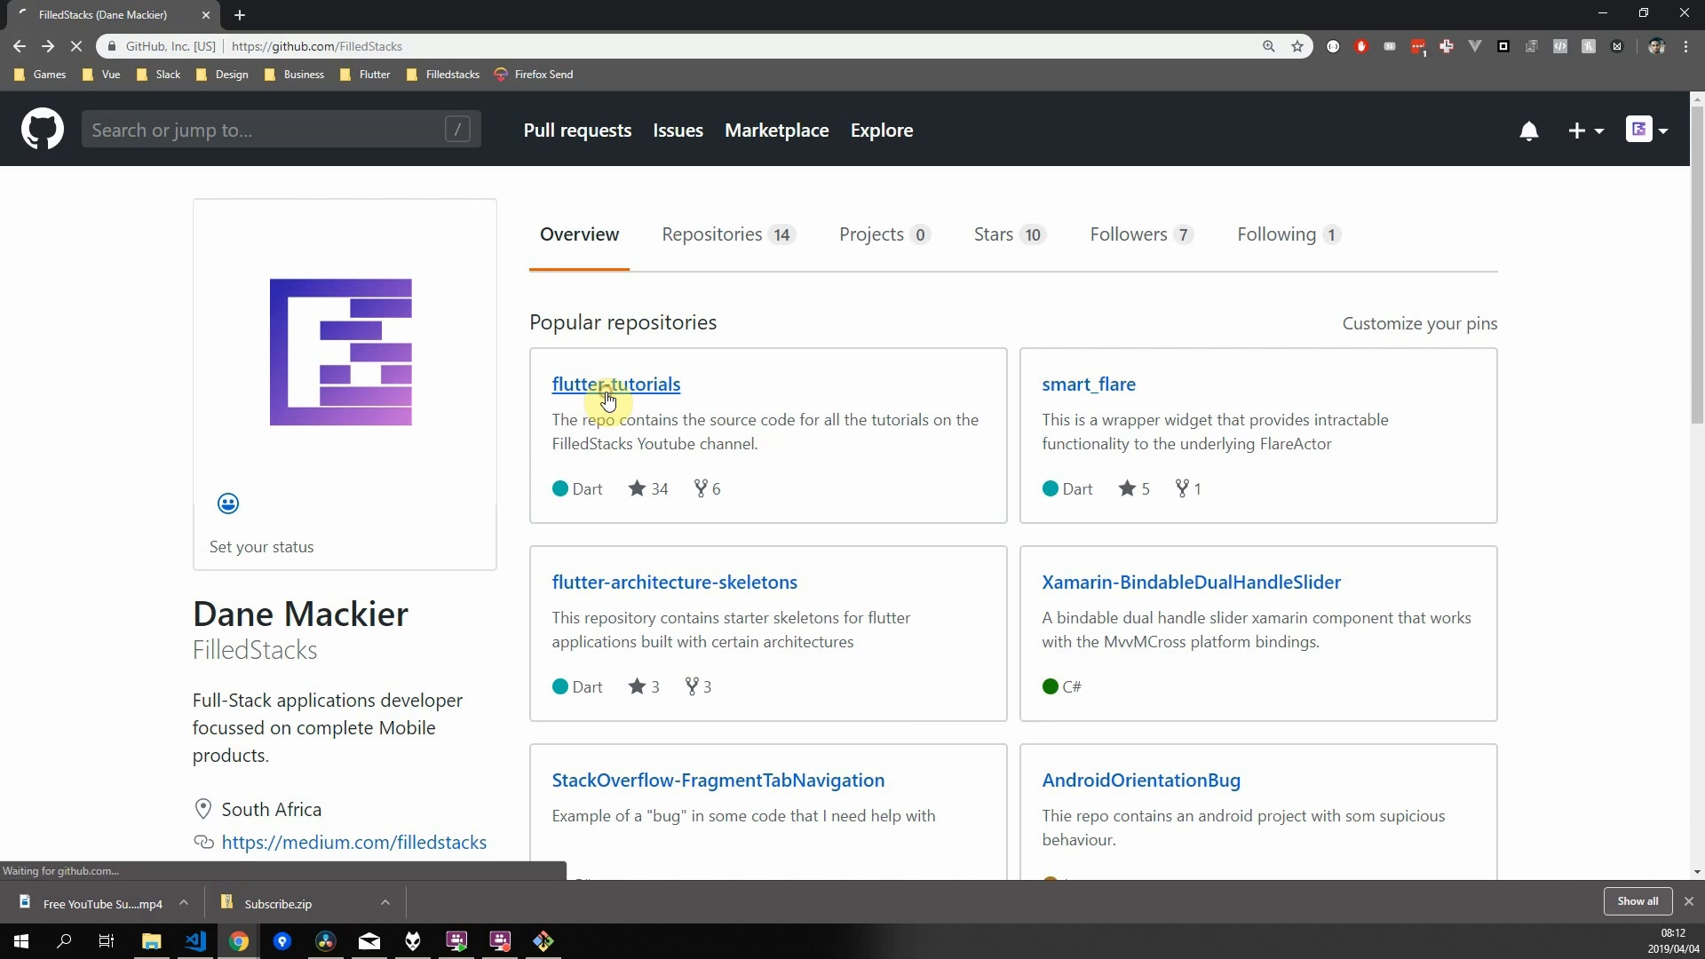
click(616, 384)
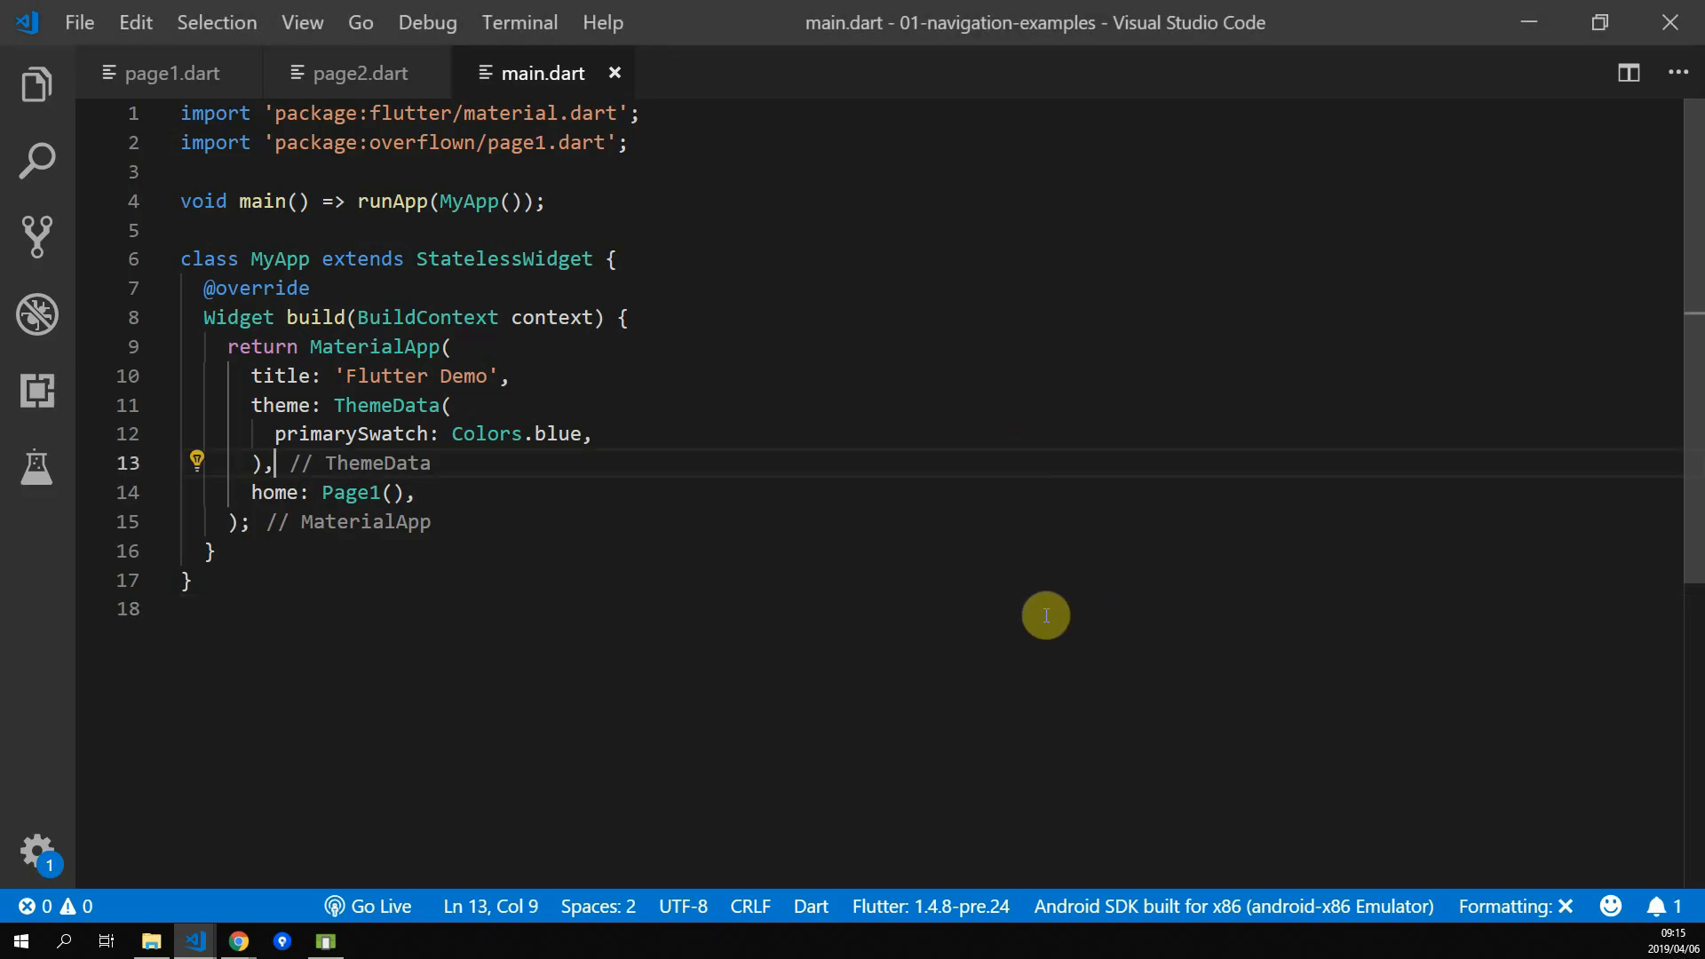
Show the 01-navigation-examples project files in the Explorer
click(37, 83)
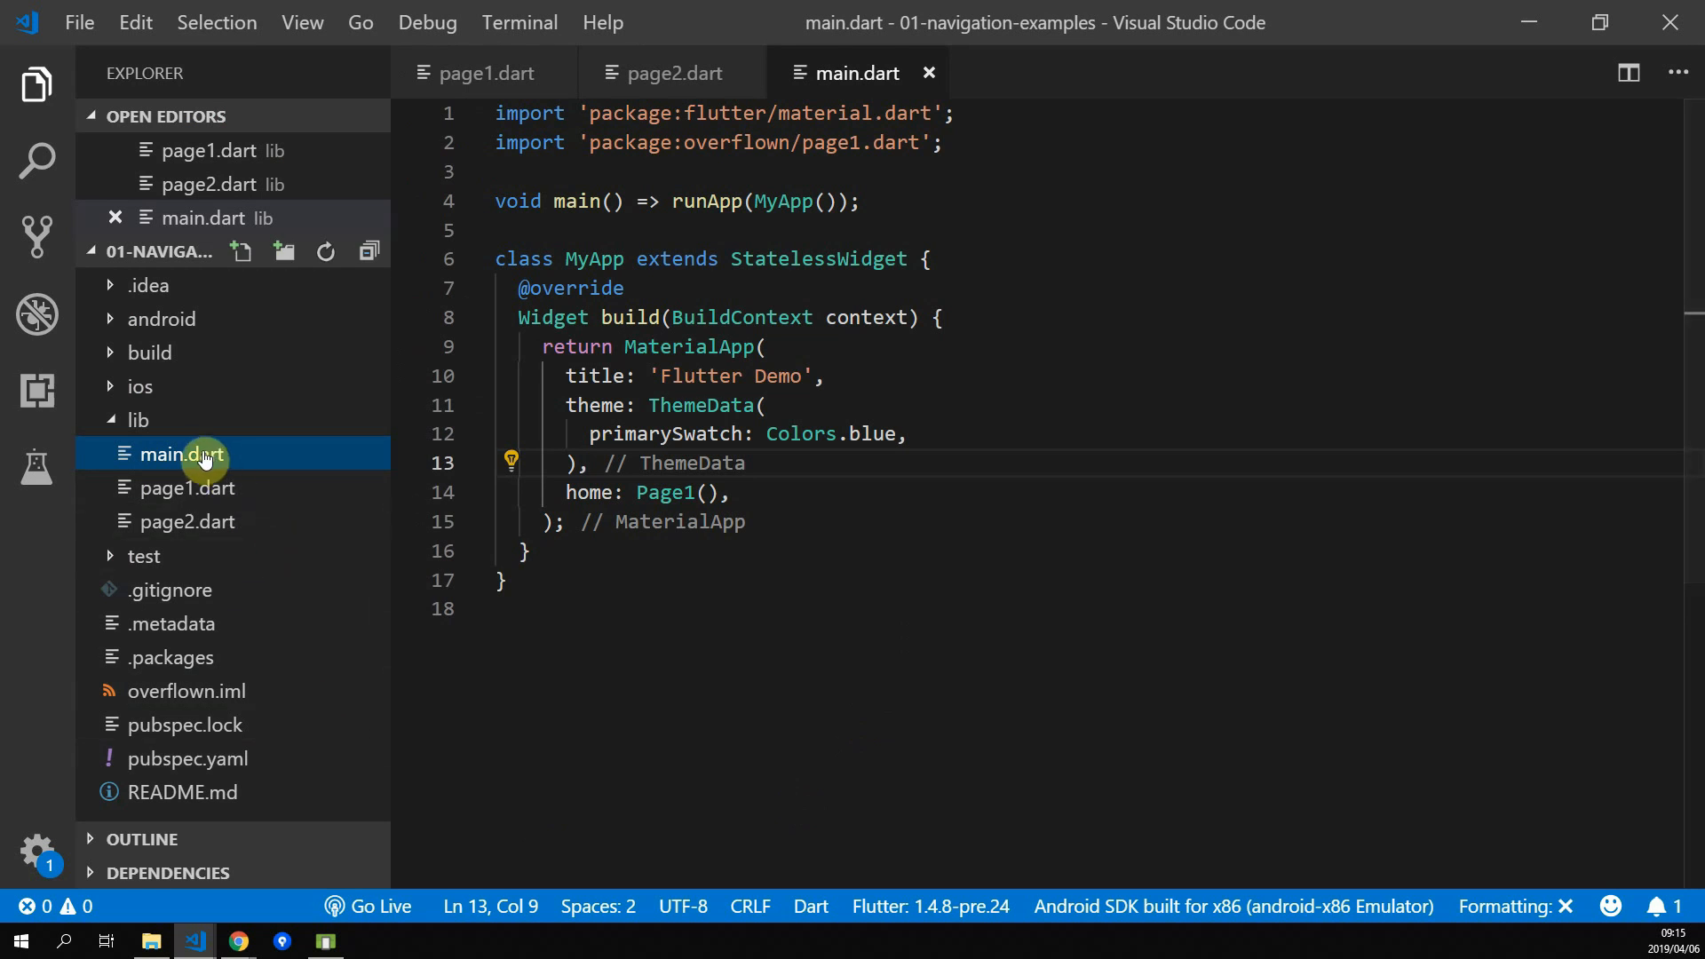
mouse_move(183, 489)
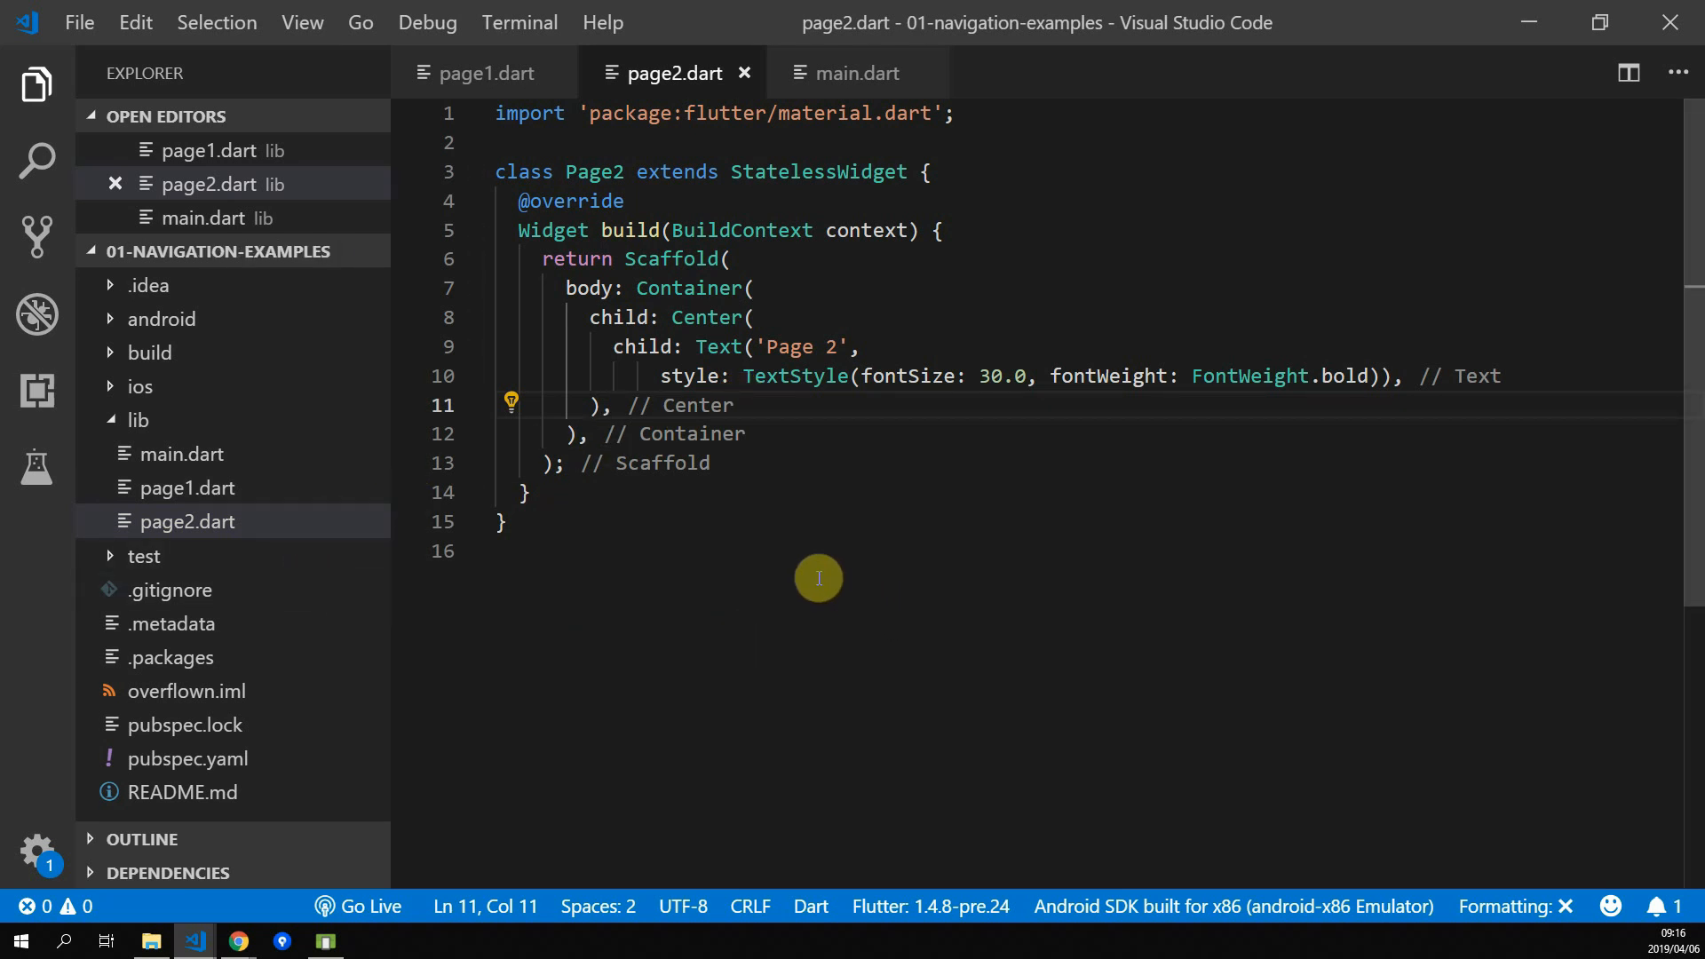
In page1.dart add Navigator.push(context, new MaterialPageRoute(builder: (context) => Page2())) to onPressed
click(485, 73)
text(Naviga)
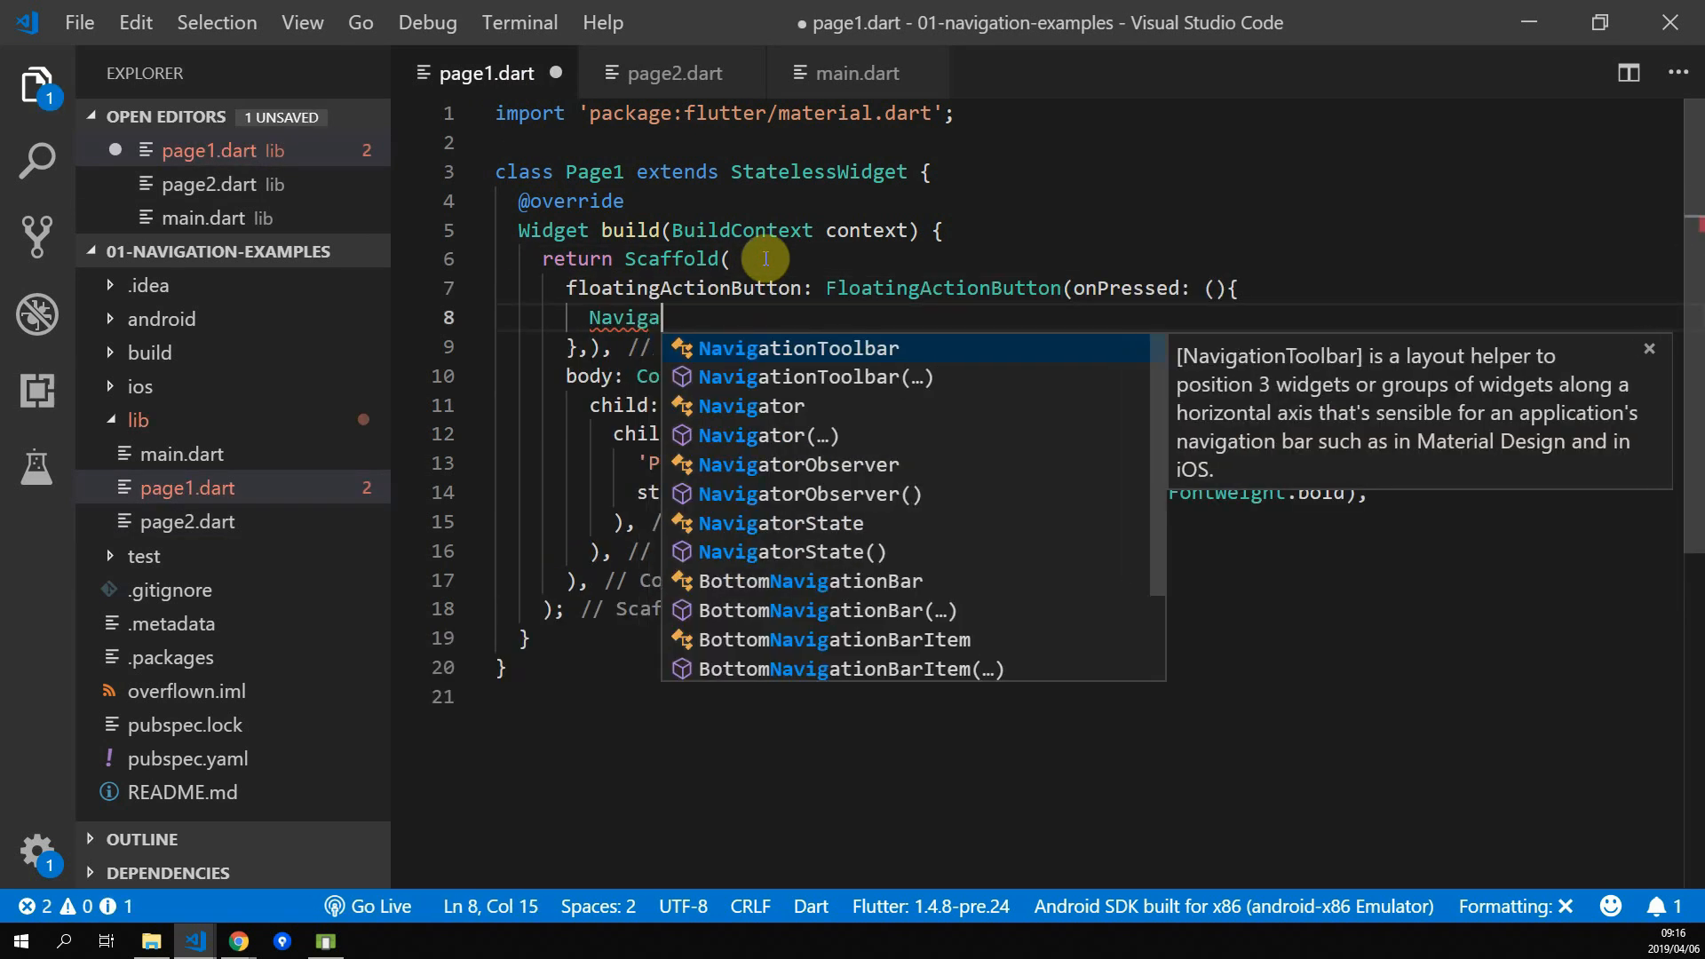
text(tor.push(context,)
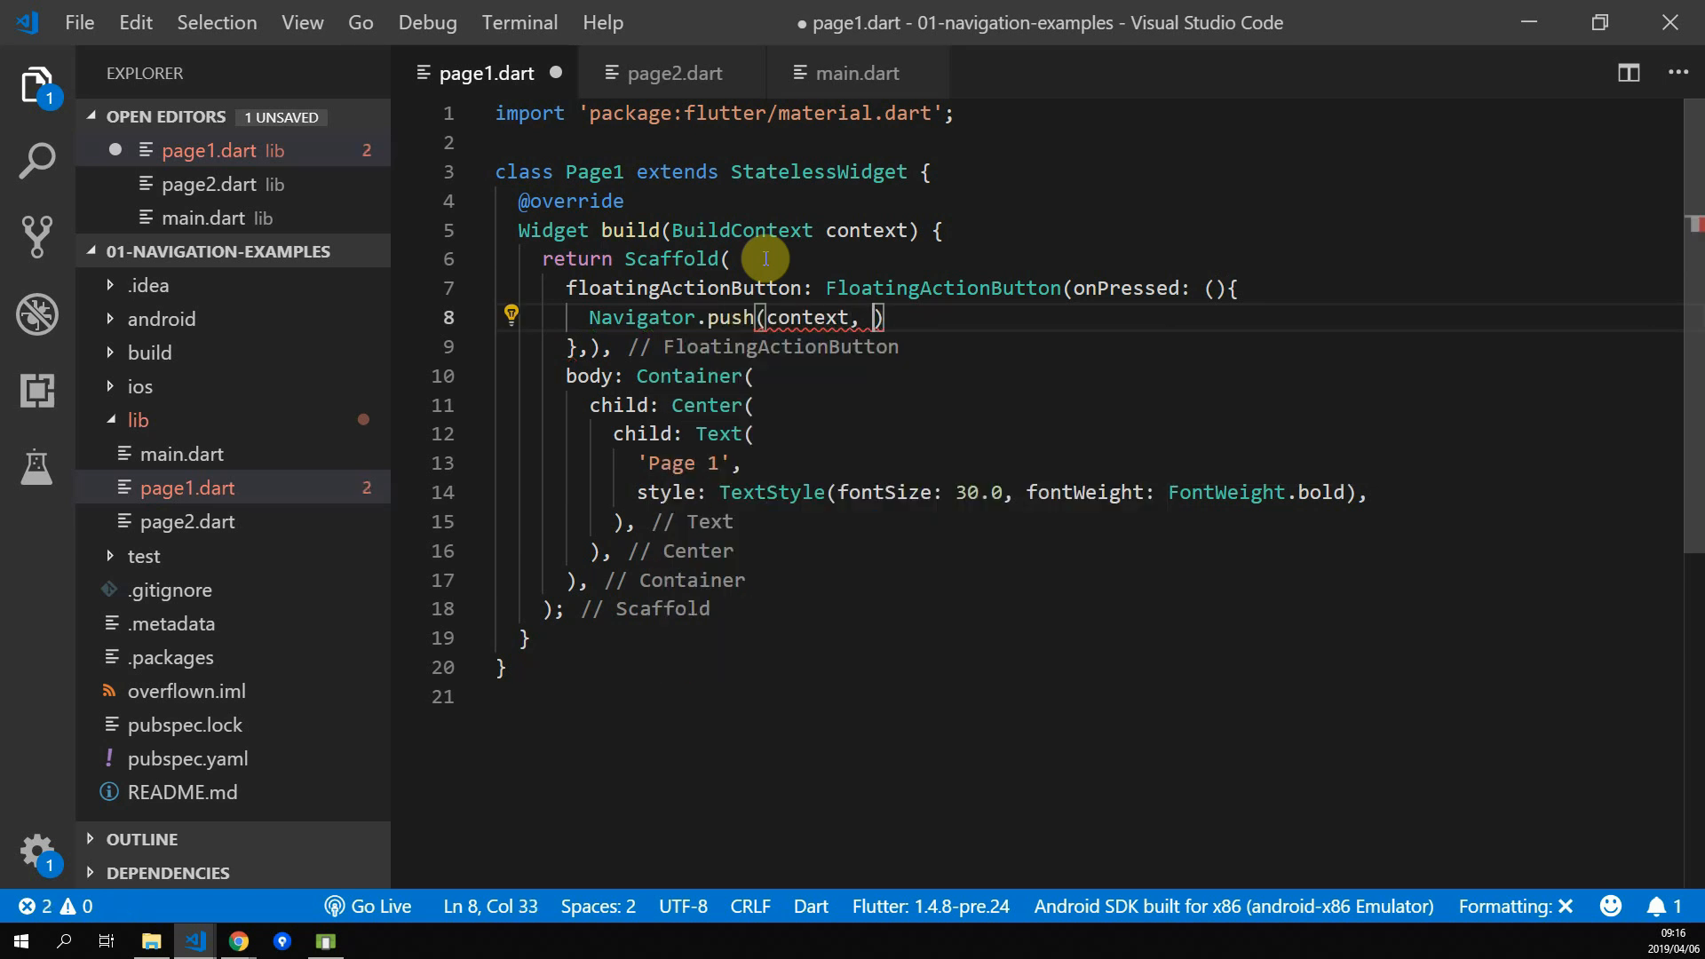
text(n)
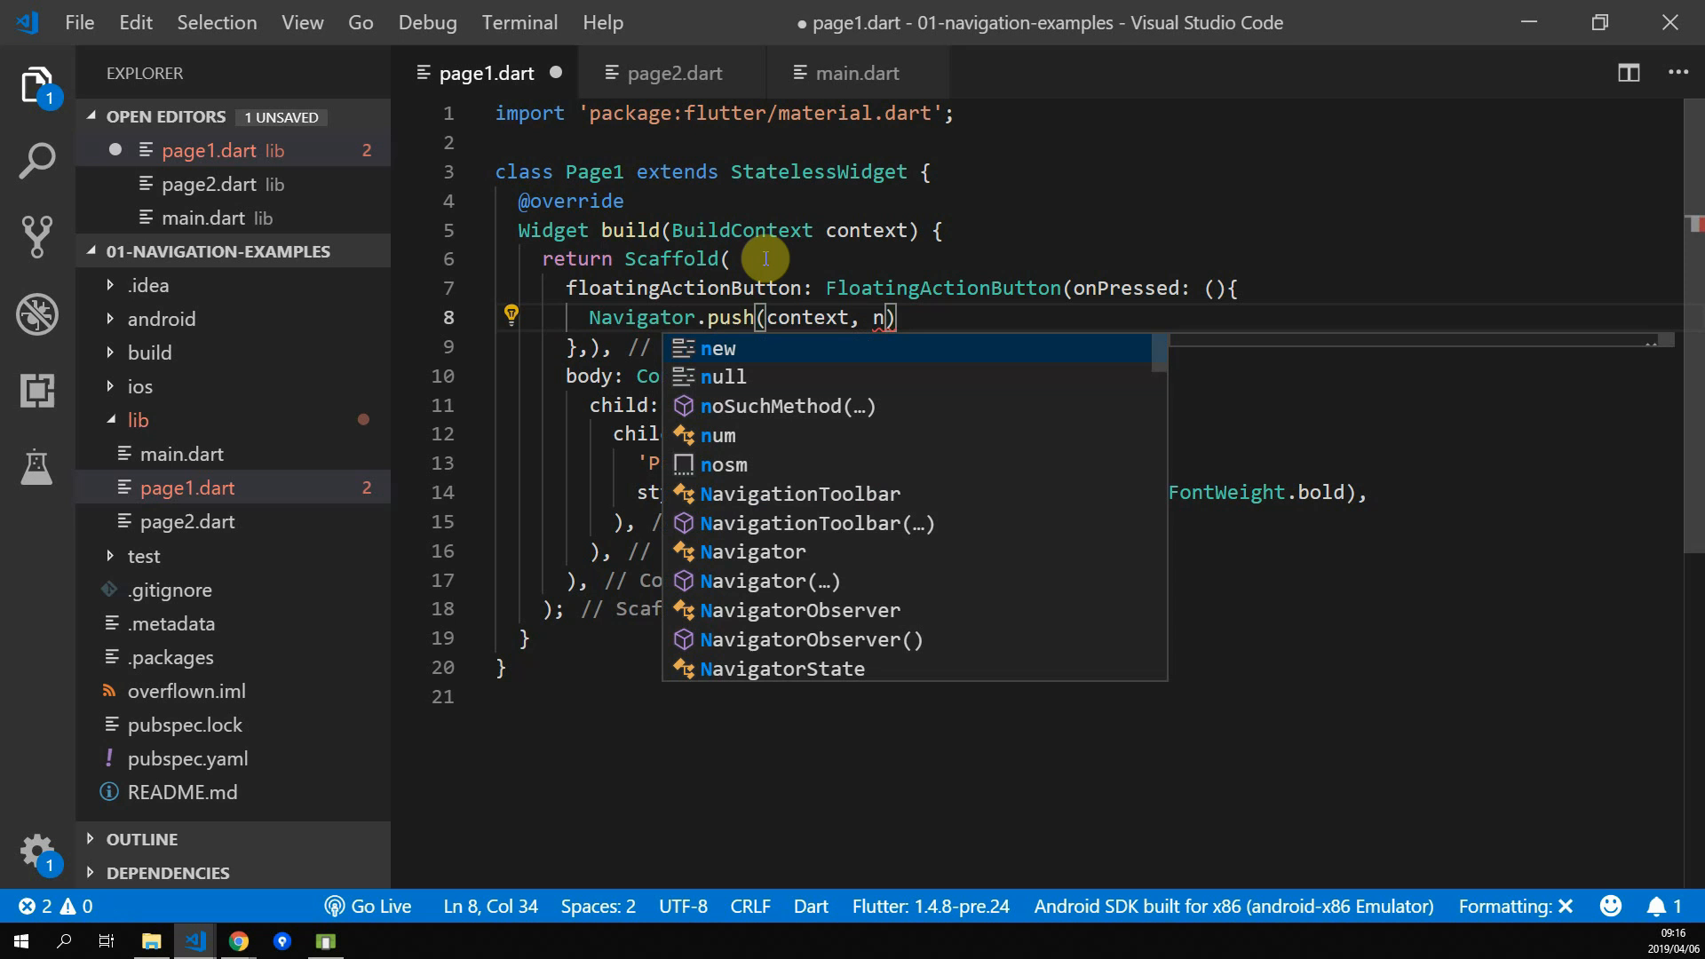
key(Backspace)
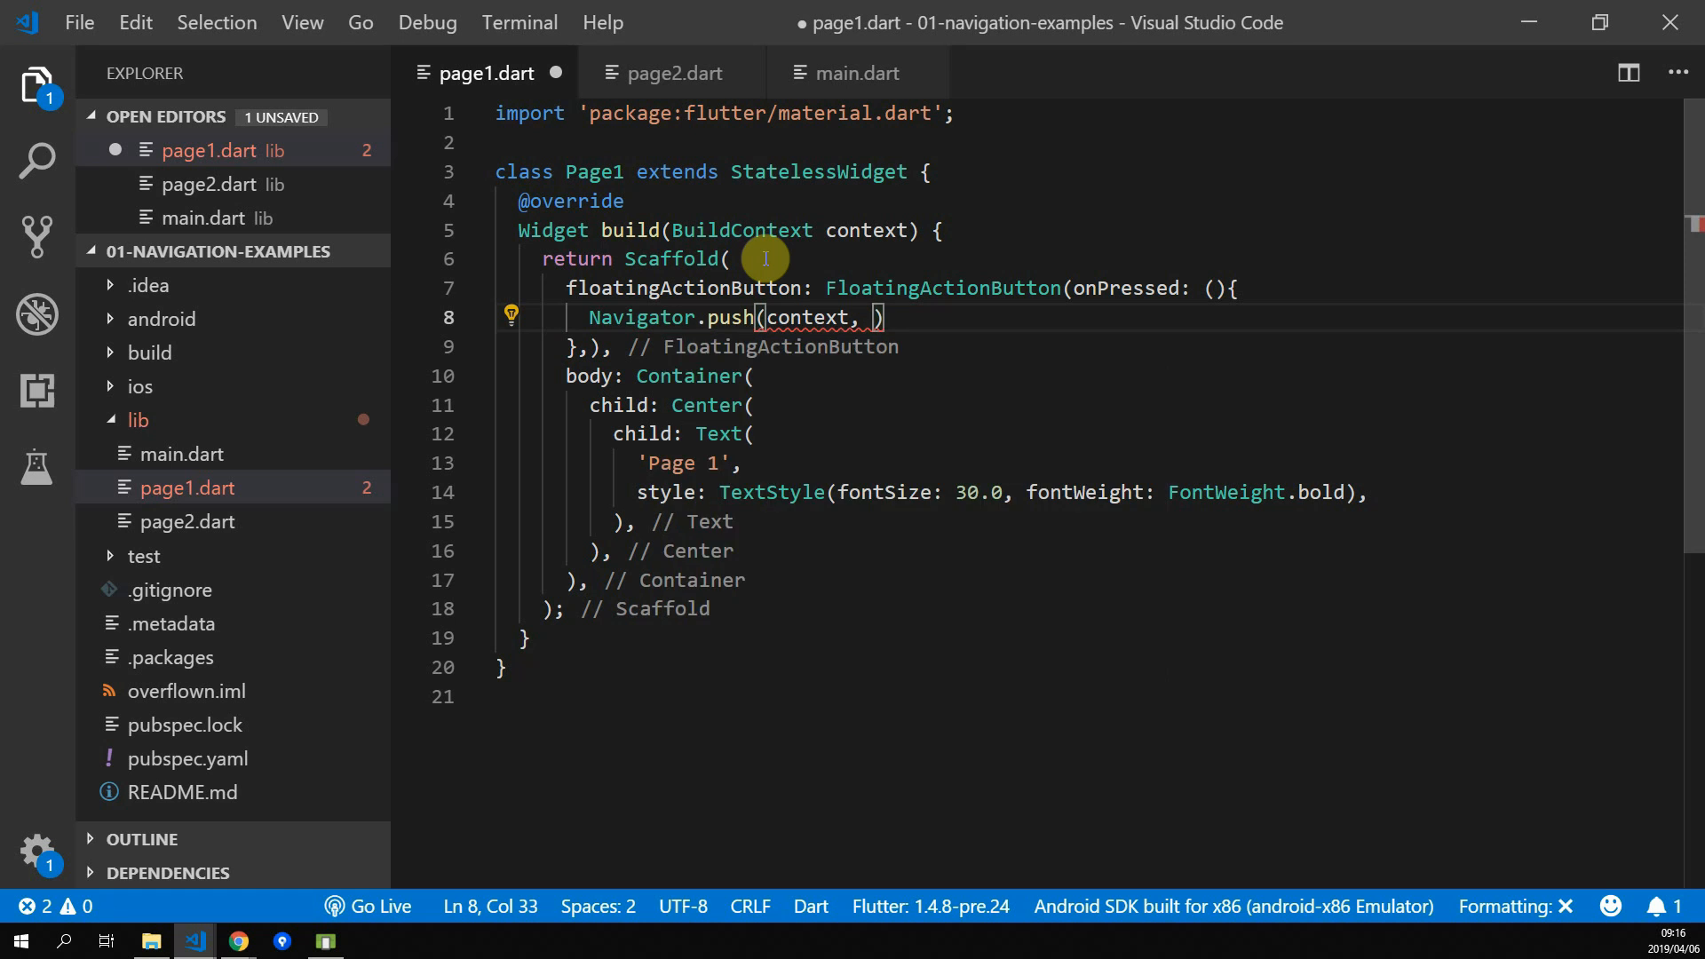
text(new MaterialPageRoute()
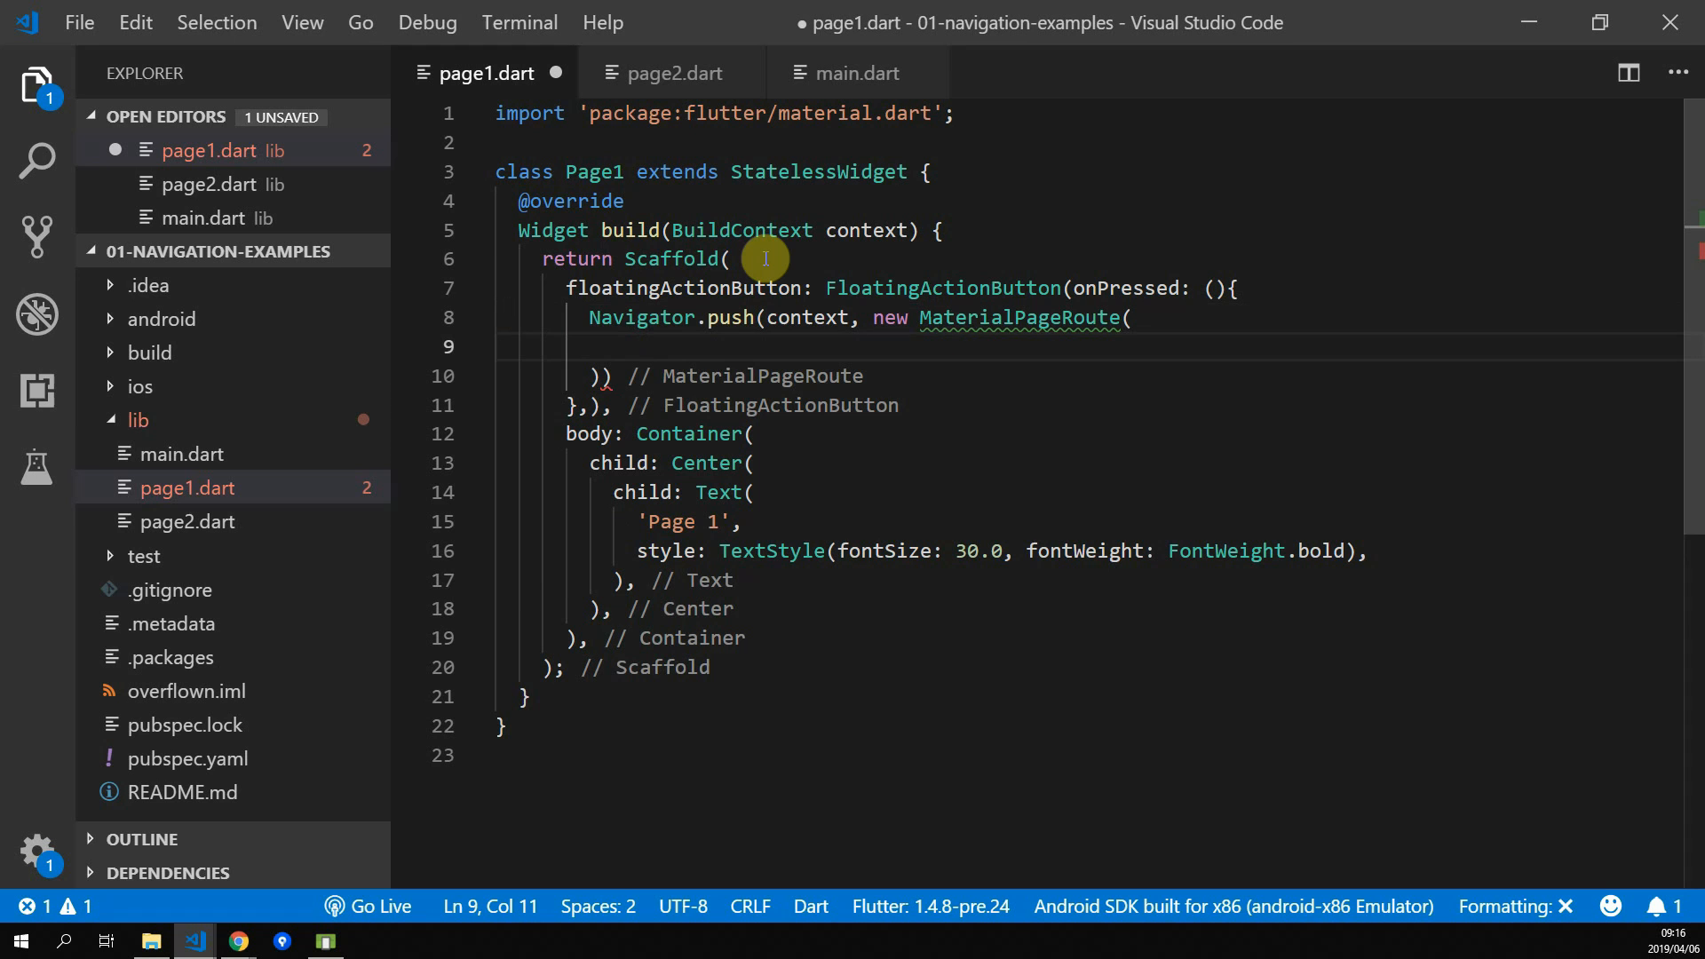
text(builder:)
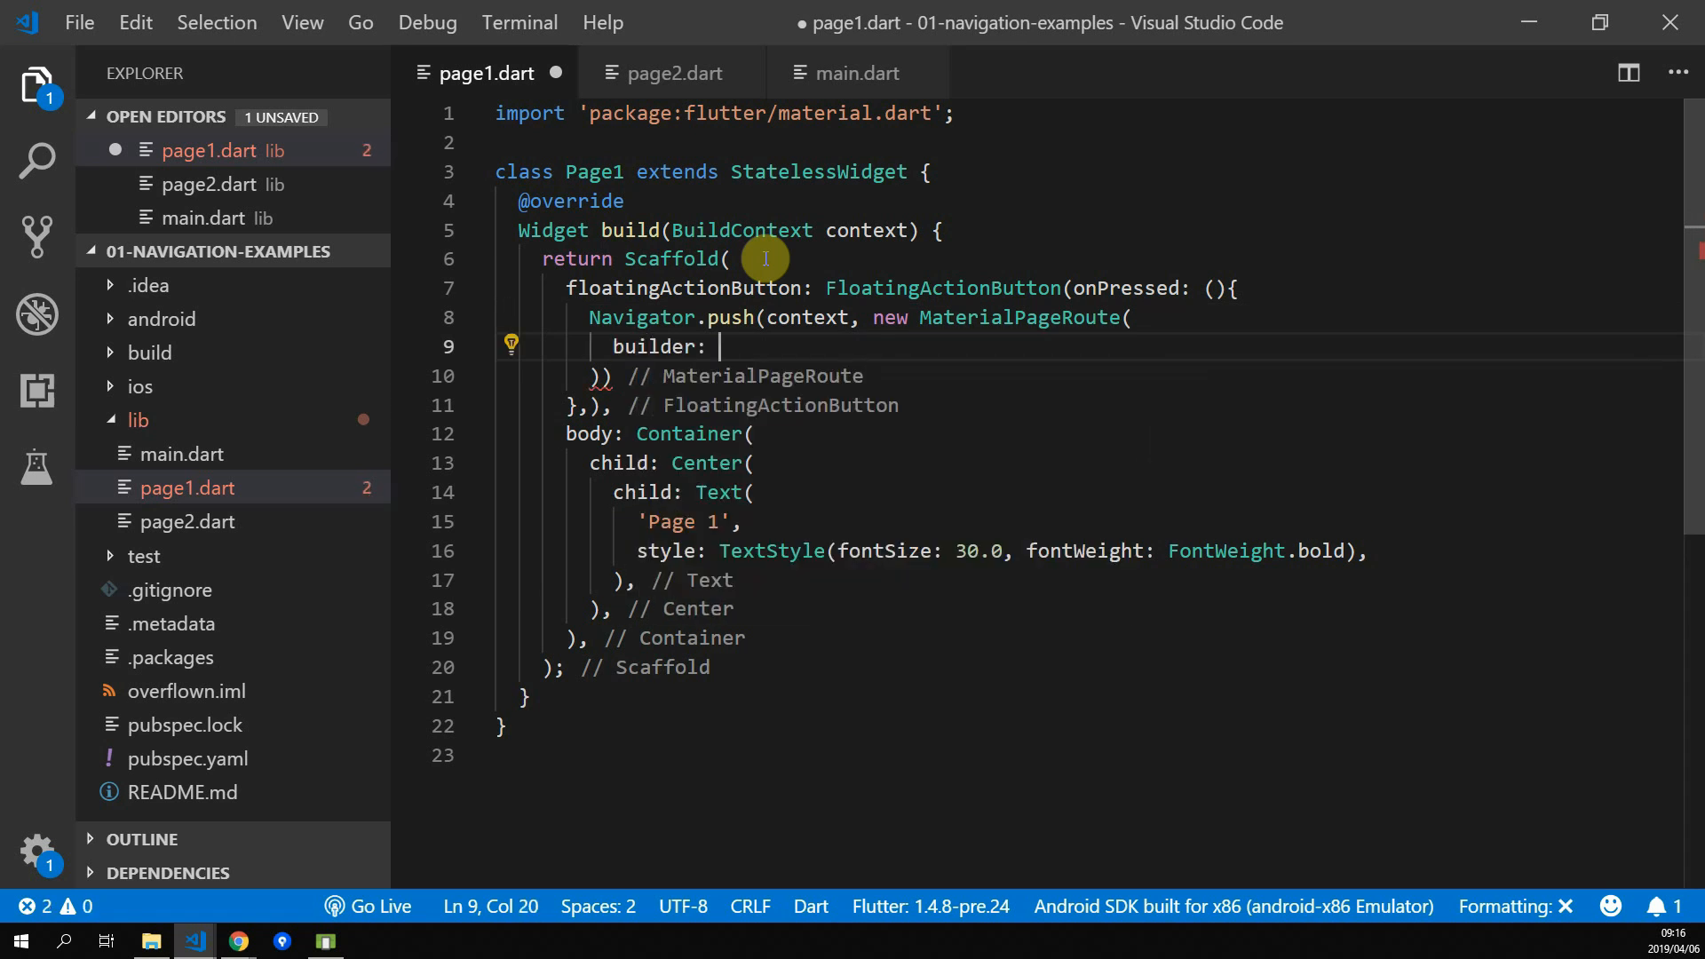
text((context))
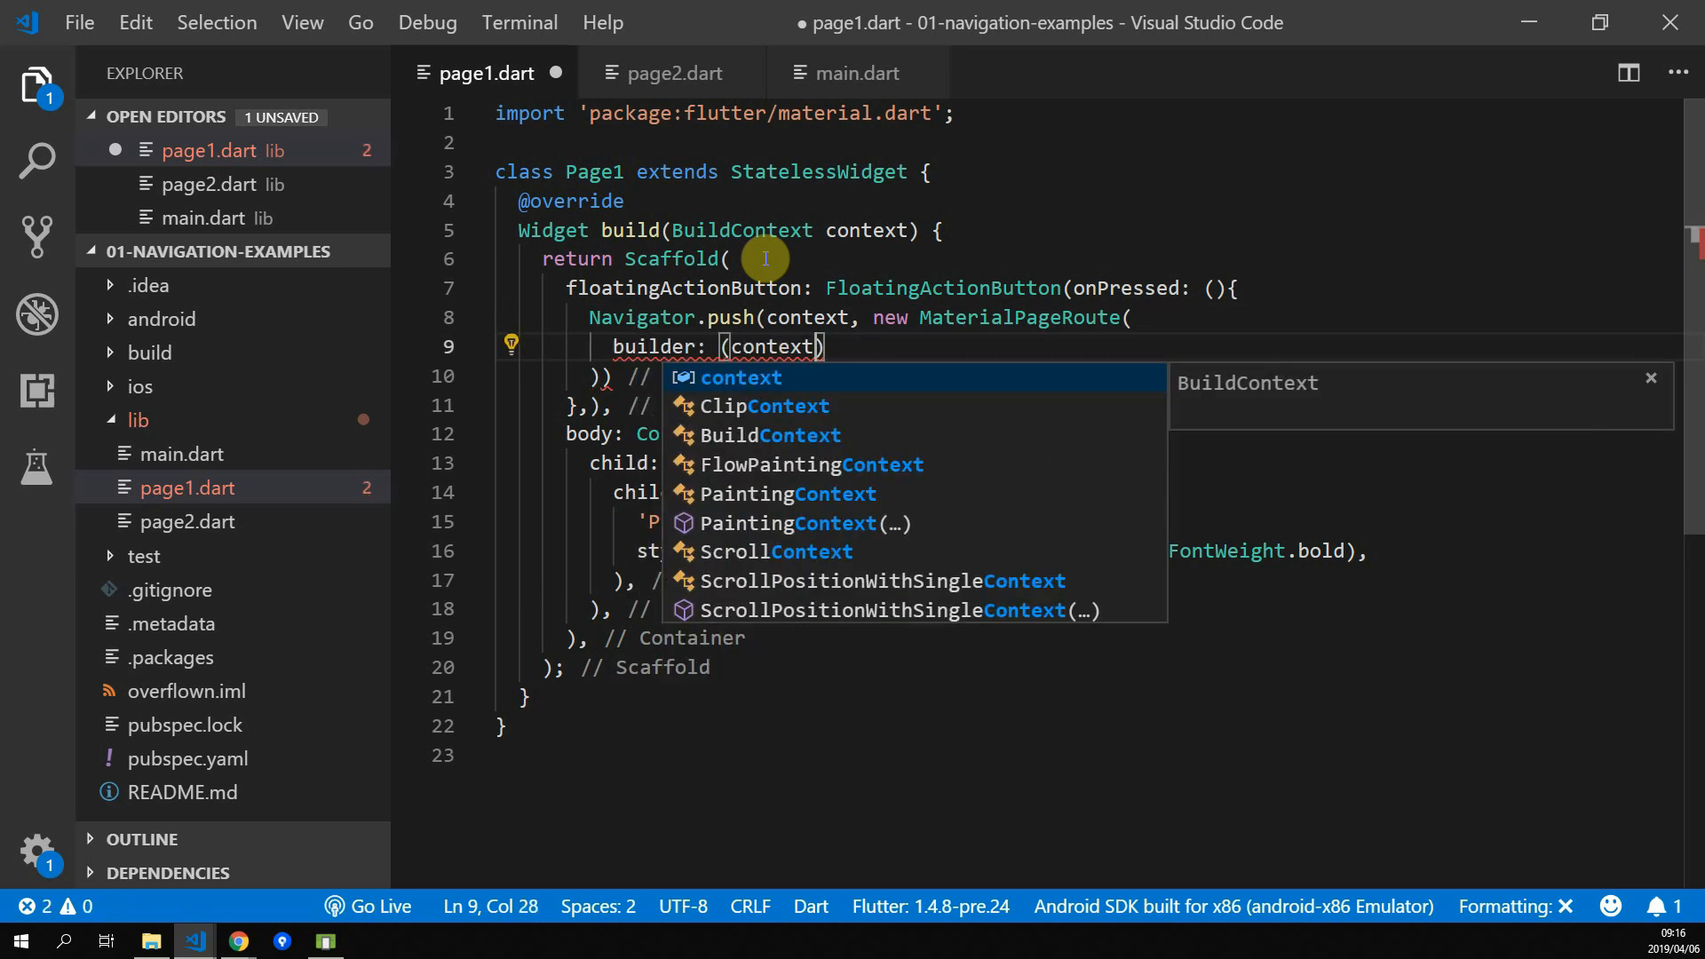
text(=> Page2())
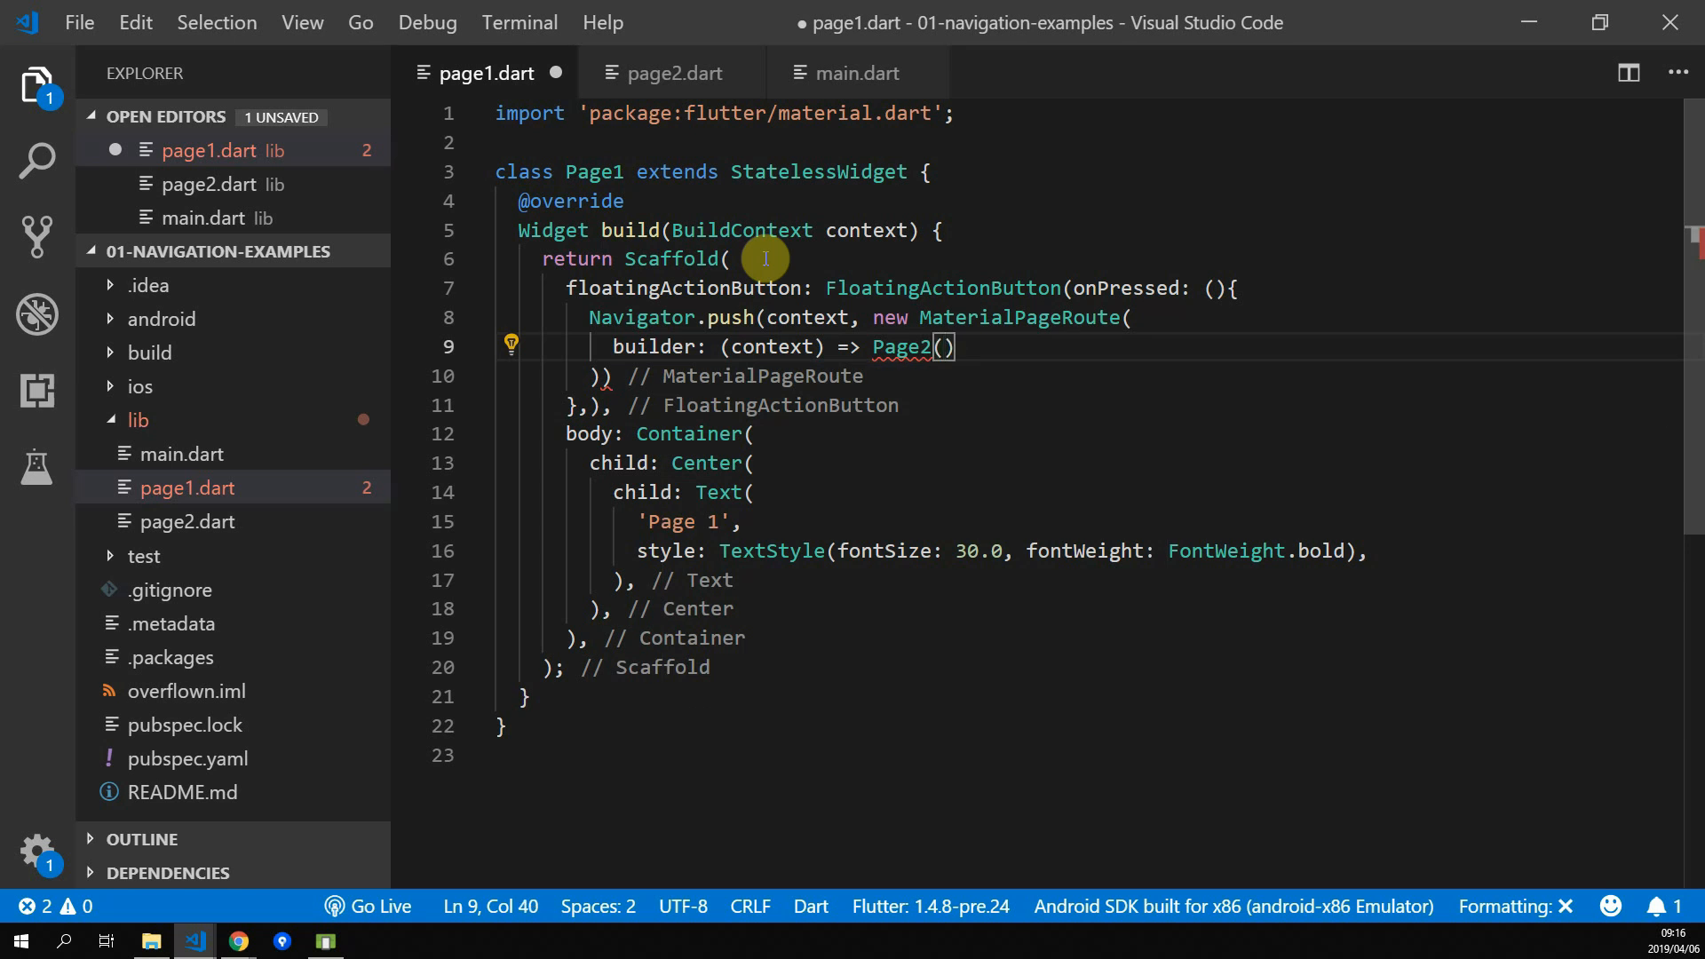
Add the missing import for Page2 and start debugging on the emulator
click(184, 73)
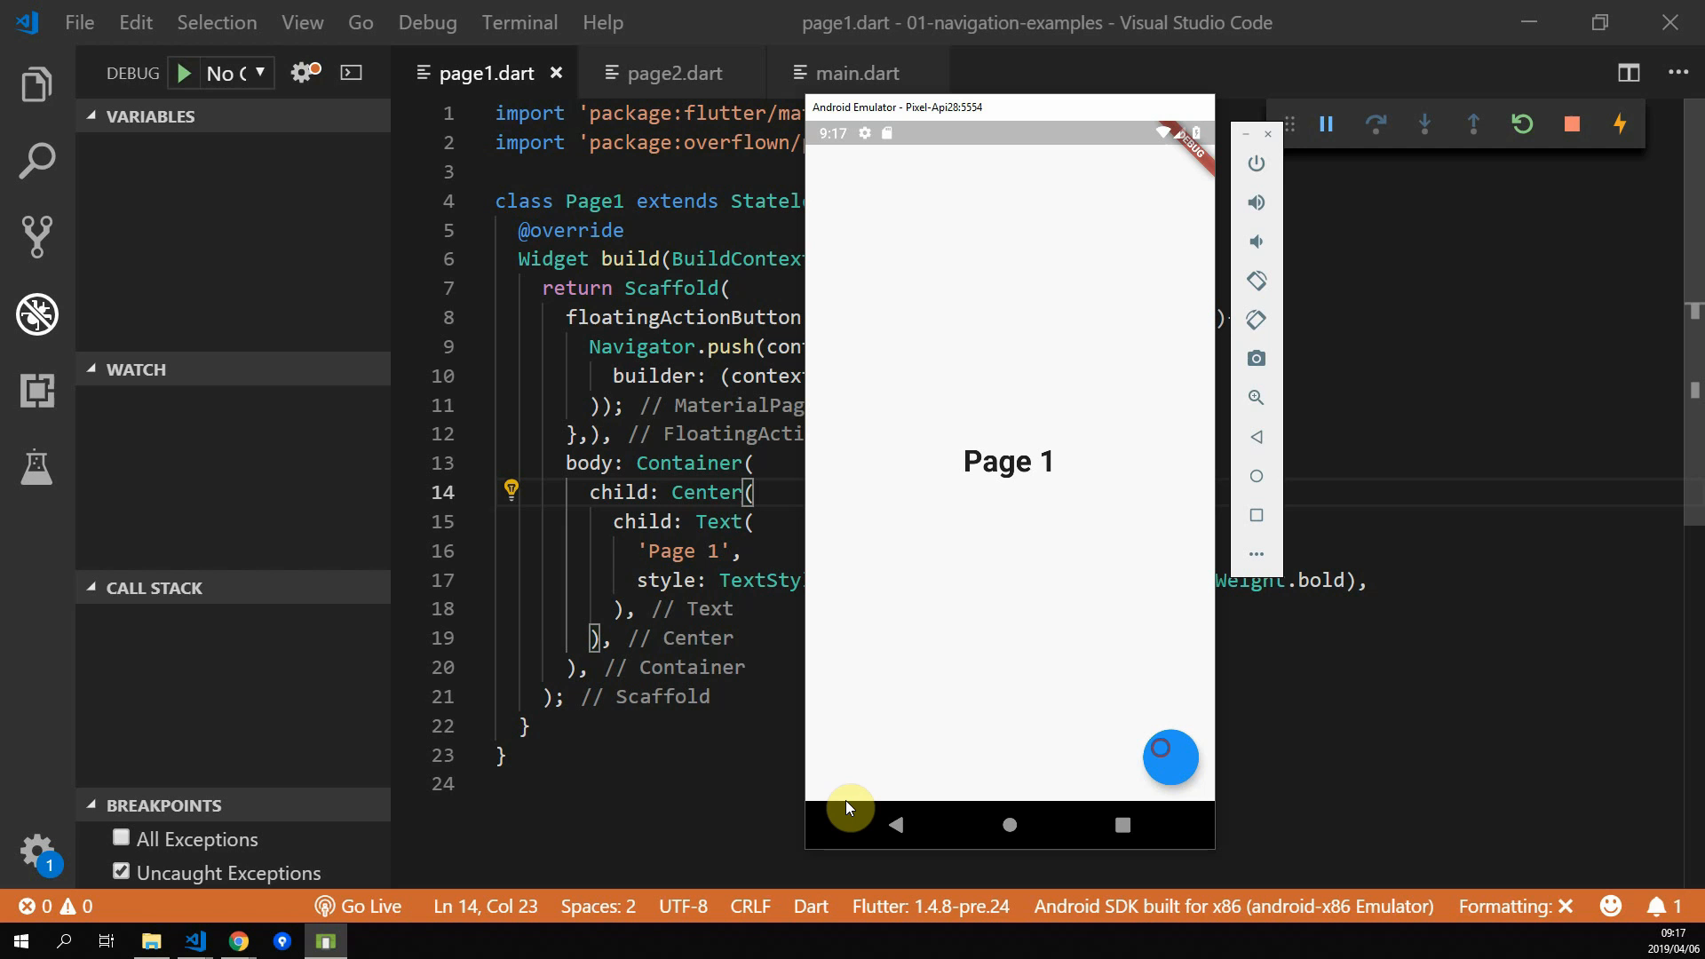
click(1170, 757)
text(Navigator.)
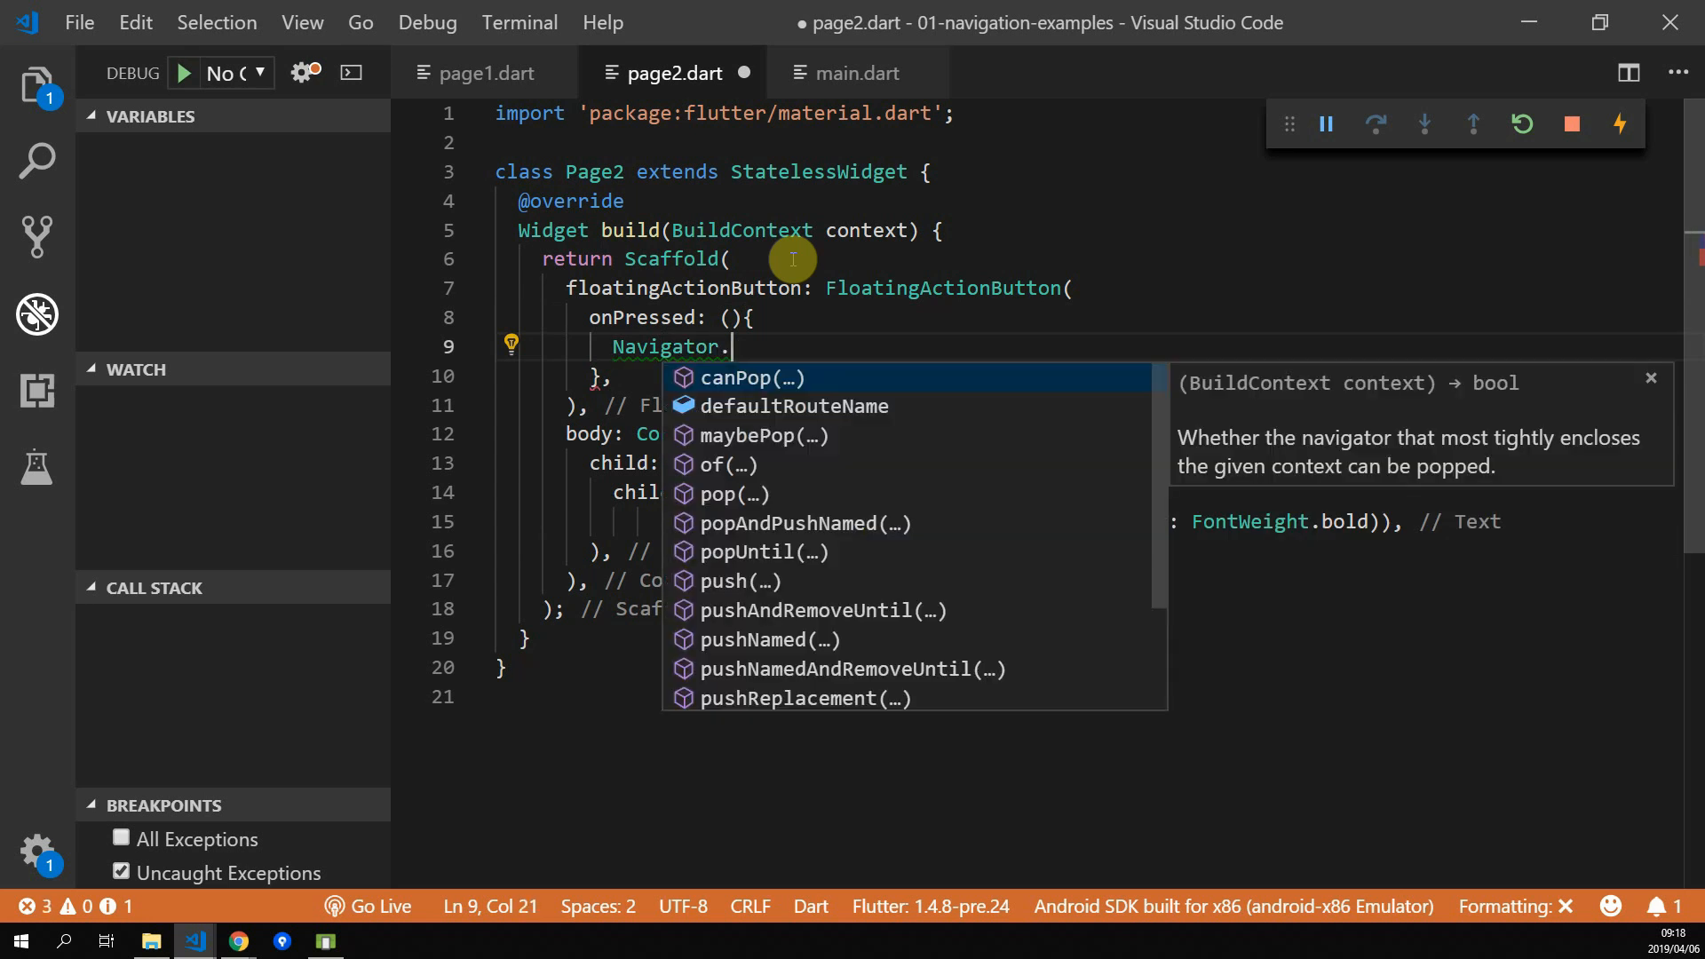
In page2.dart make the button call Navigator.pop(context), then view the Navigator source
text(pop(context);)
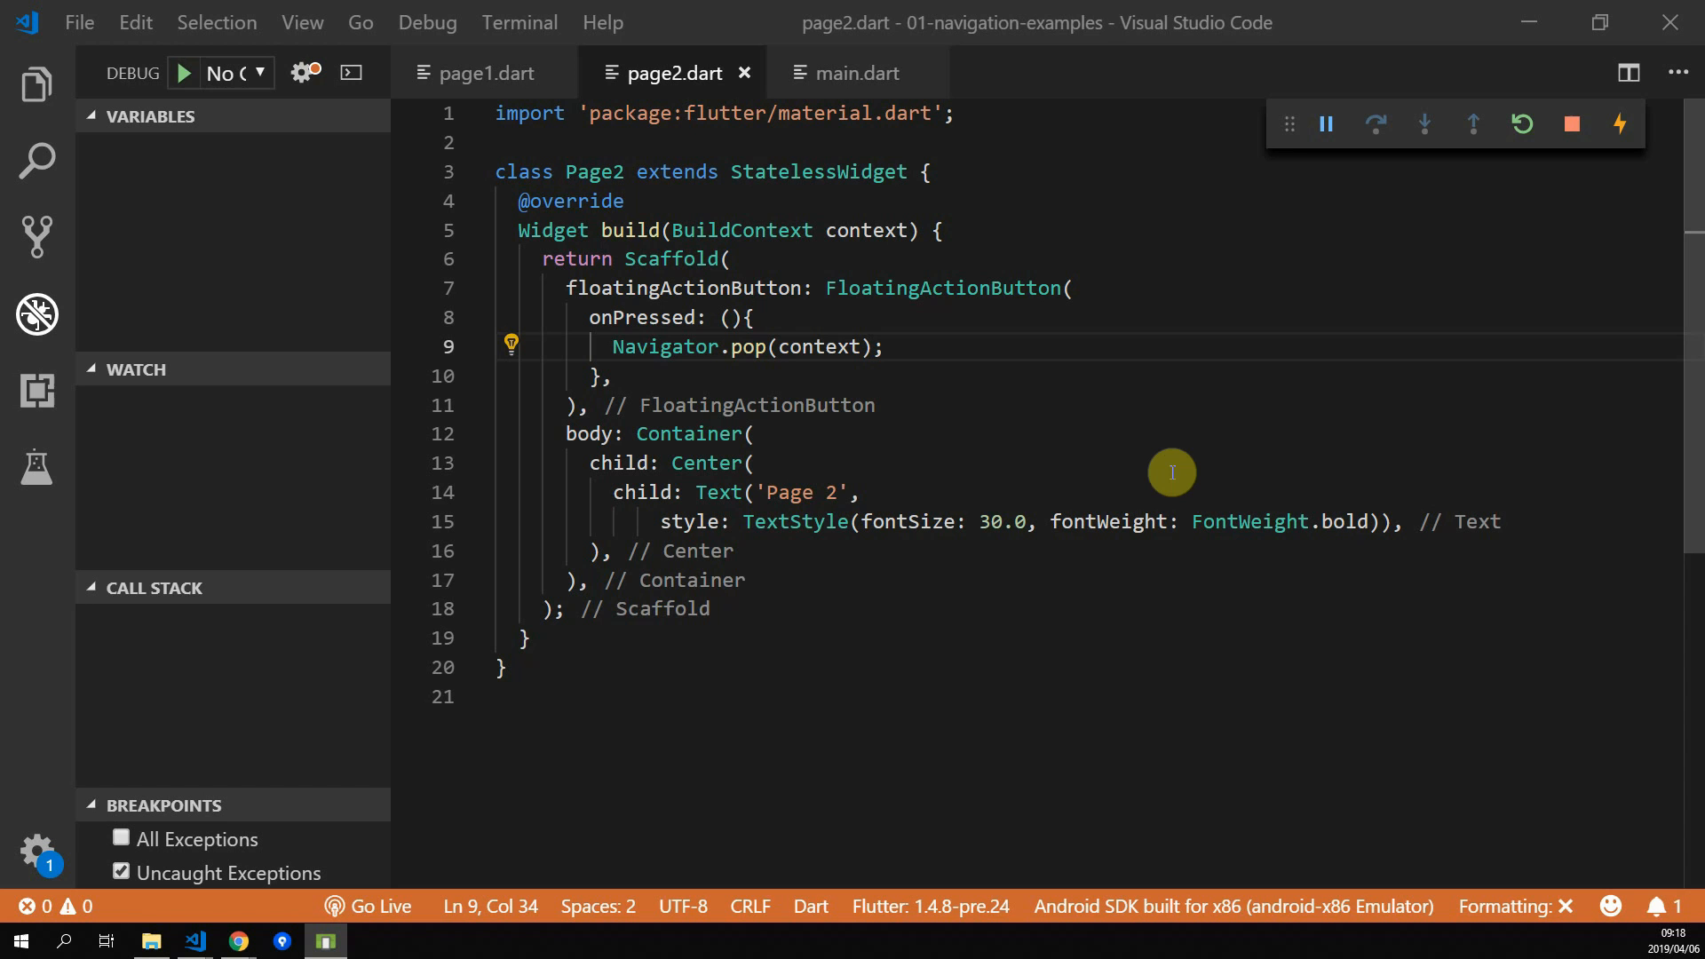
double_click(823, 346)
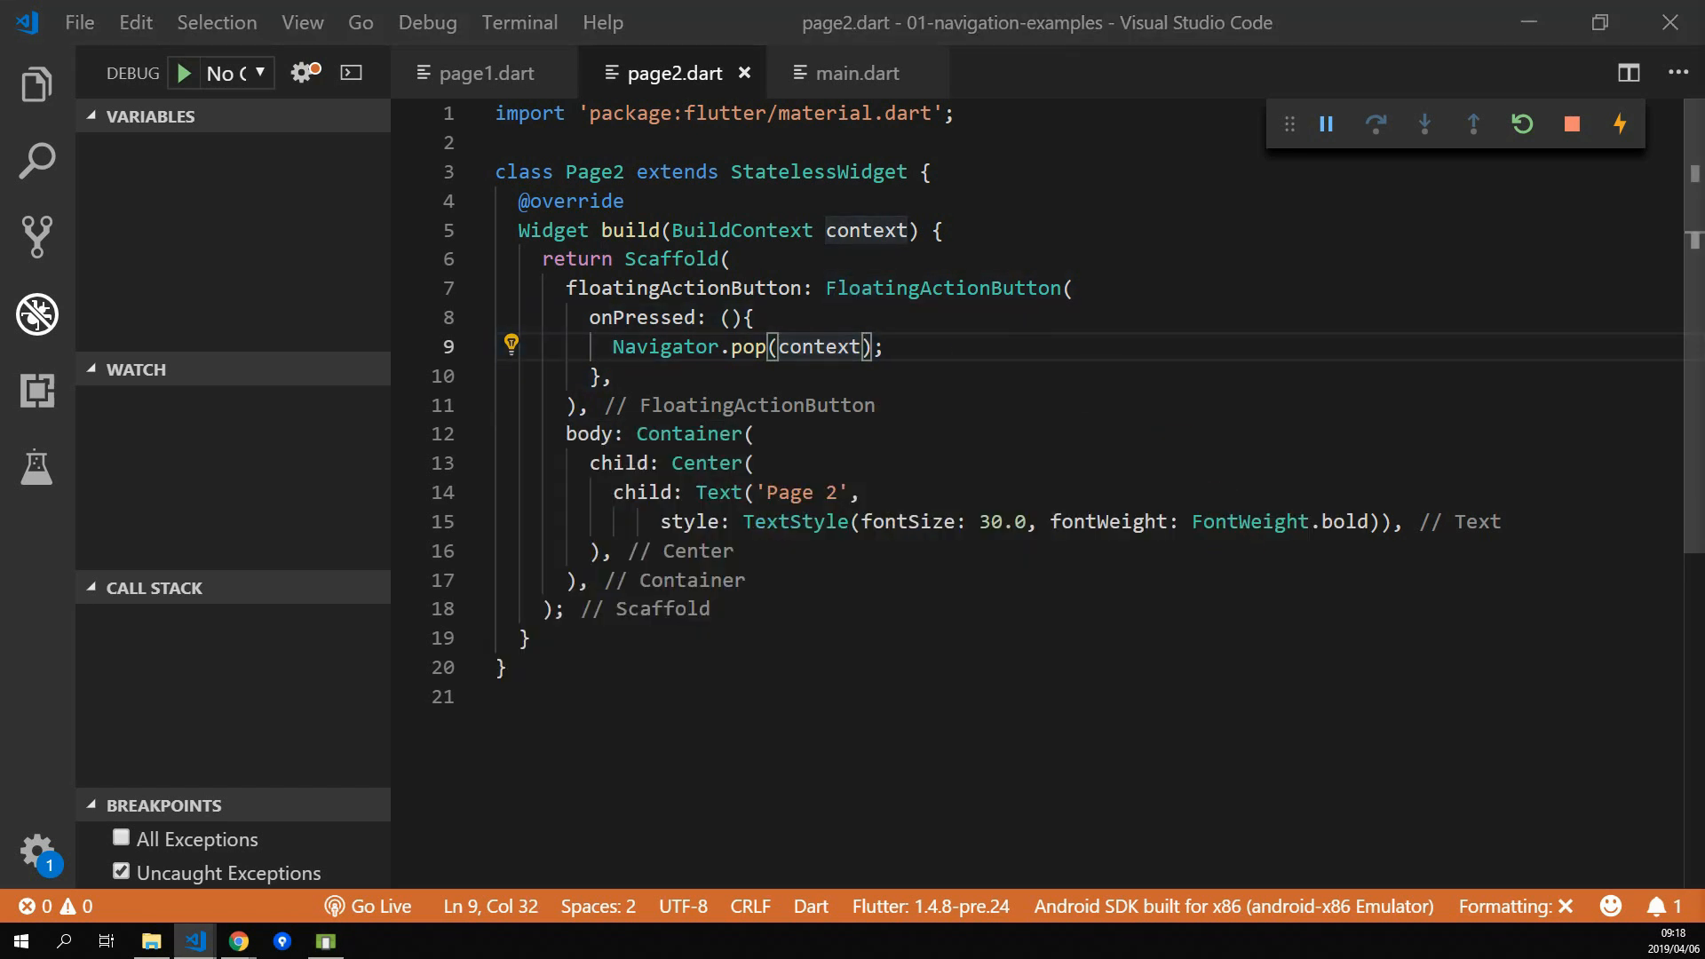
click(489, 73)
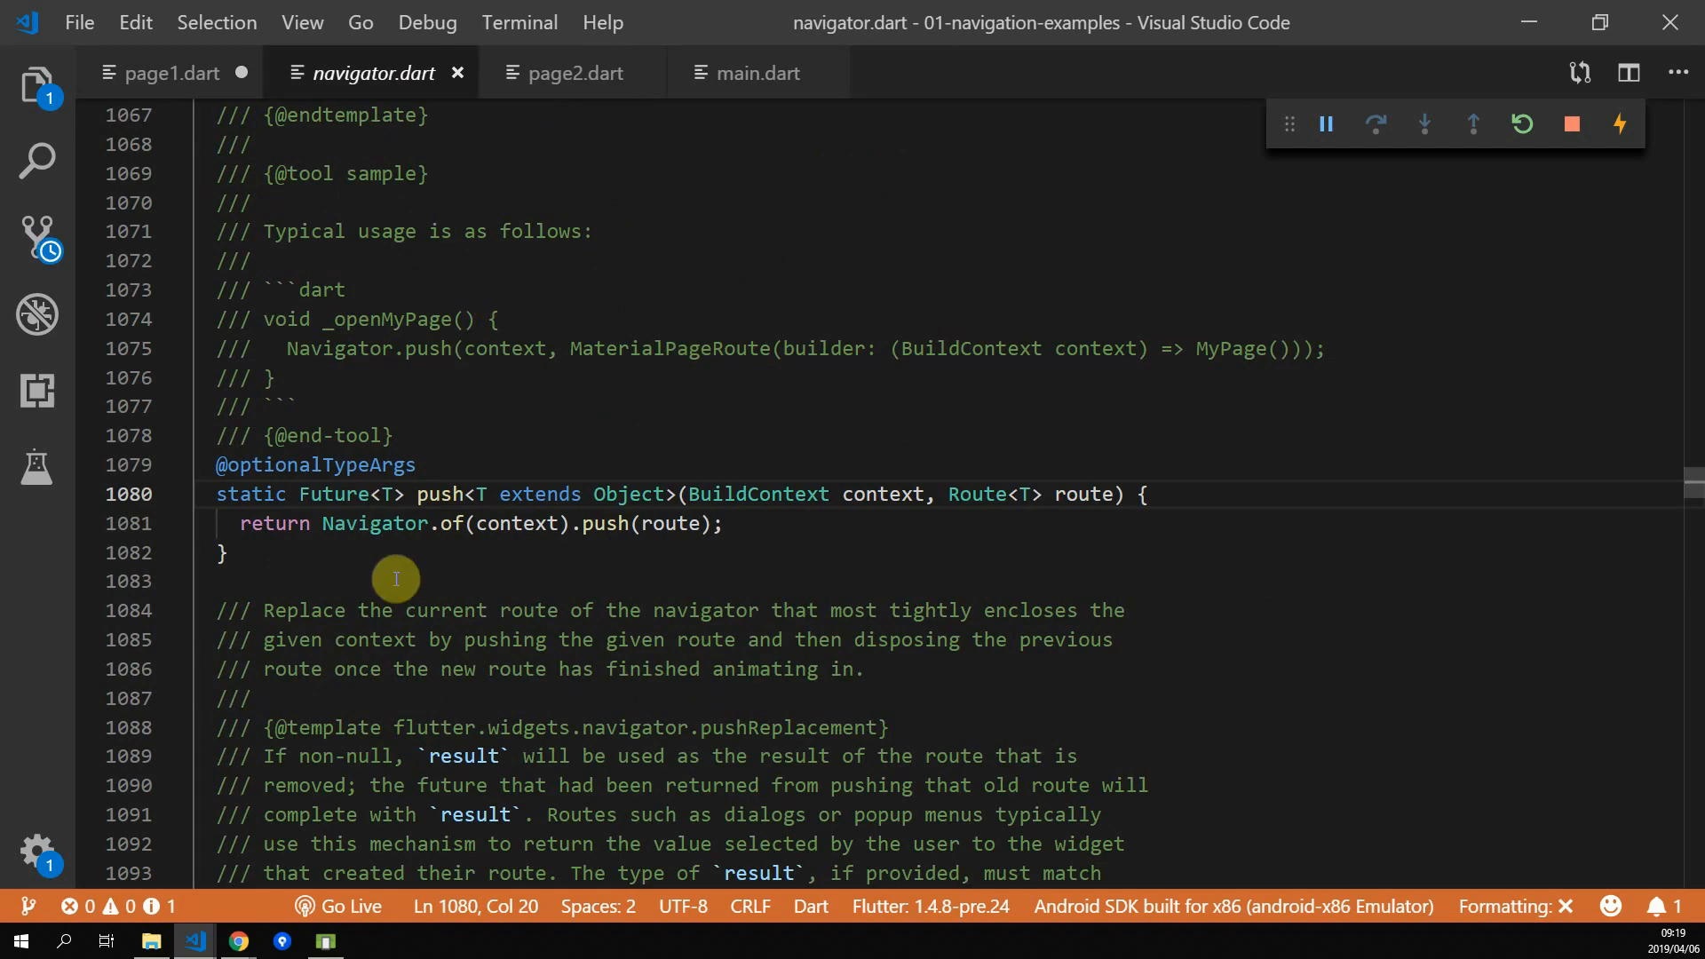
In page1.dart assign await Navigator.push to var navigationResult and add if(navigationResult == true) showDialog
drag(288, 494, 488, 494)
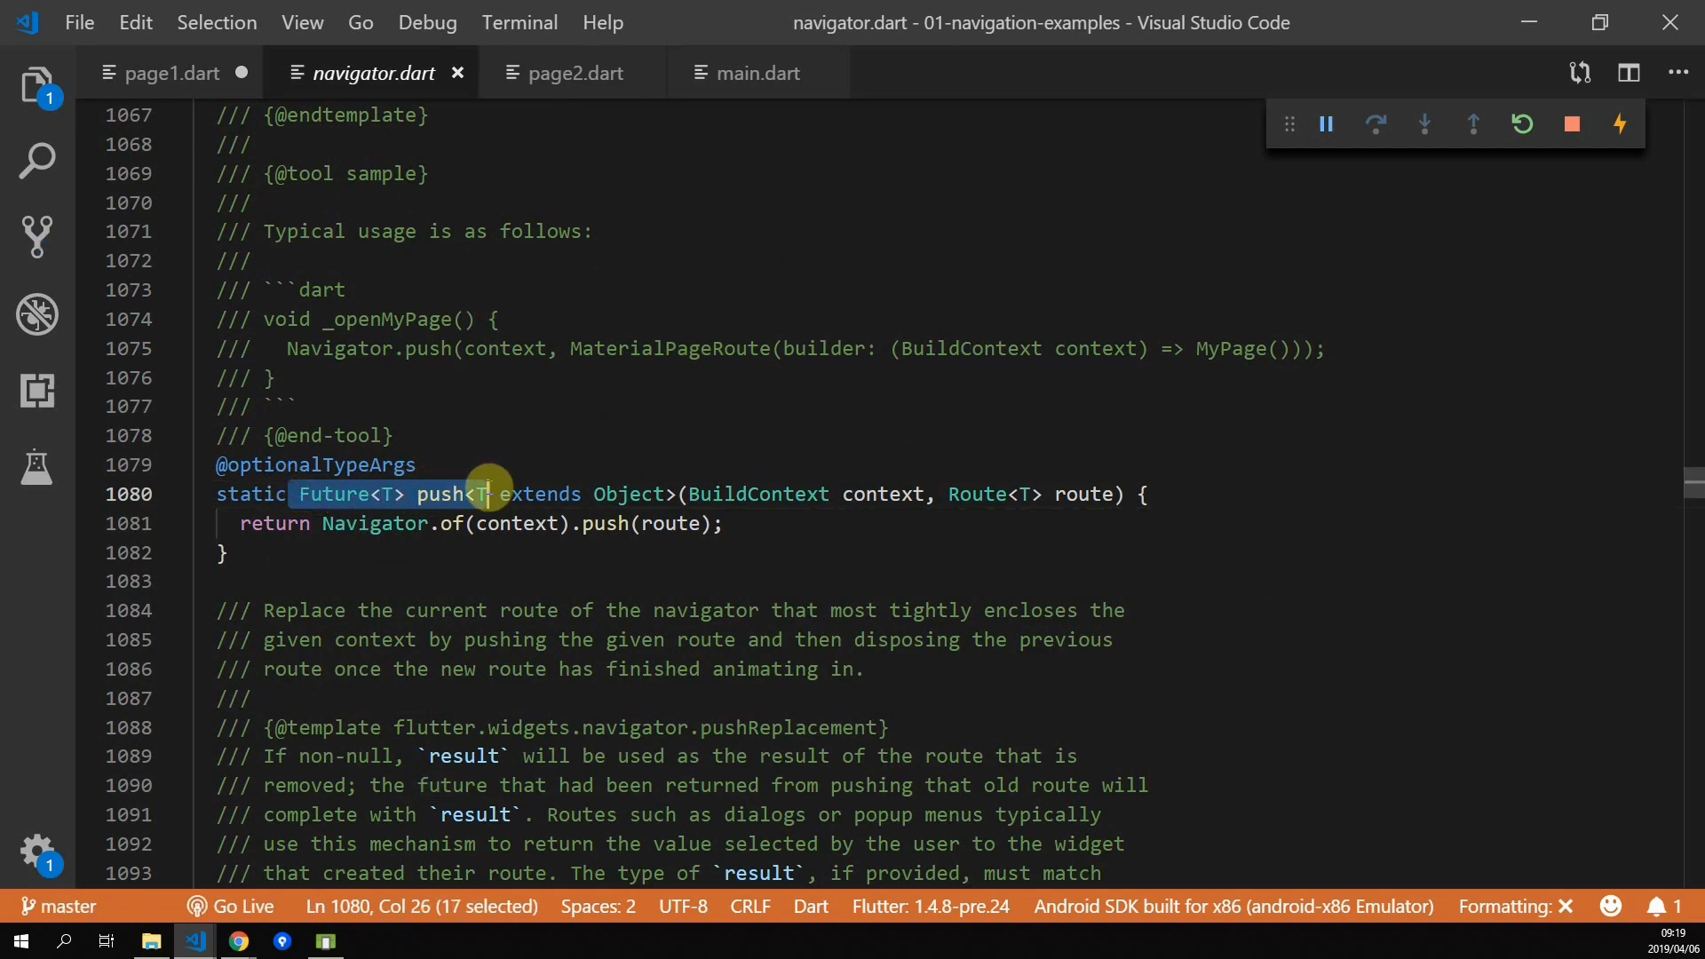
click(169, 73)
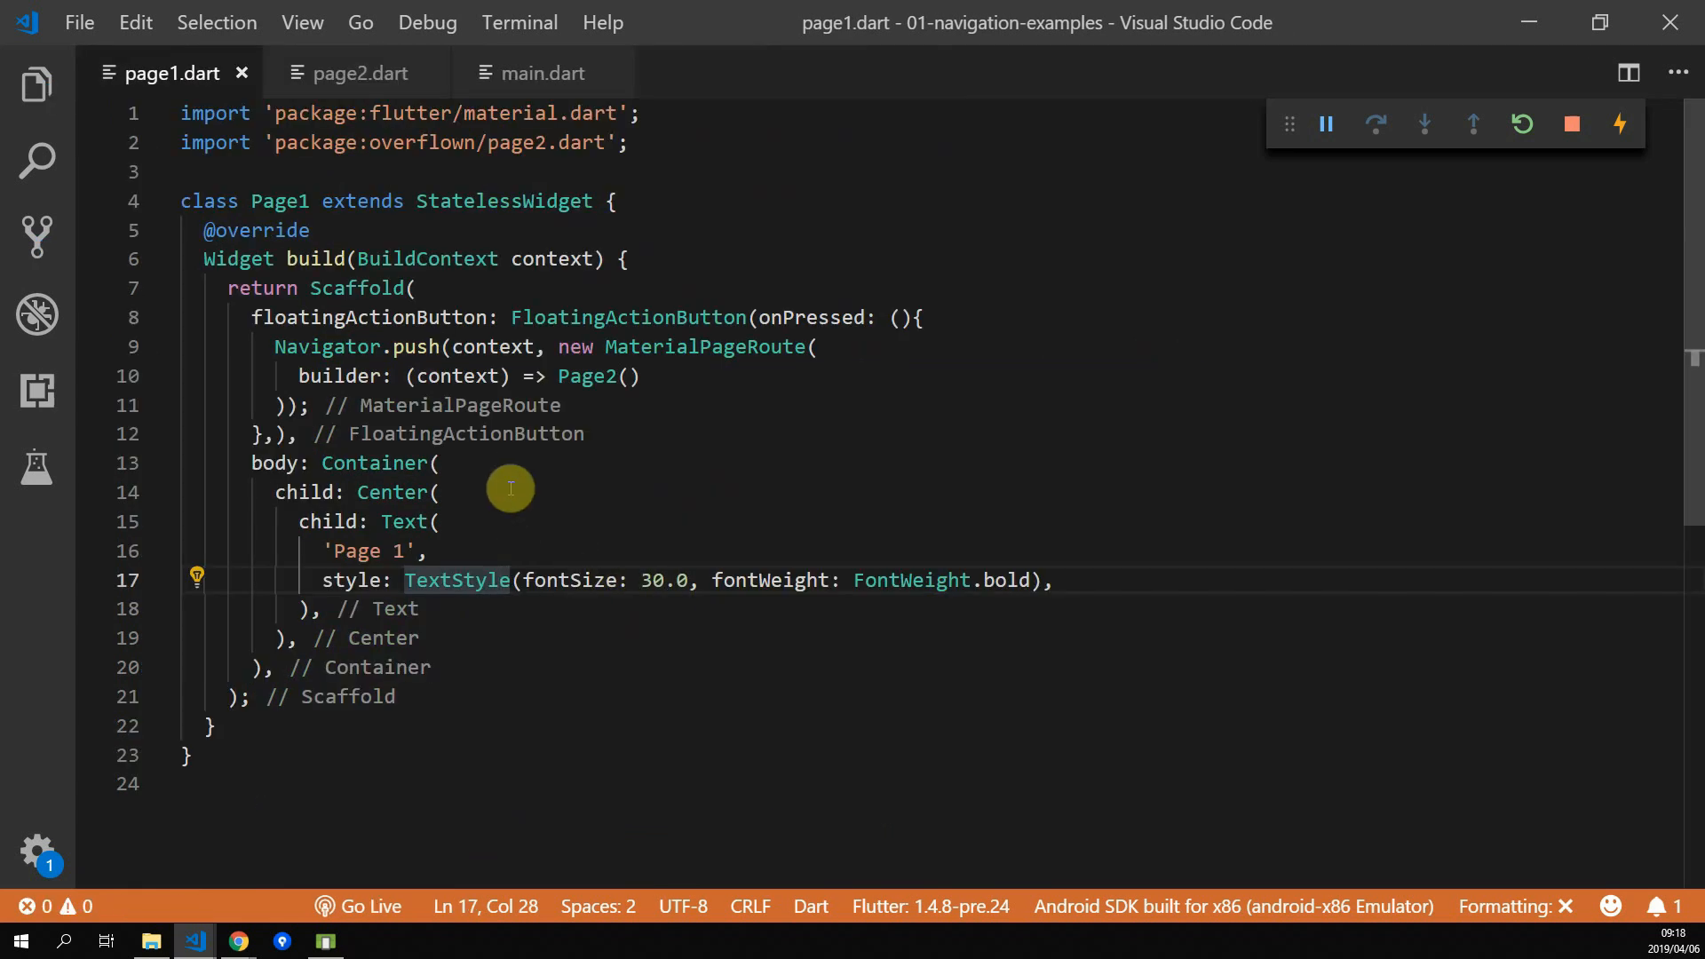
mouse_move(495, 460)
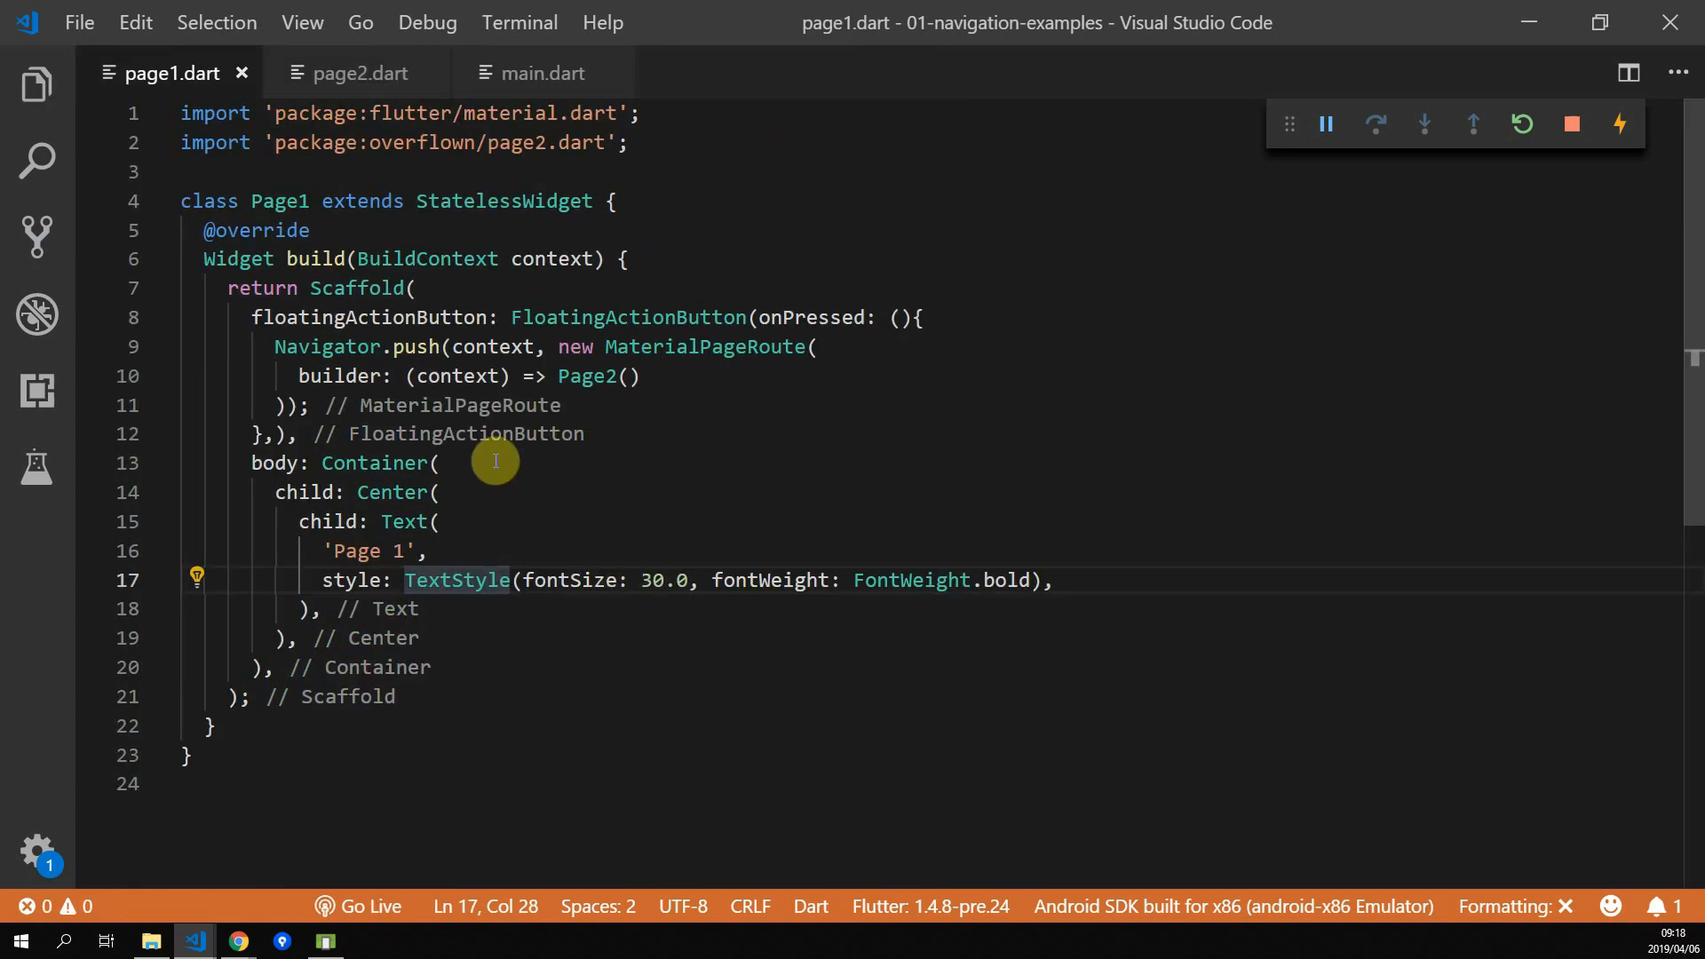
mouse_move(500, 451)
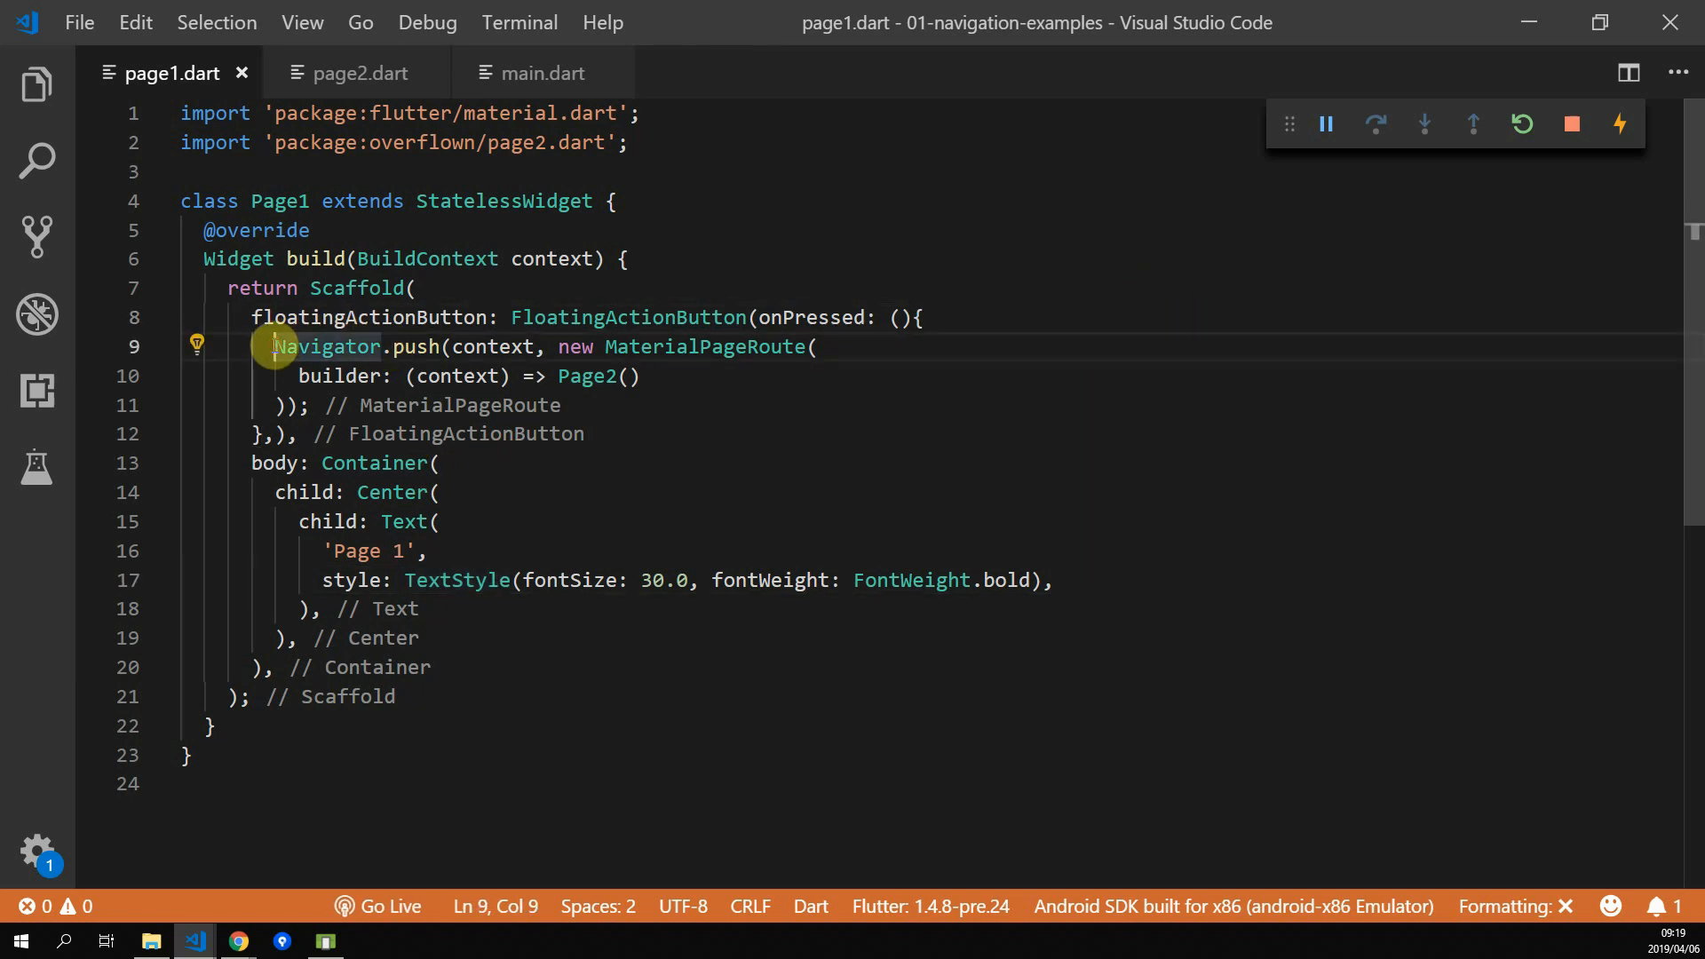
text(var navigationResult = await)
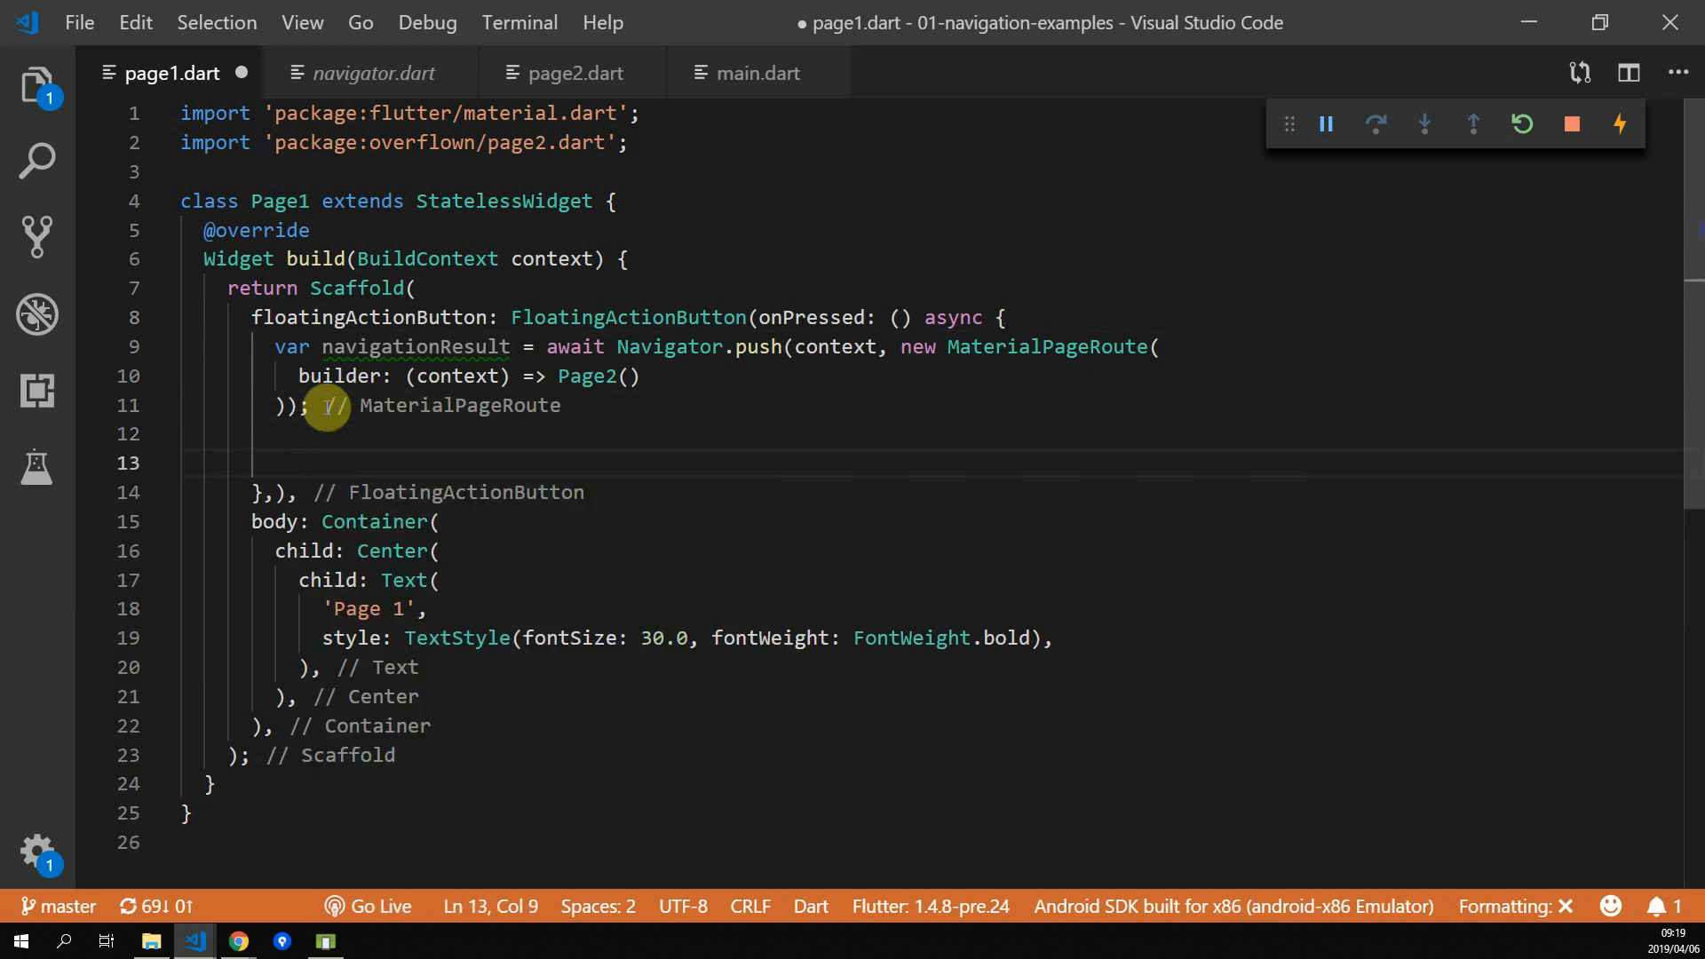
text(if(navigationResult == true) {)
text(builder: (context)=> AlertDialog(title: Text('Navigation result success'),));)
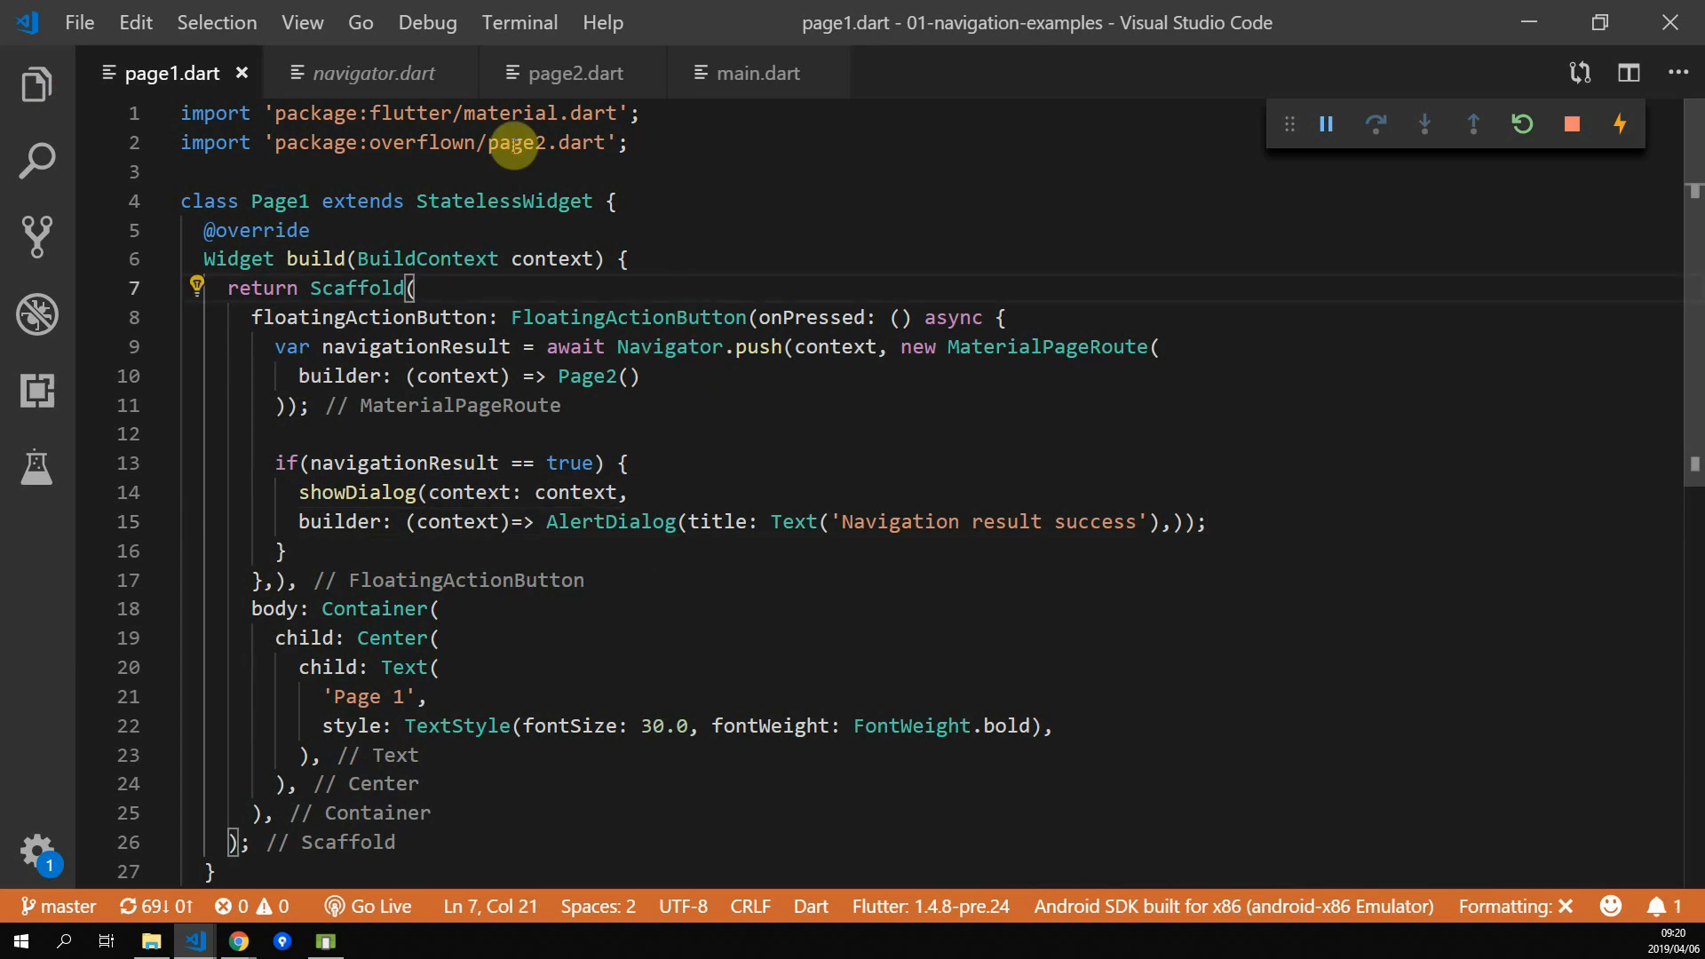
Make Page2's button pop with Navigator.pop(context, true)
click(570, 73)
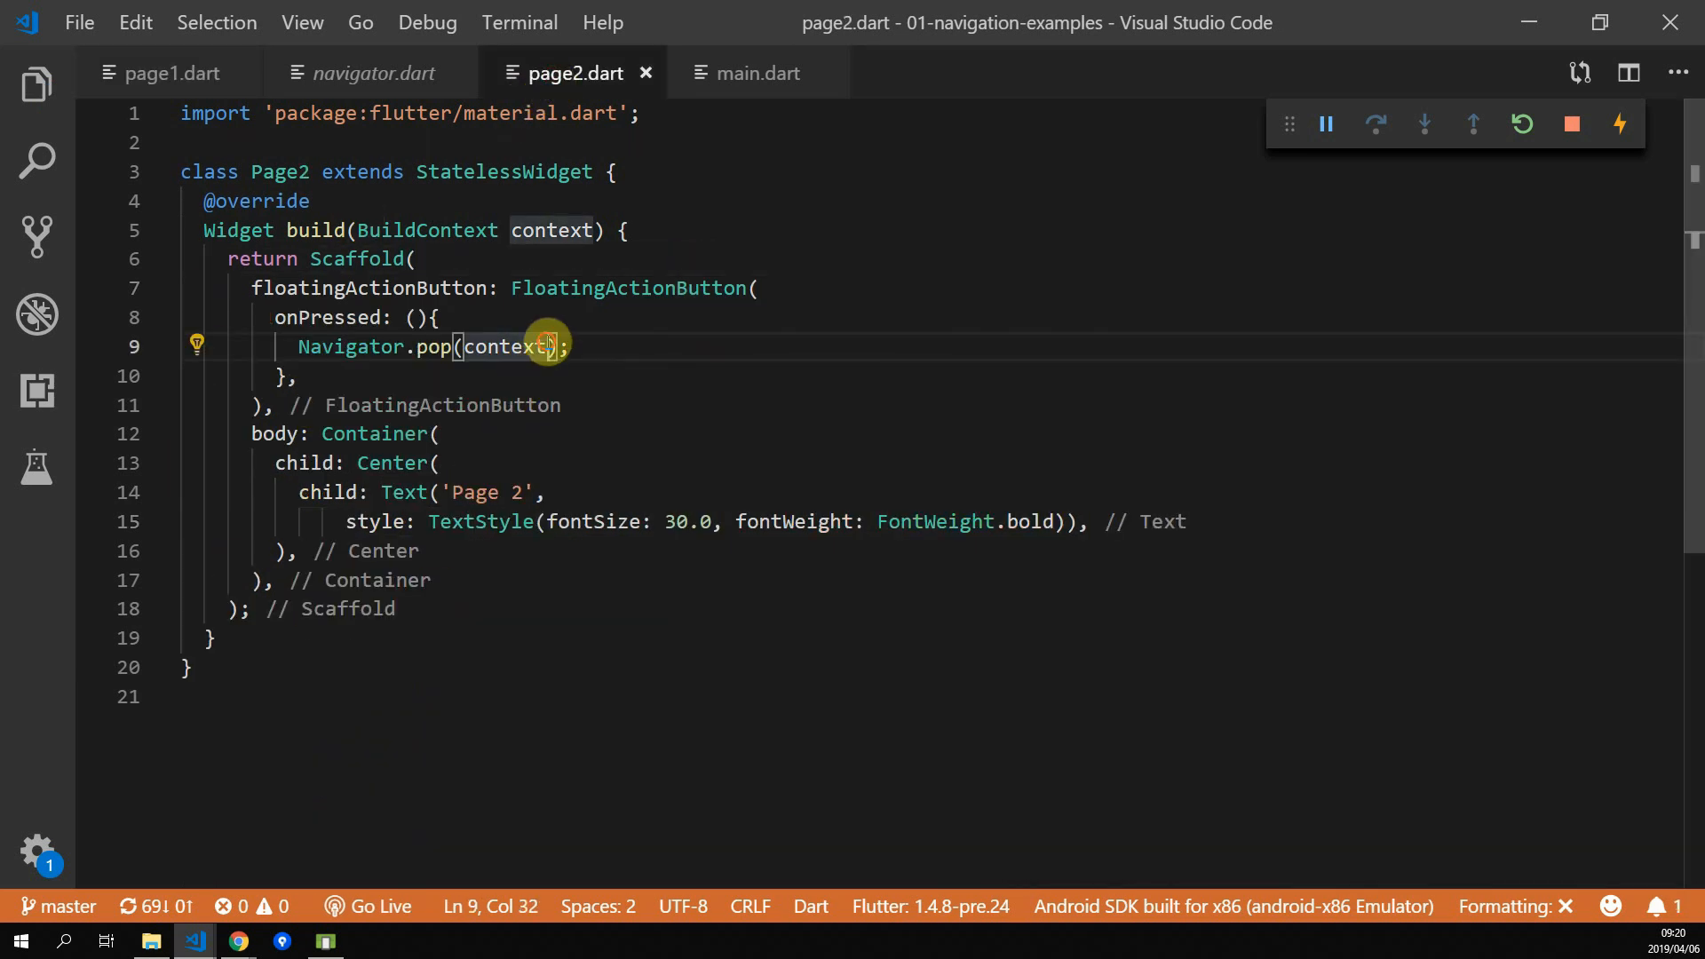
text(, true)
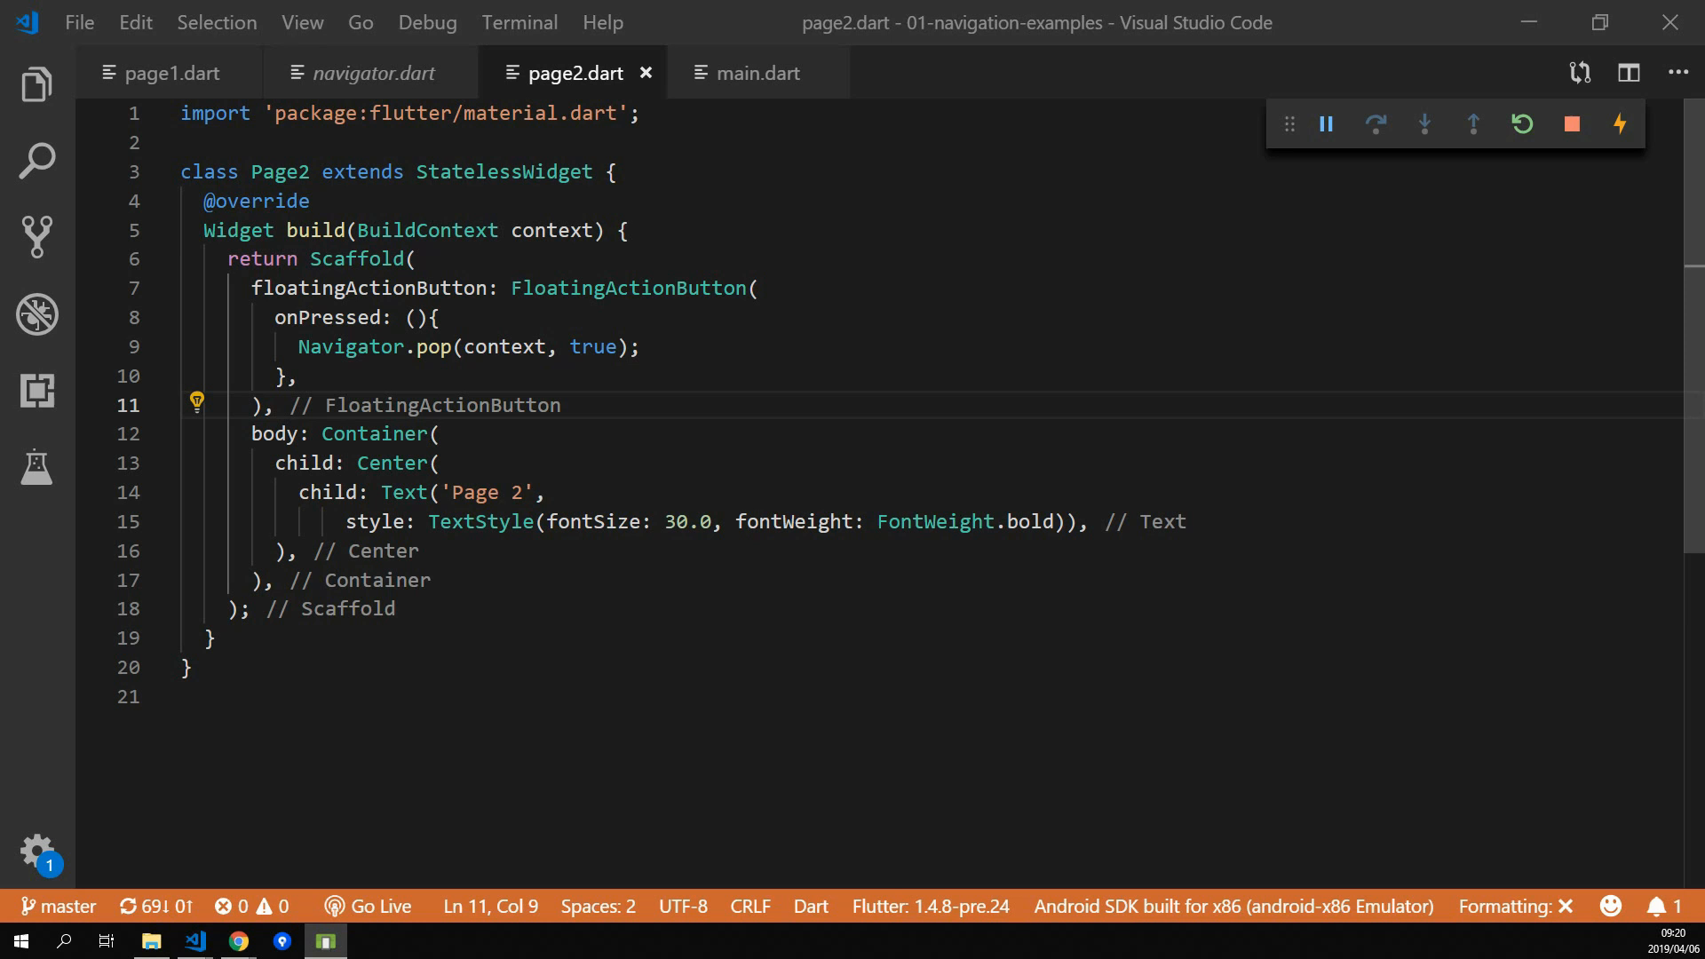
click(169, 72)
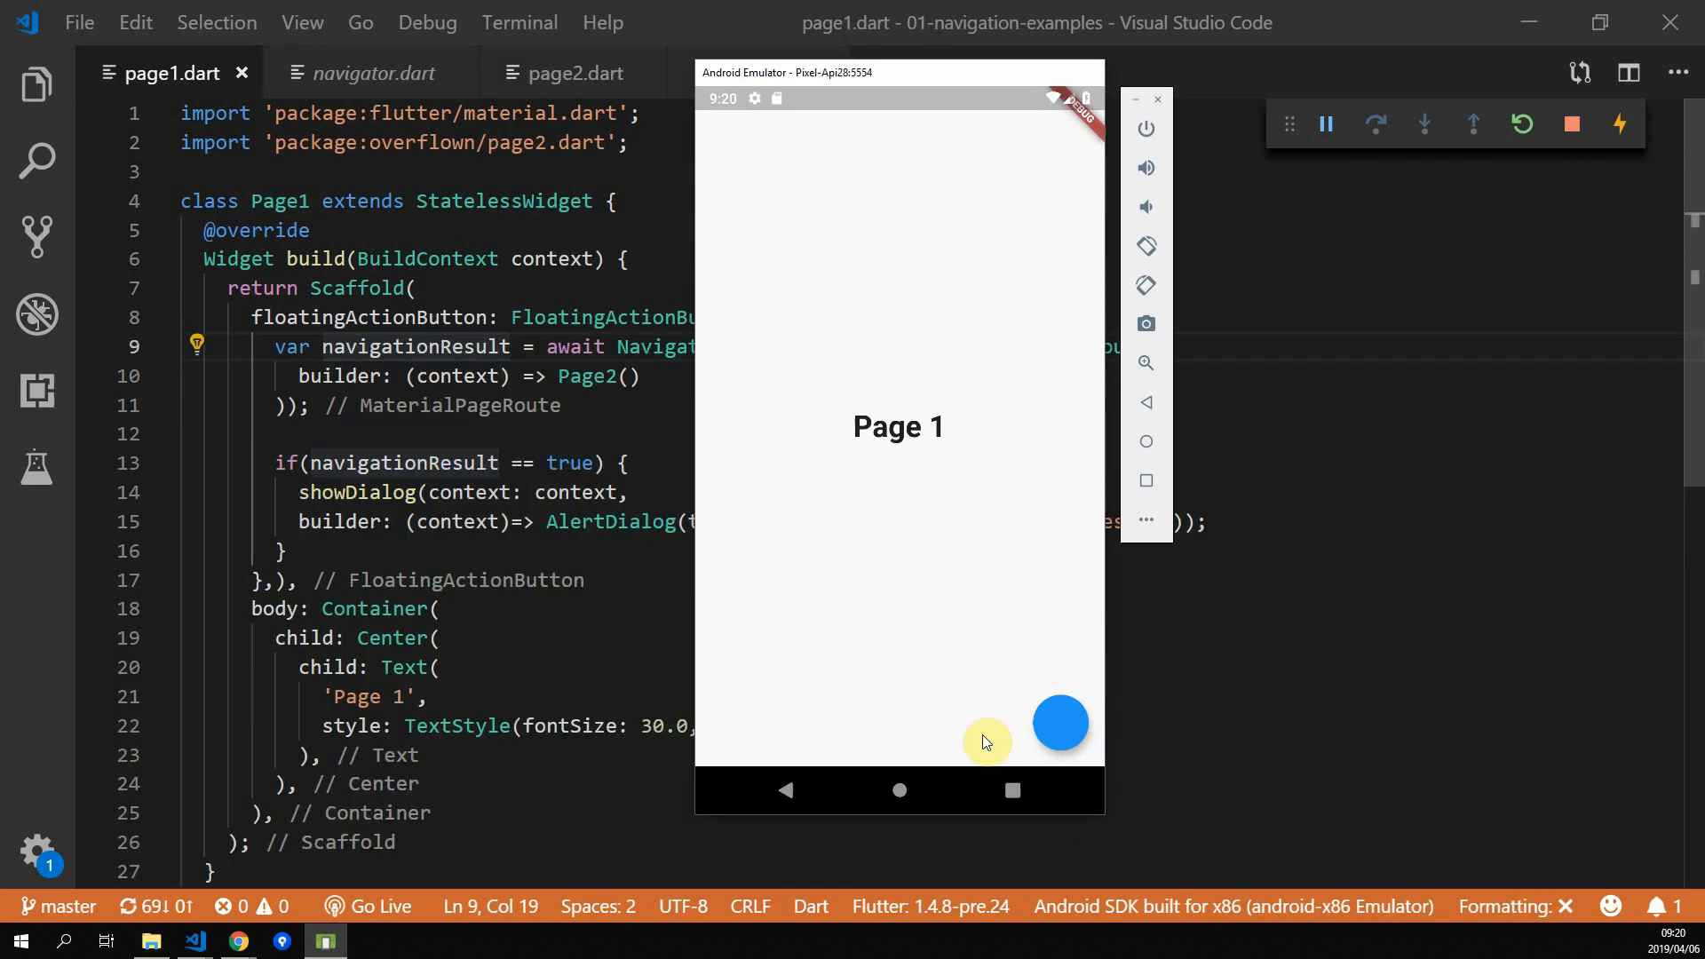
In the emulator go from Page 1 to Page 2 and press system back, returning without a dialog
click(1060, 722)
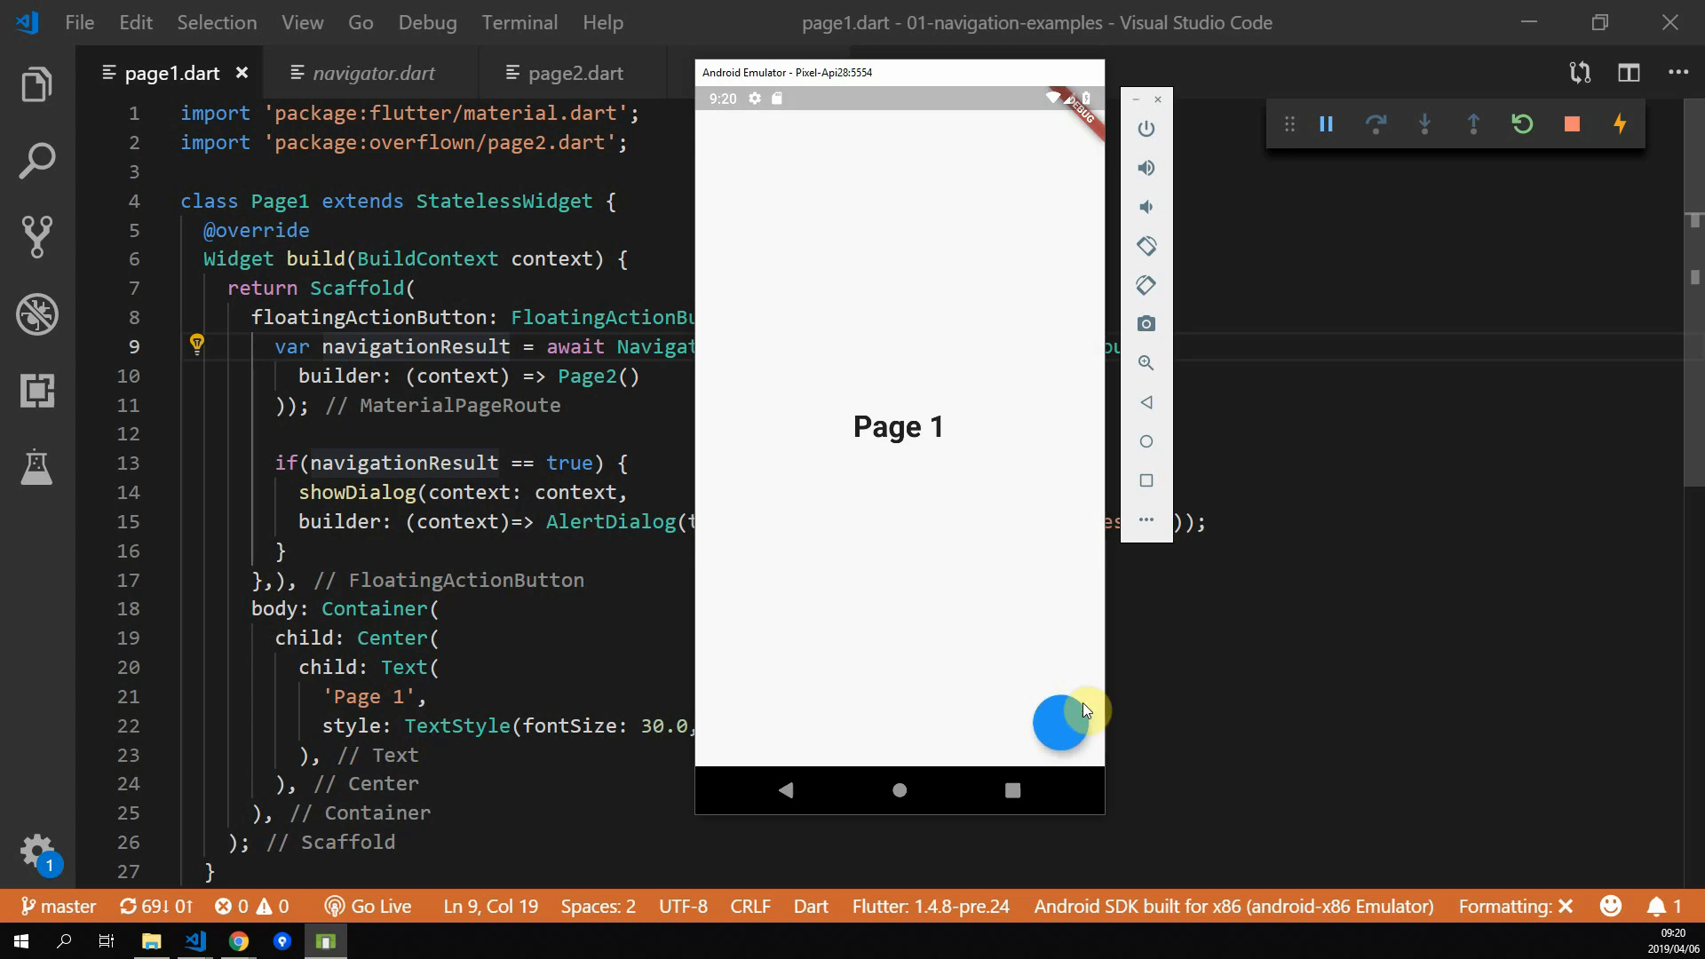
click(1076, 712)
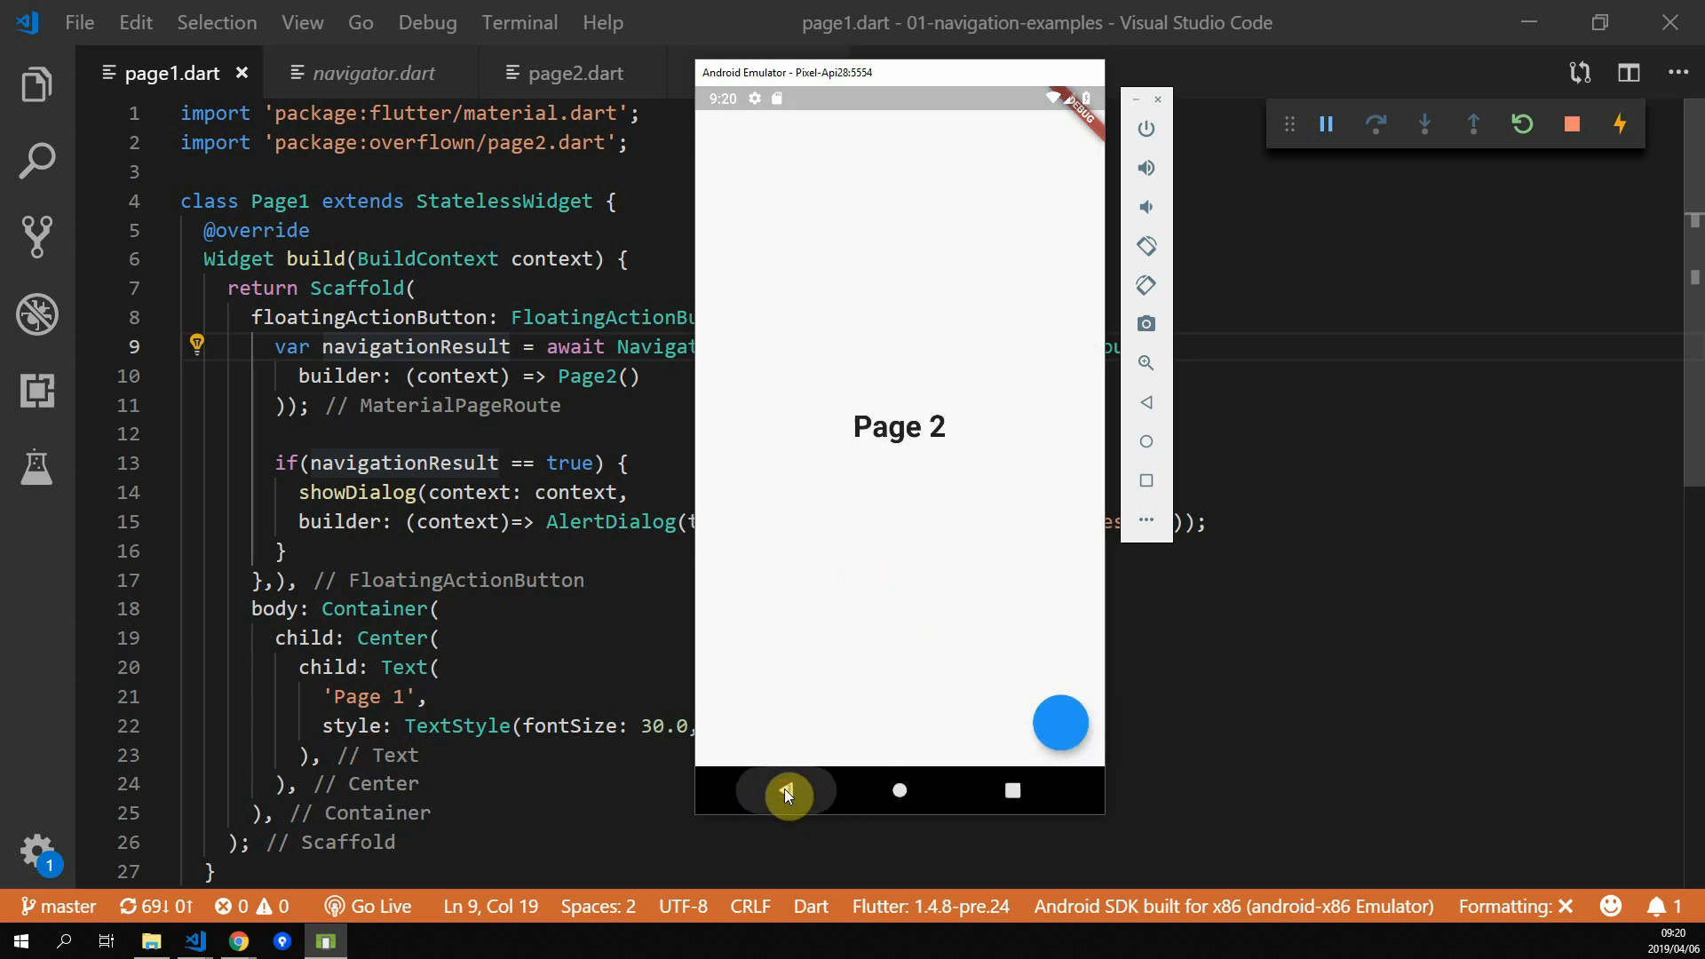
click(786, 790)
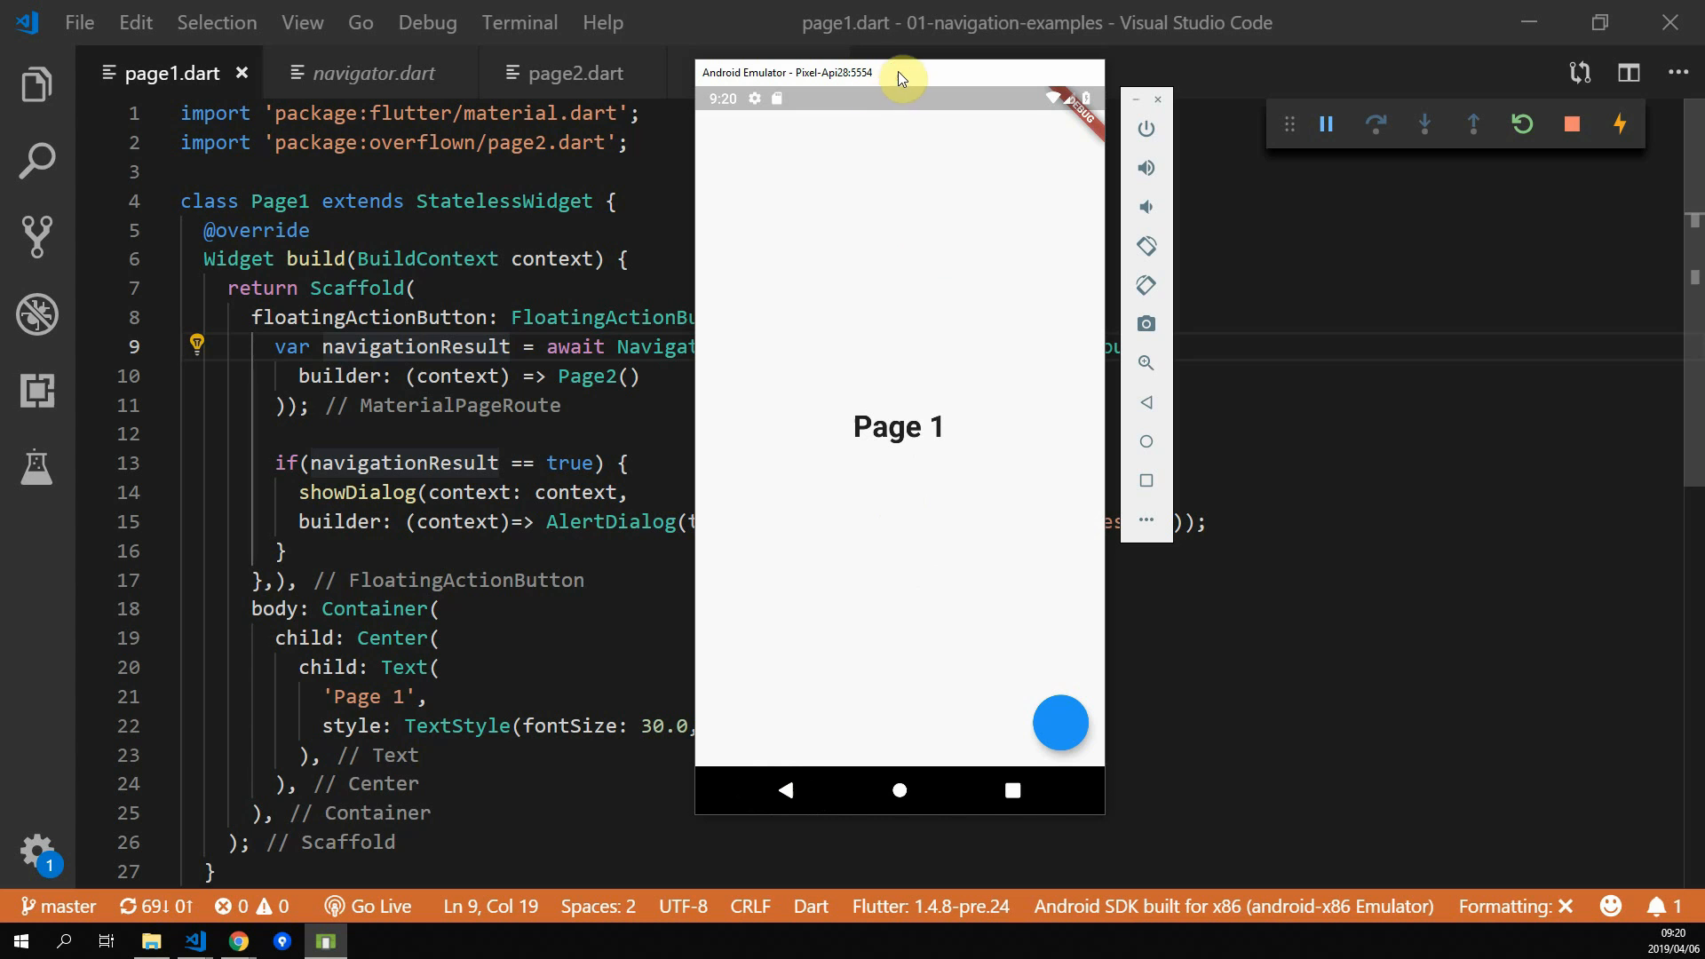
click(1571, 123)
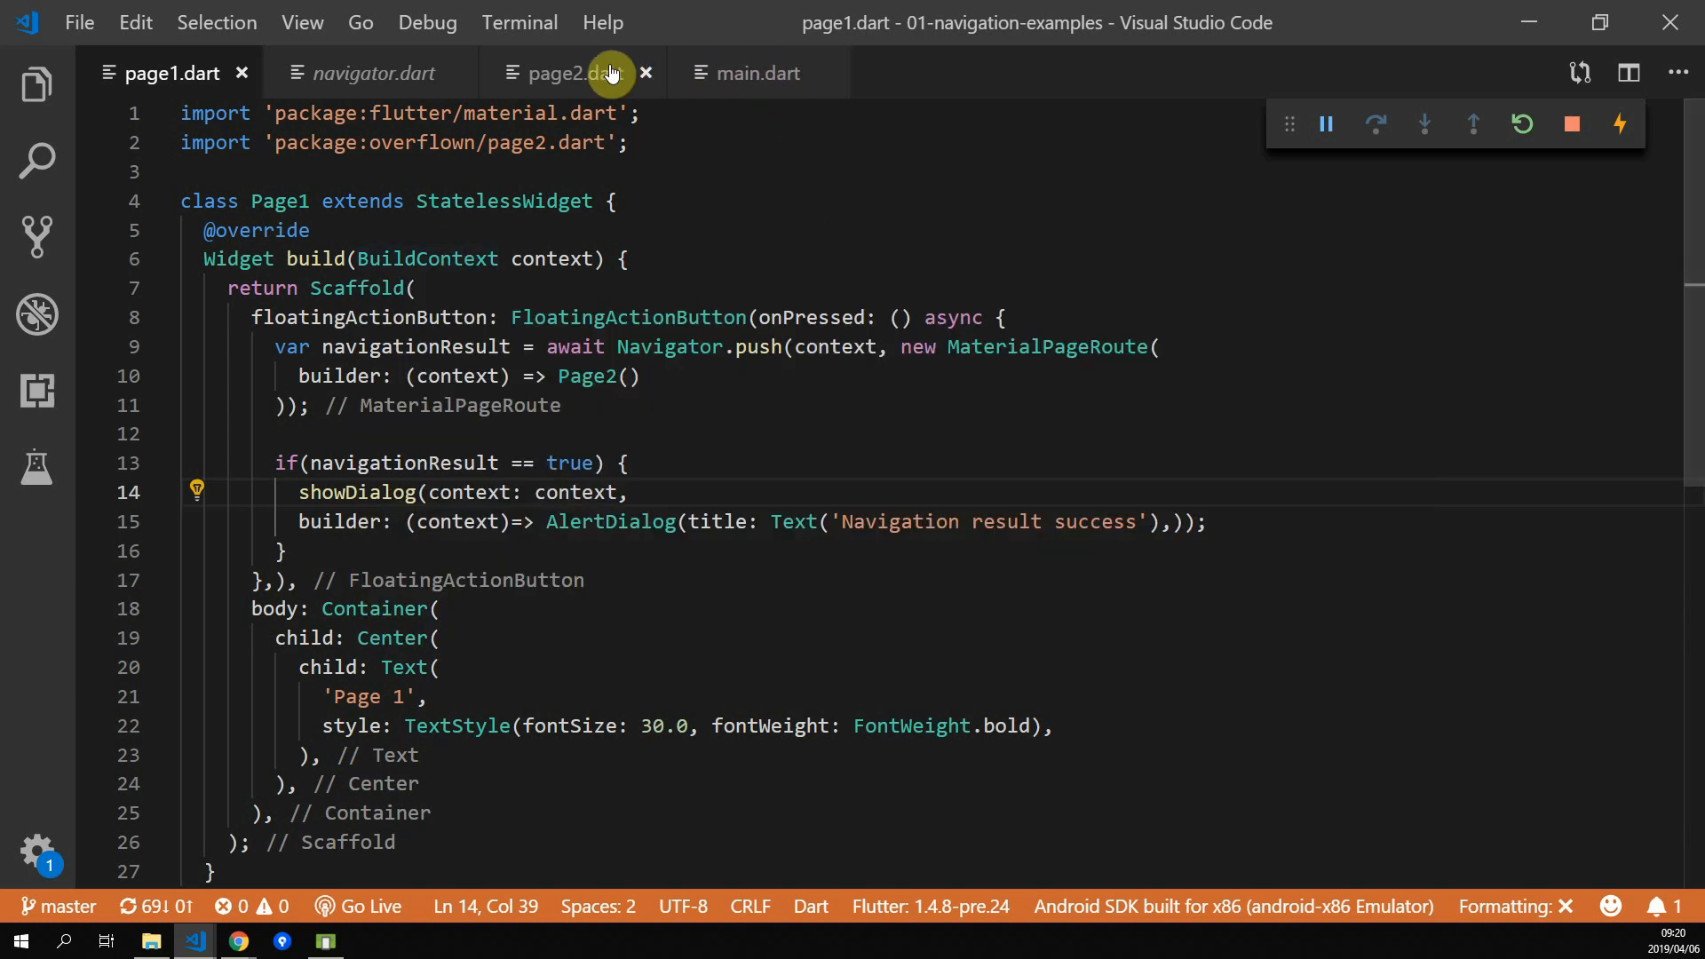
Wrap Page2's Scaffold in a new WillPopScope widget
click(565, 73)
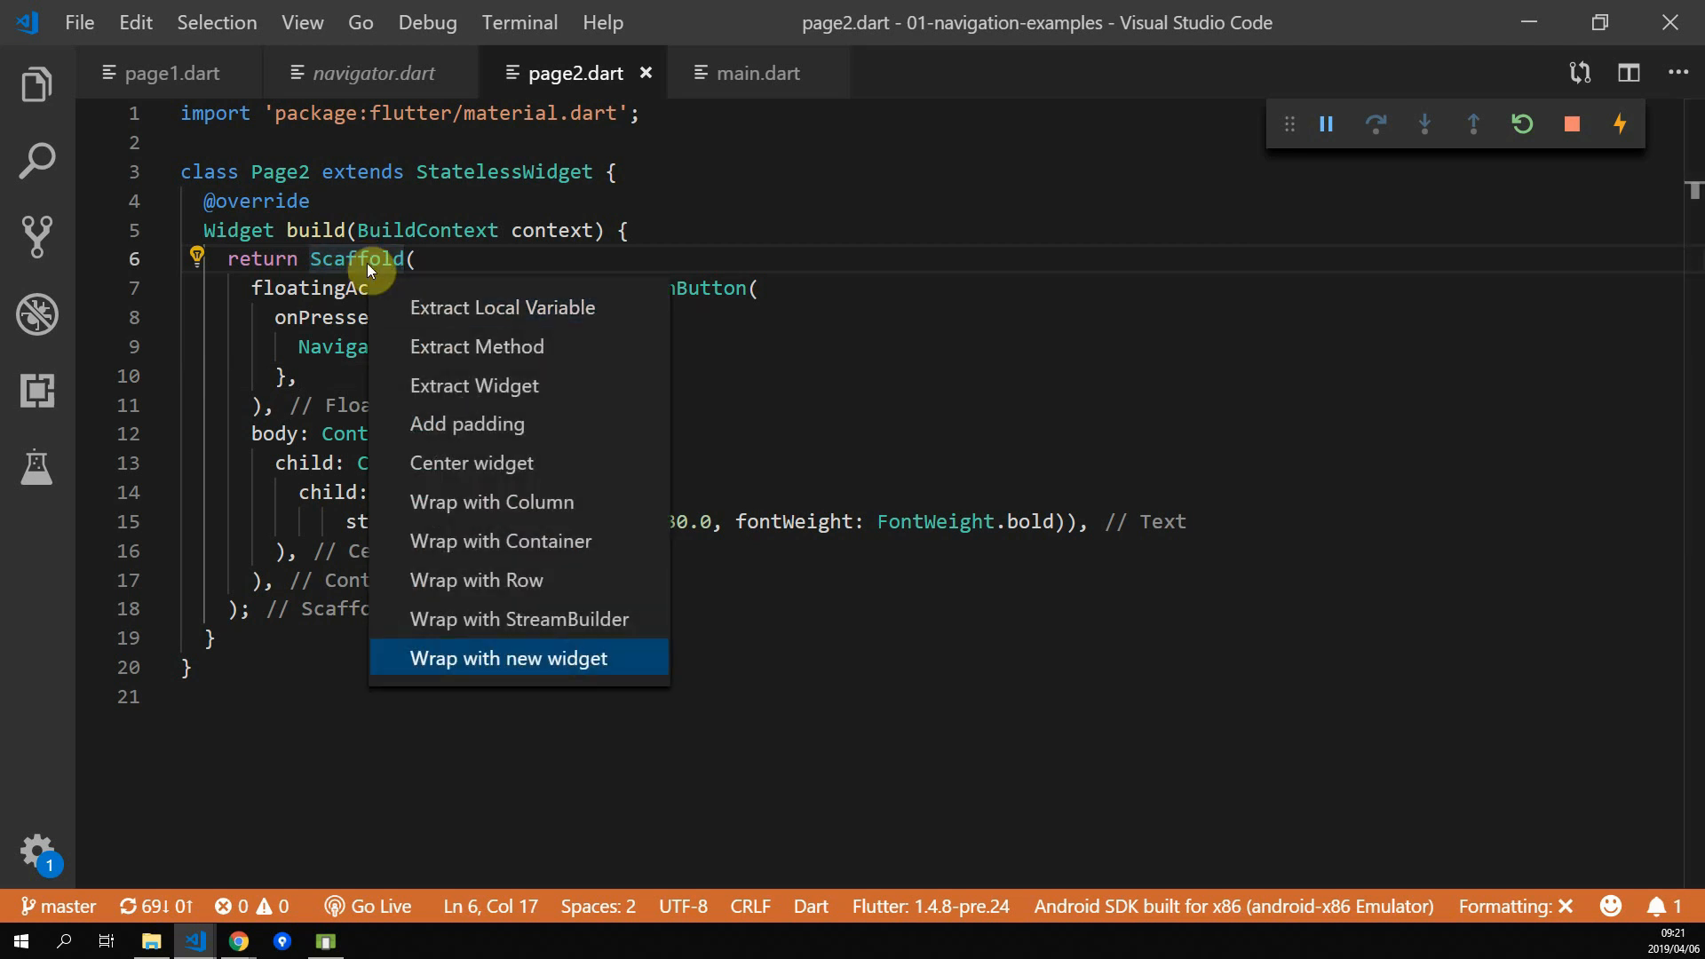
click(505, 658)
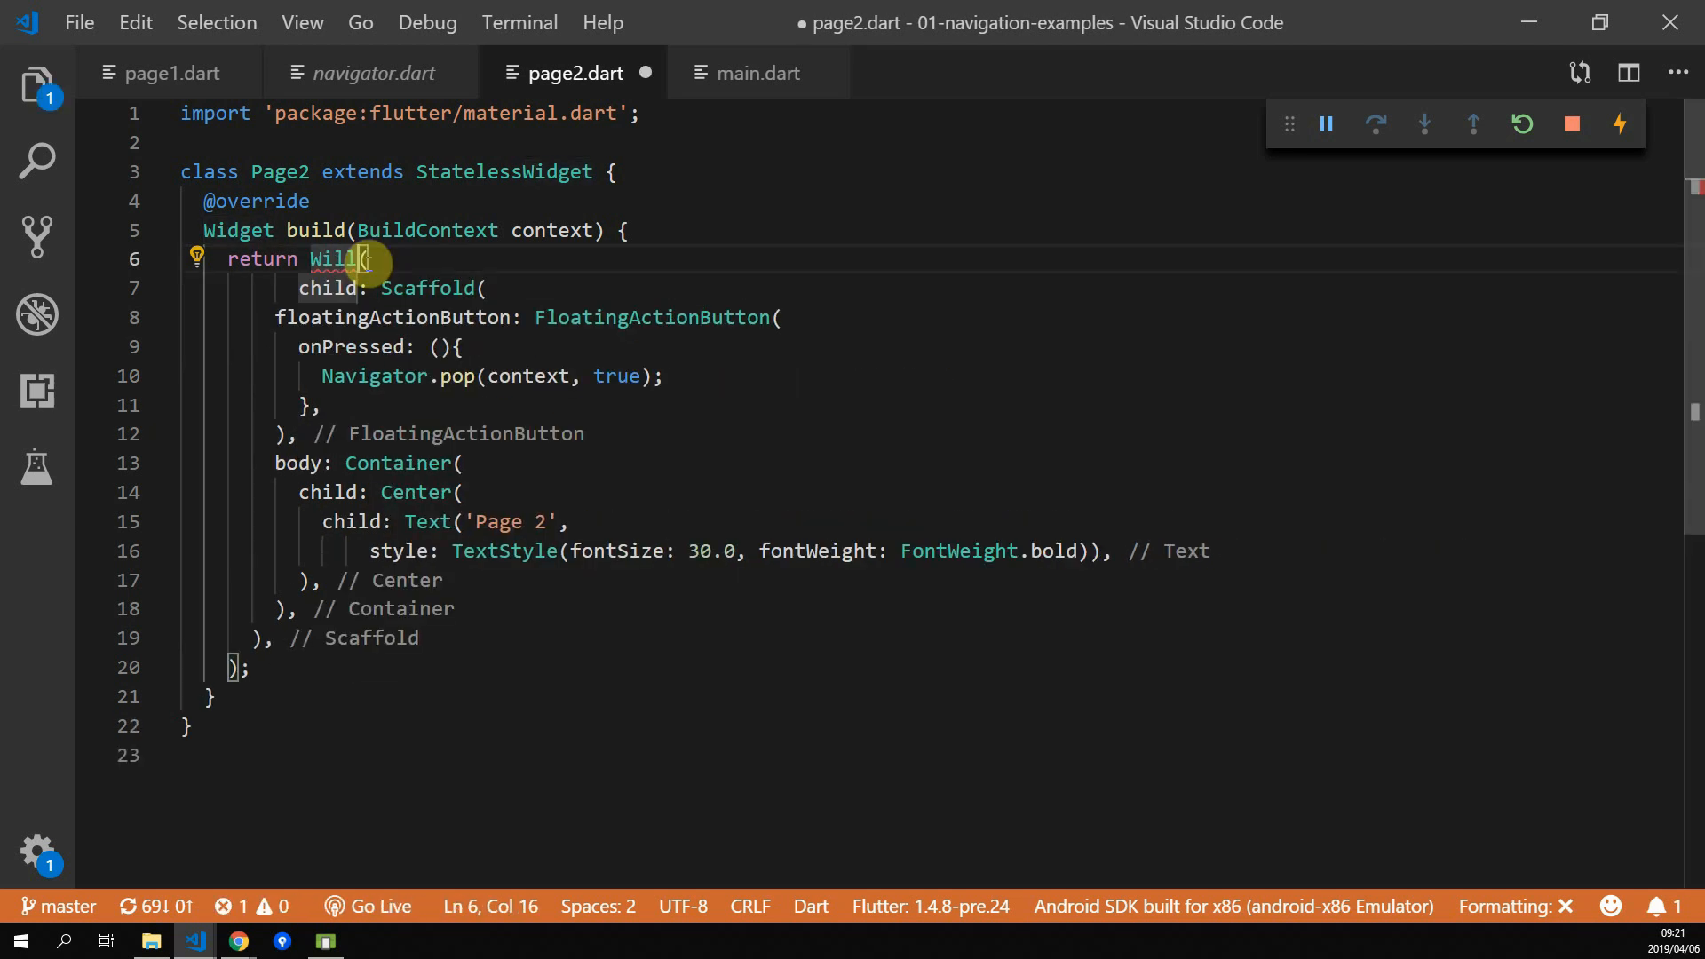
text(PopScope)
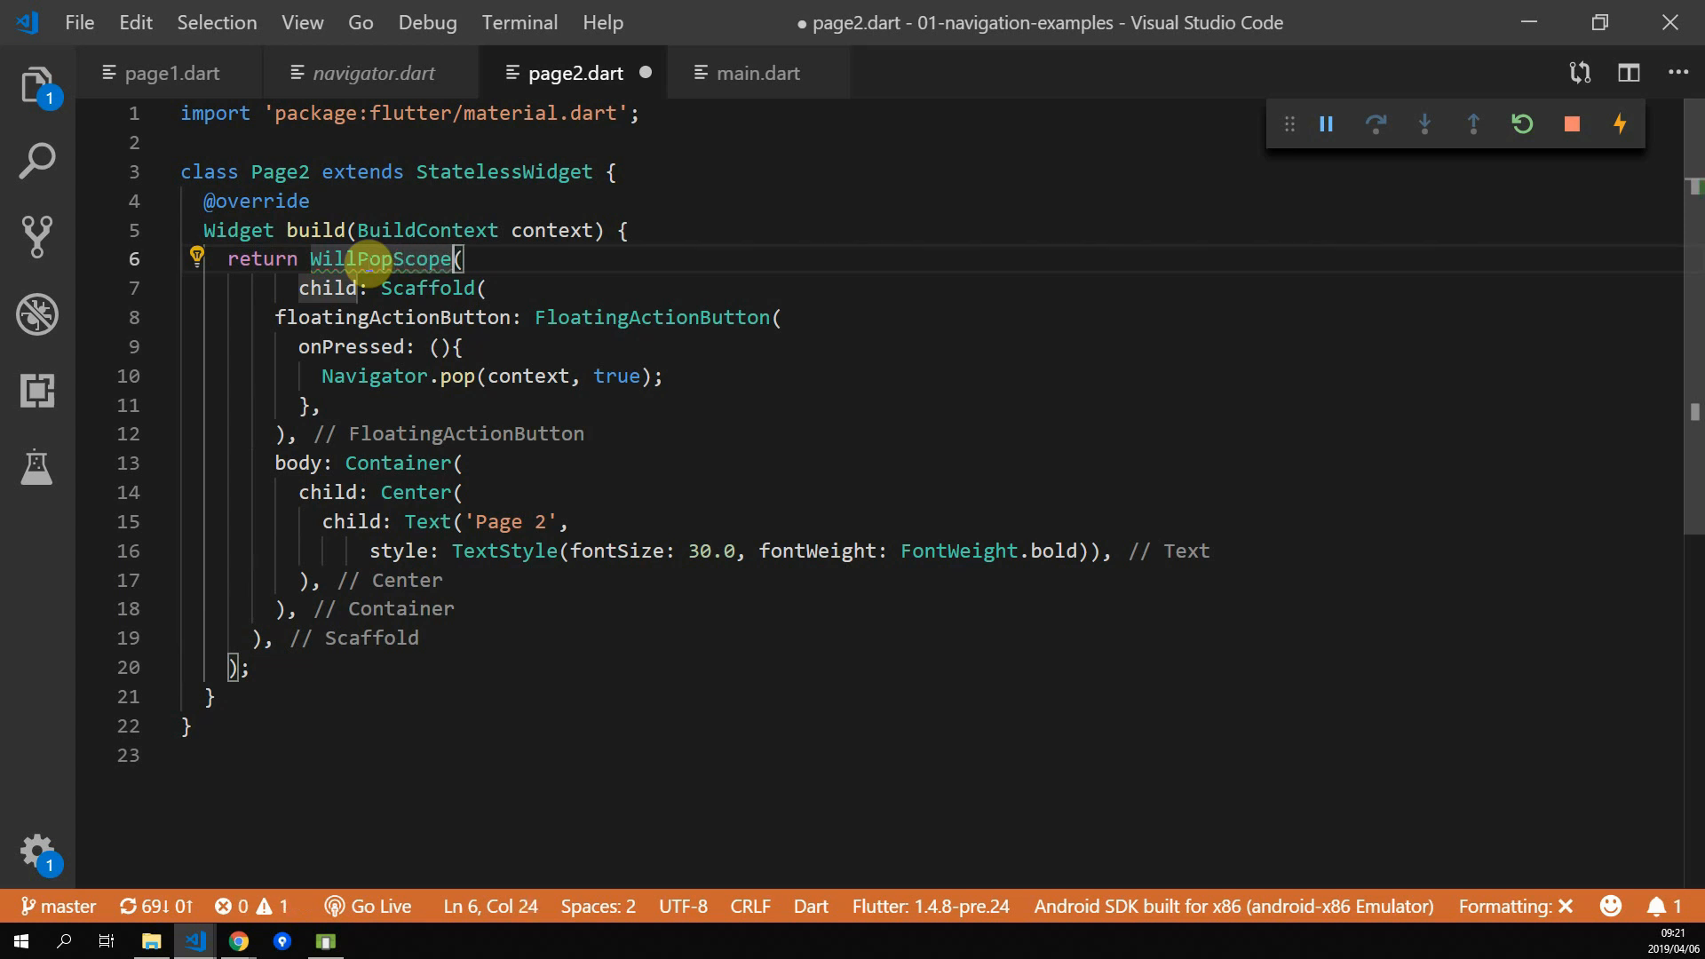
key(Enter)
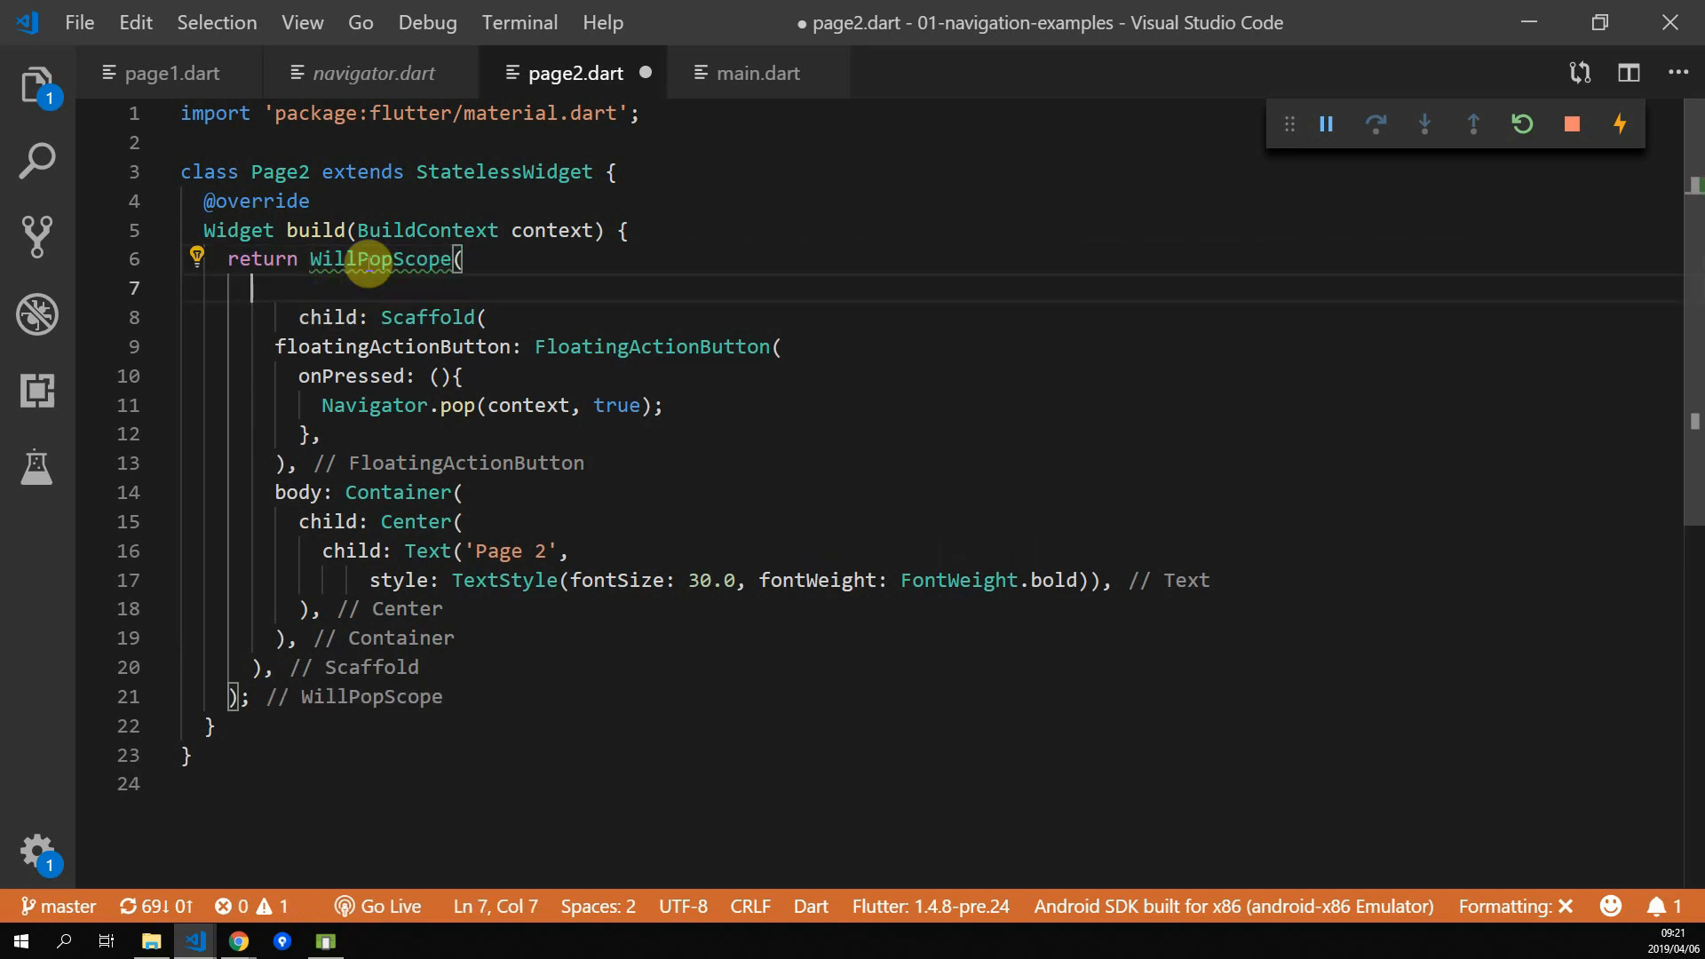
Add onWillPop: () => Future.value(false) to the WillPopScope
text(onWillPop: ()=> fa,)
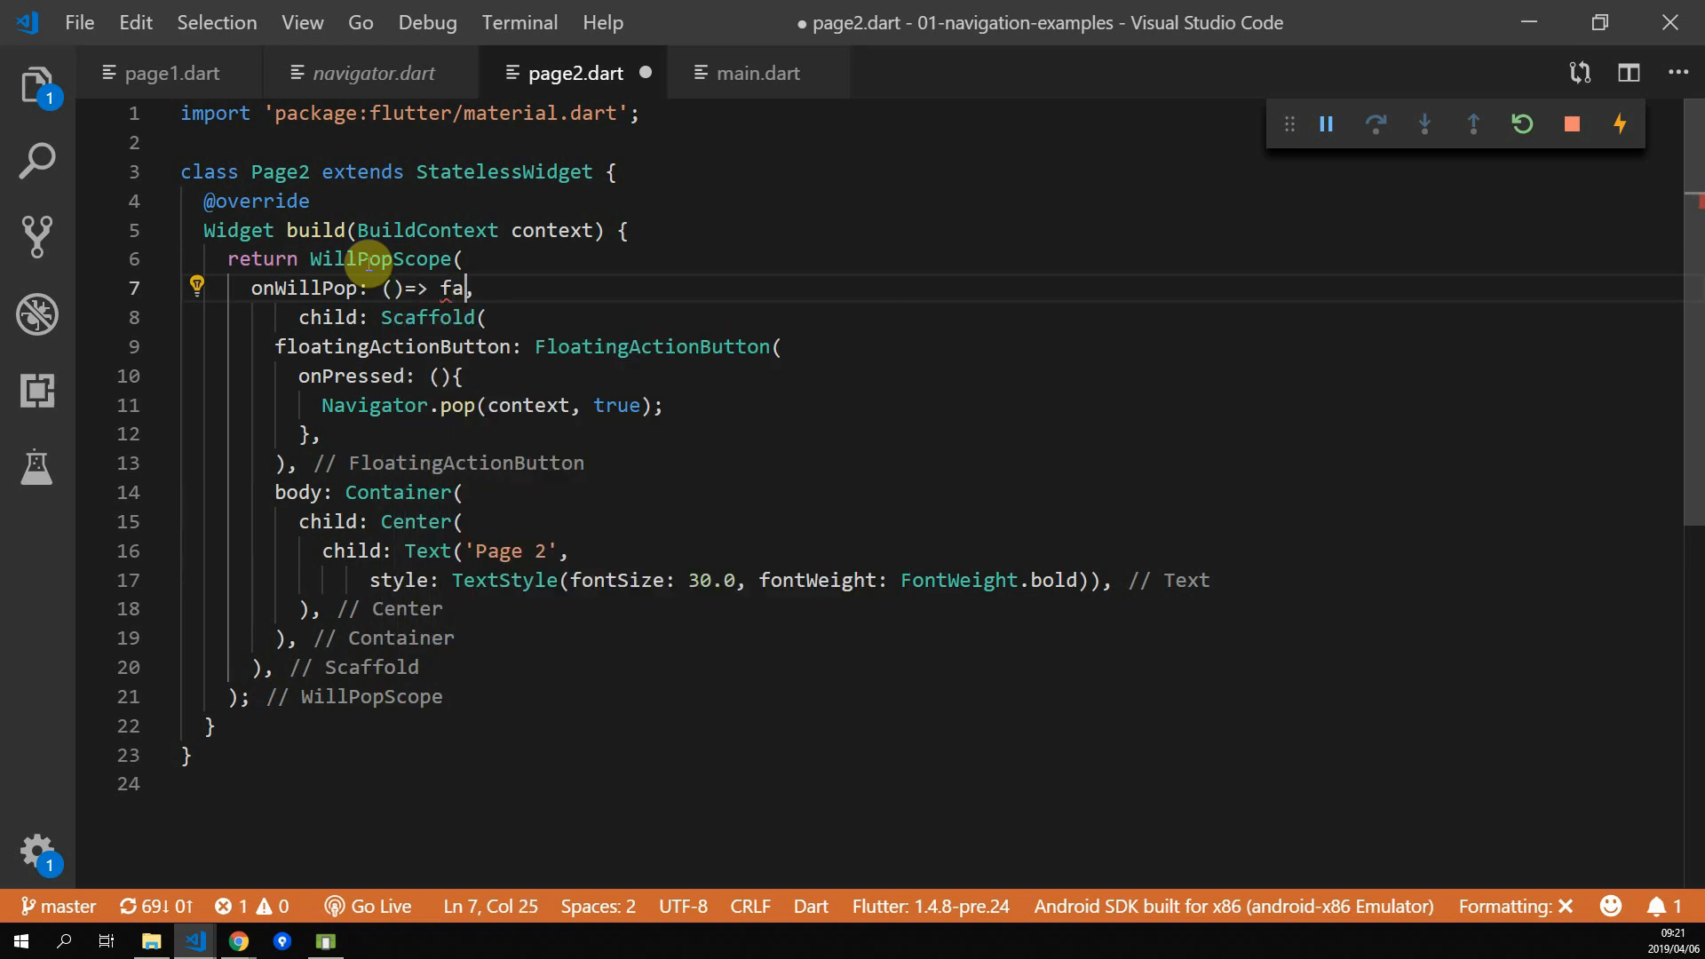
text(lse,)
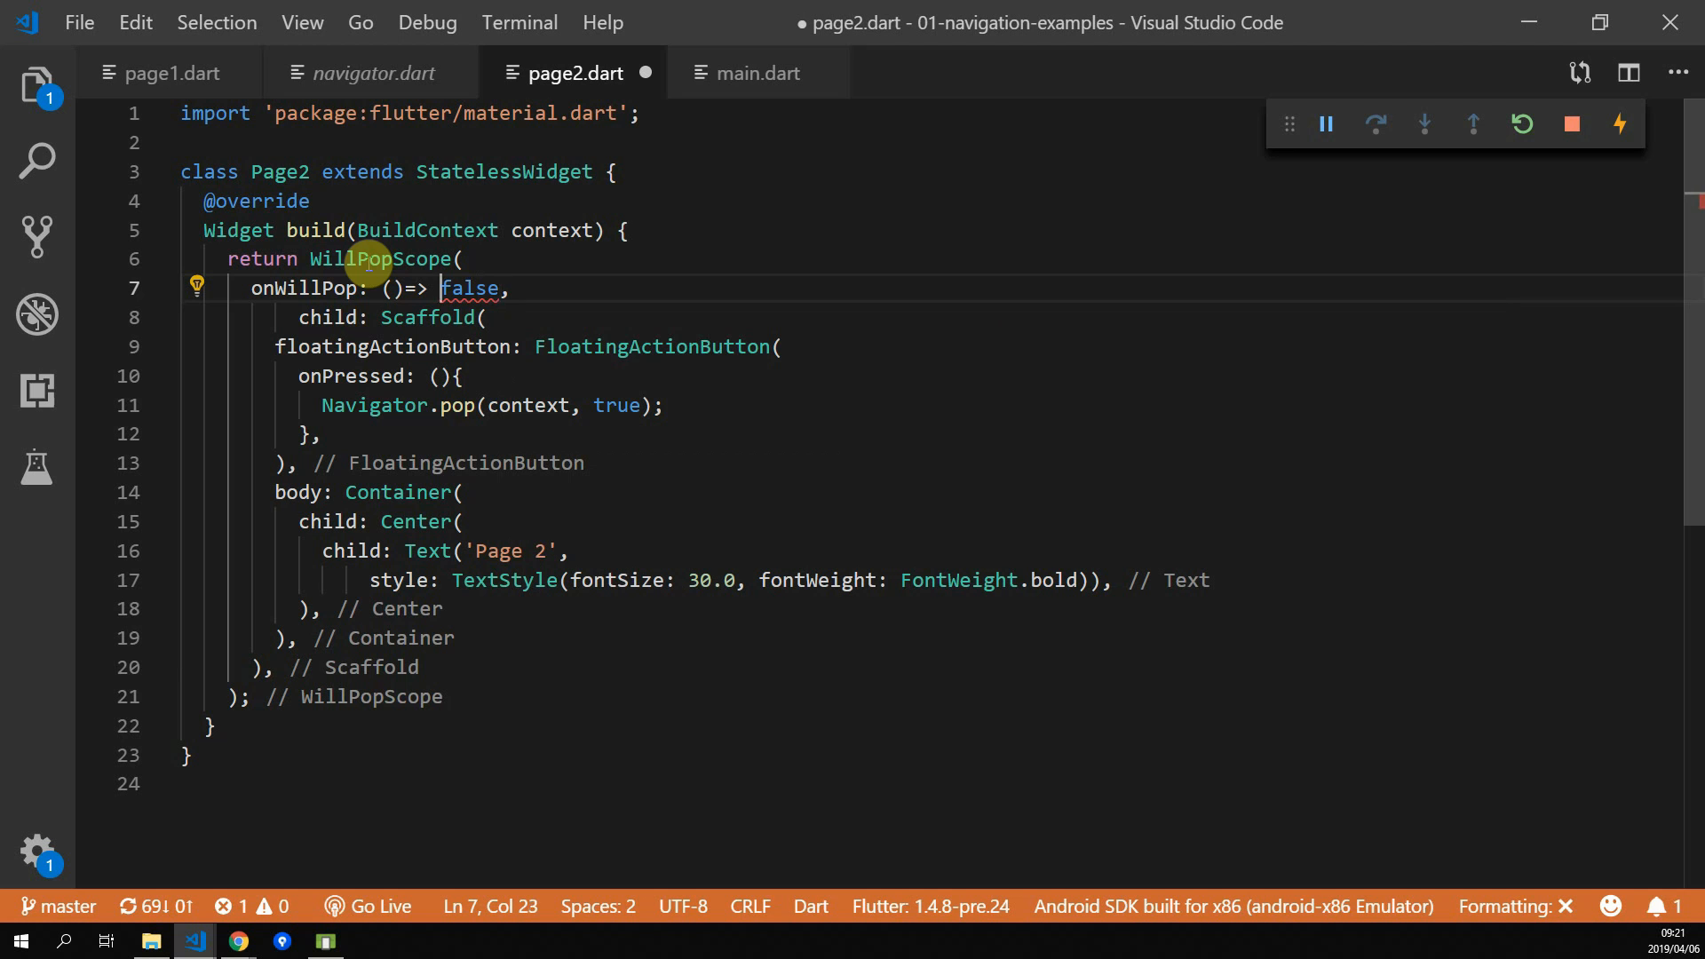
text(Future.)
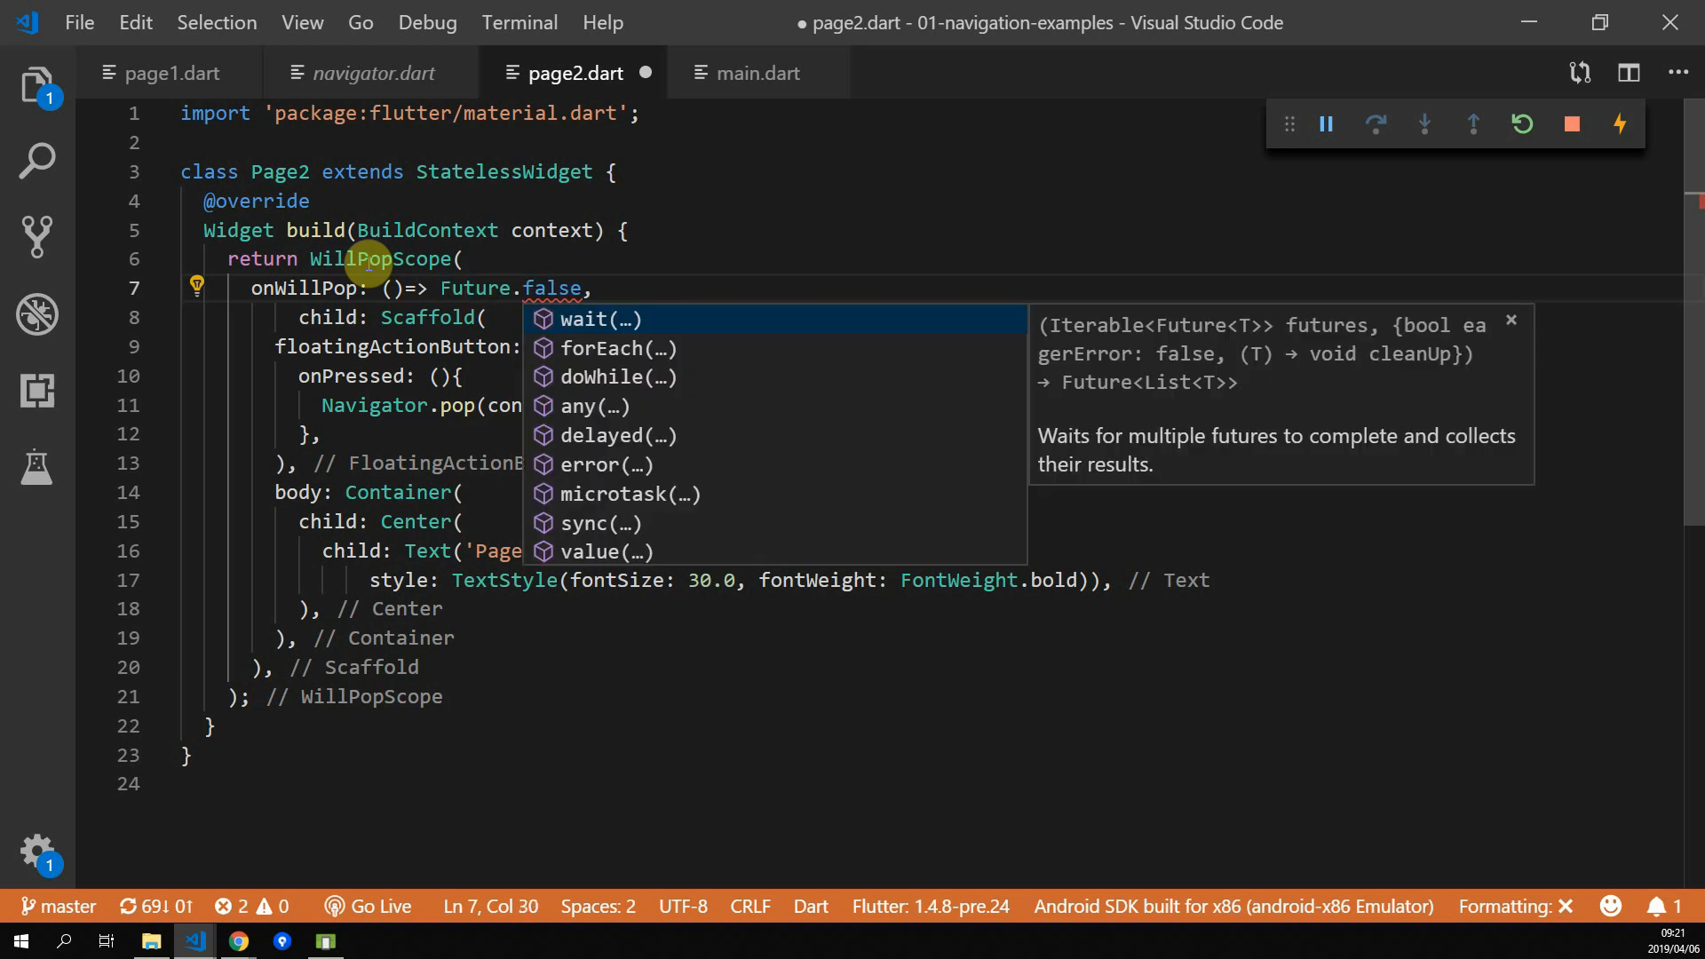
click(607, 551)
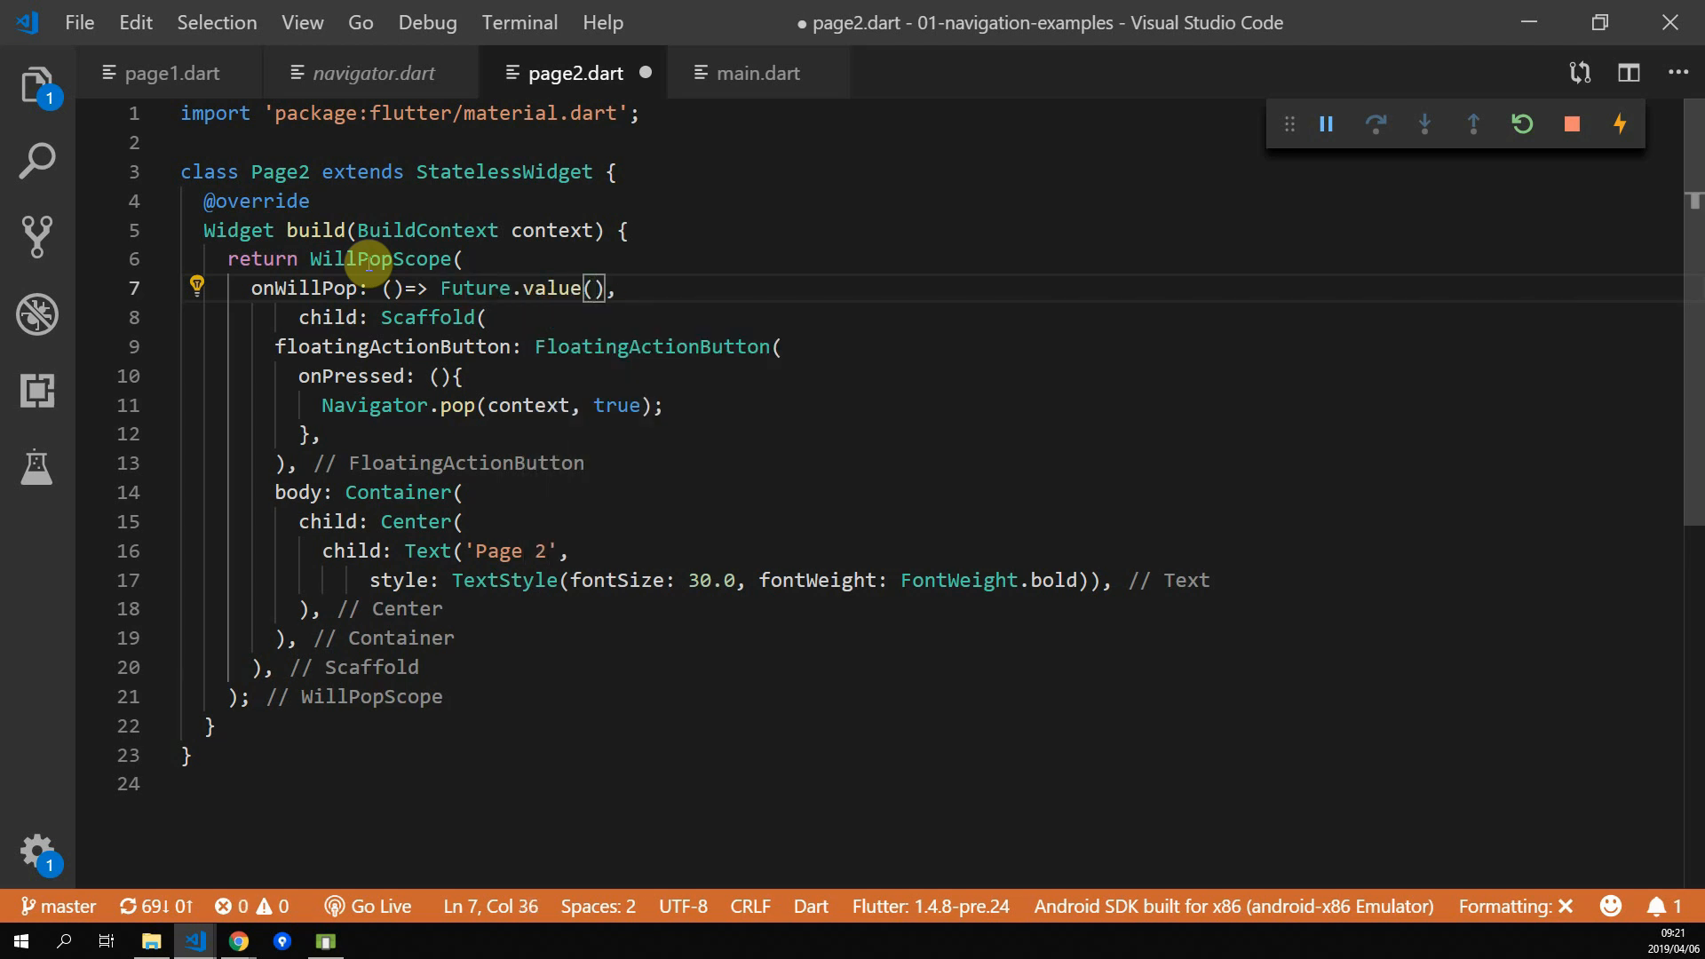
text(false)
text(leading: IconButton(),)
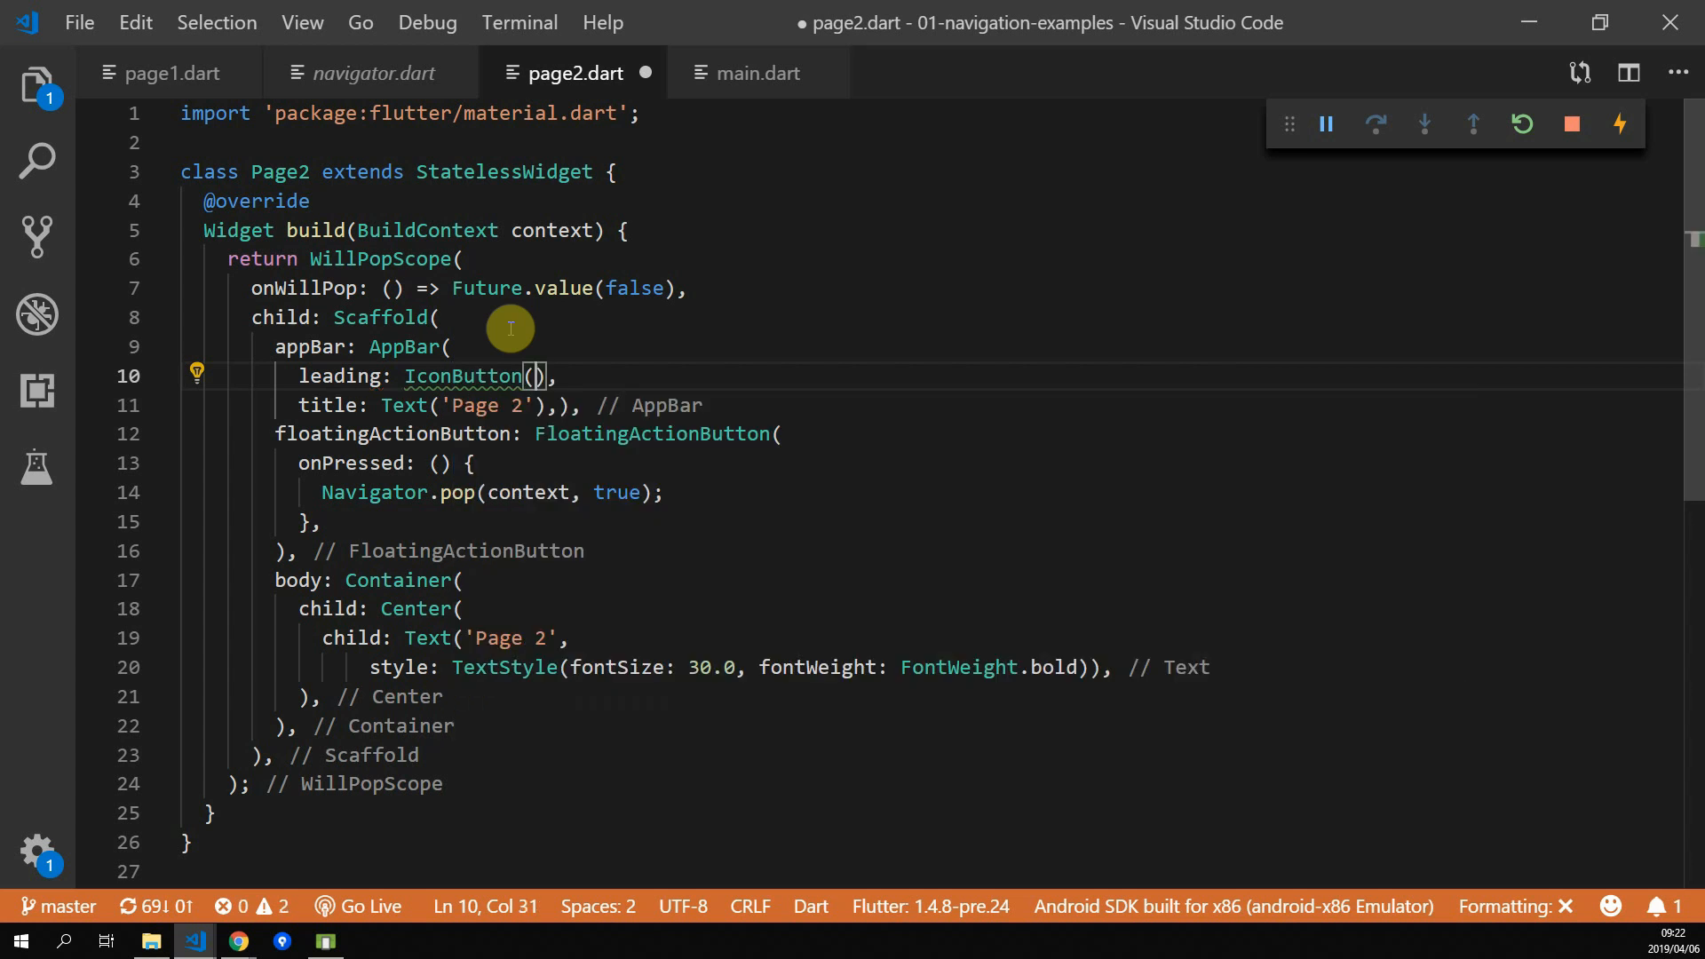
Give the app bar a leading IconButton with Icons.arrow_back popping Navigator.pop(context, true), and test it
text(icon: ,)
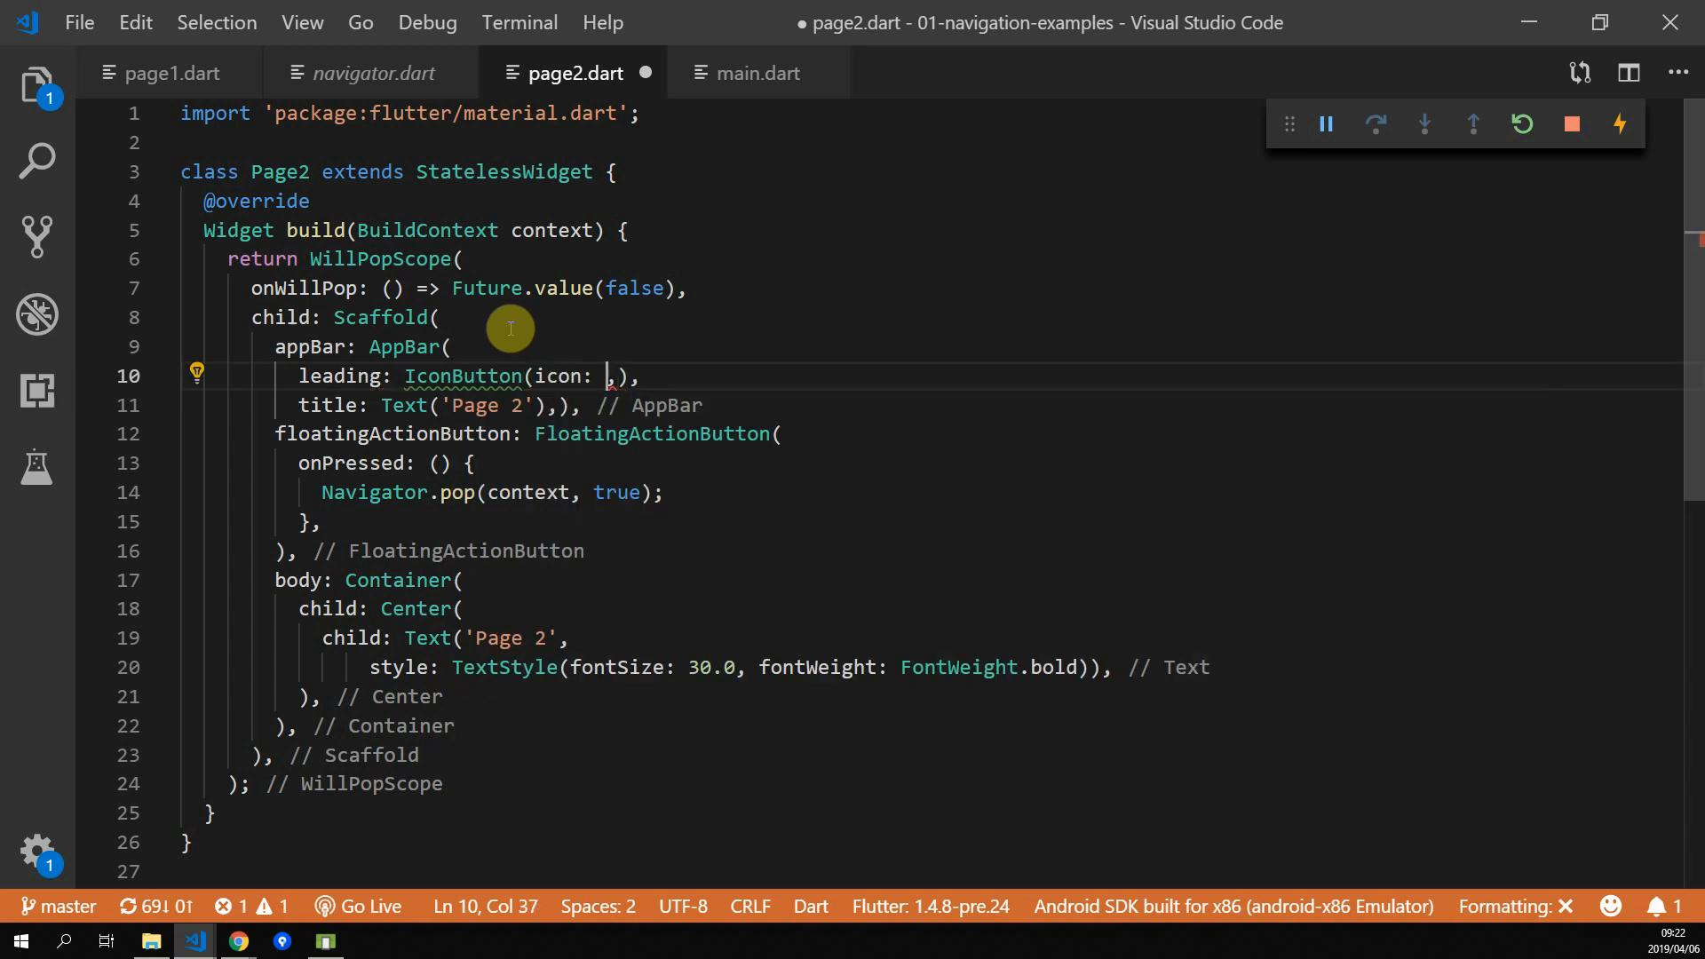
text(Icons.)
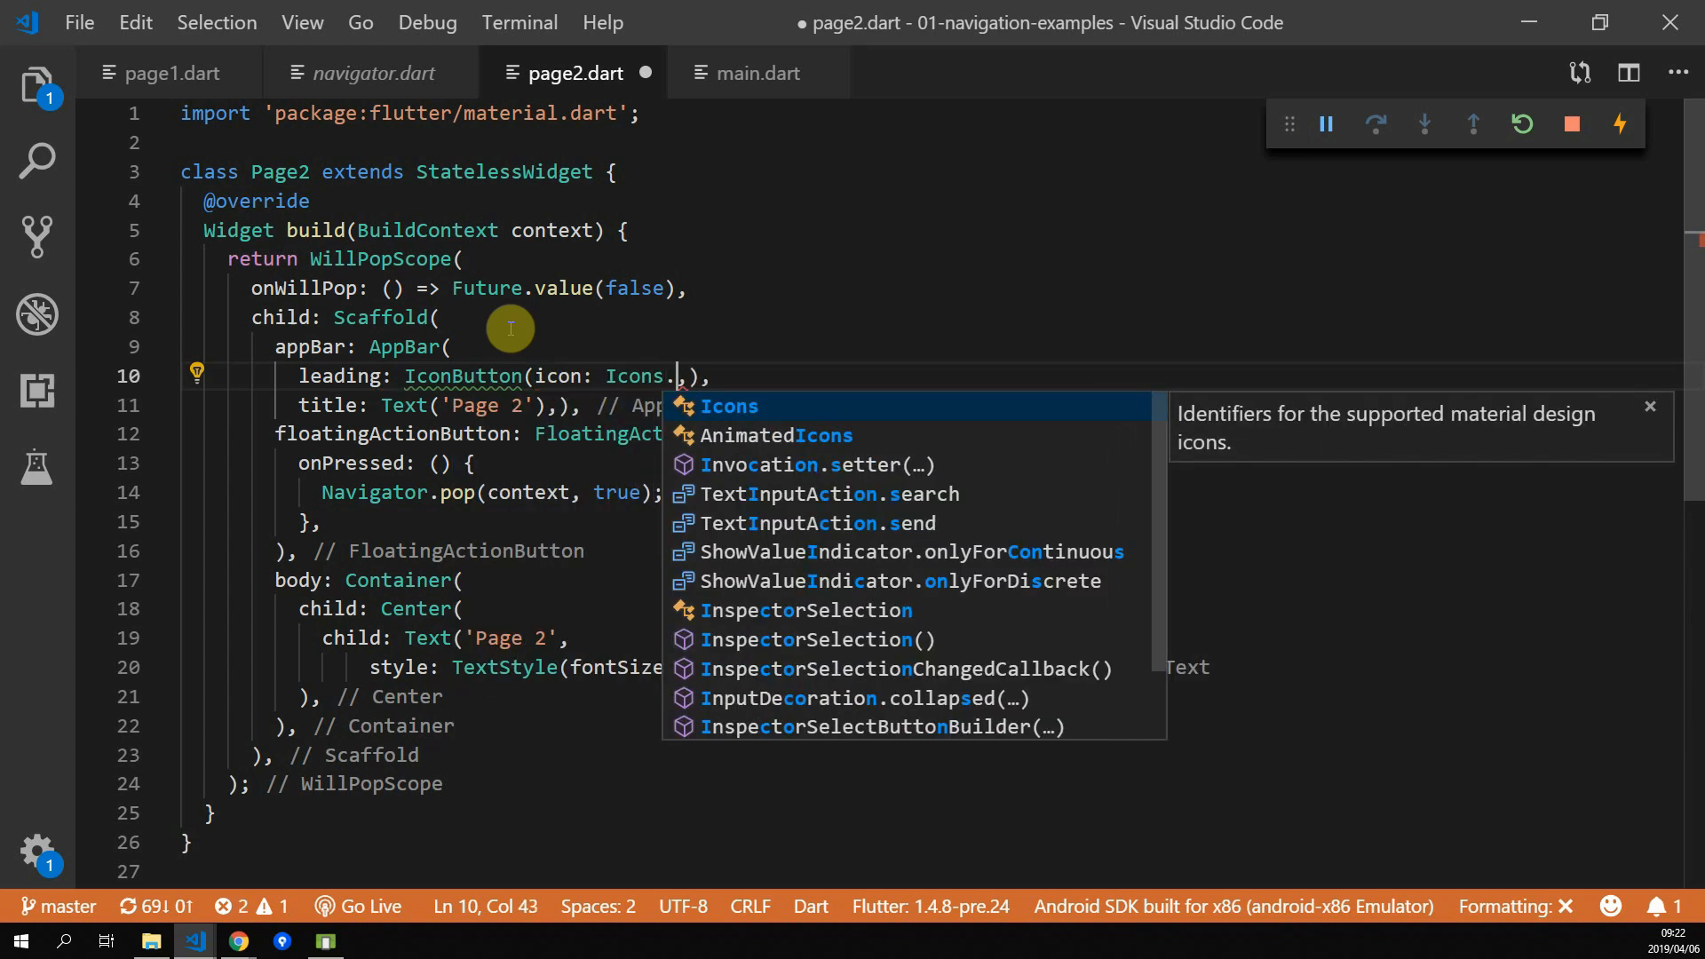
text(back)
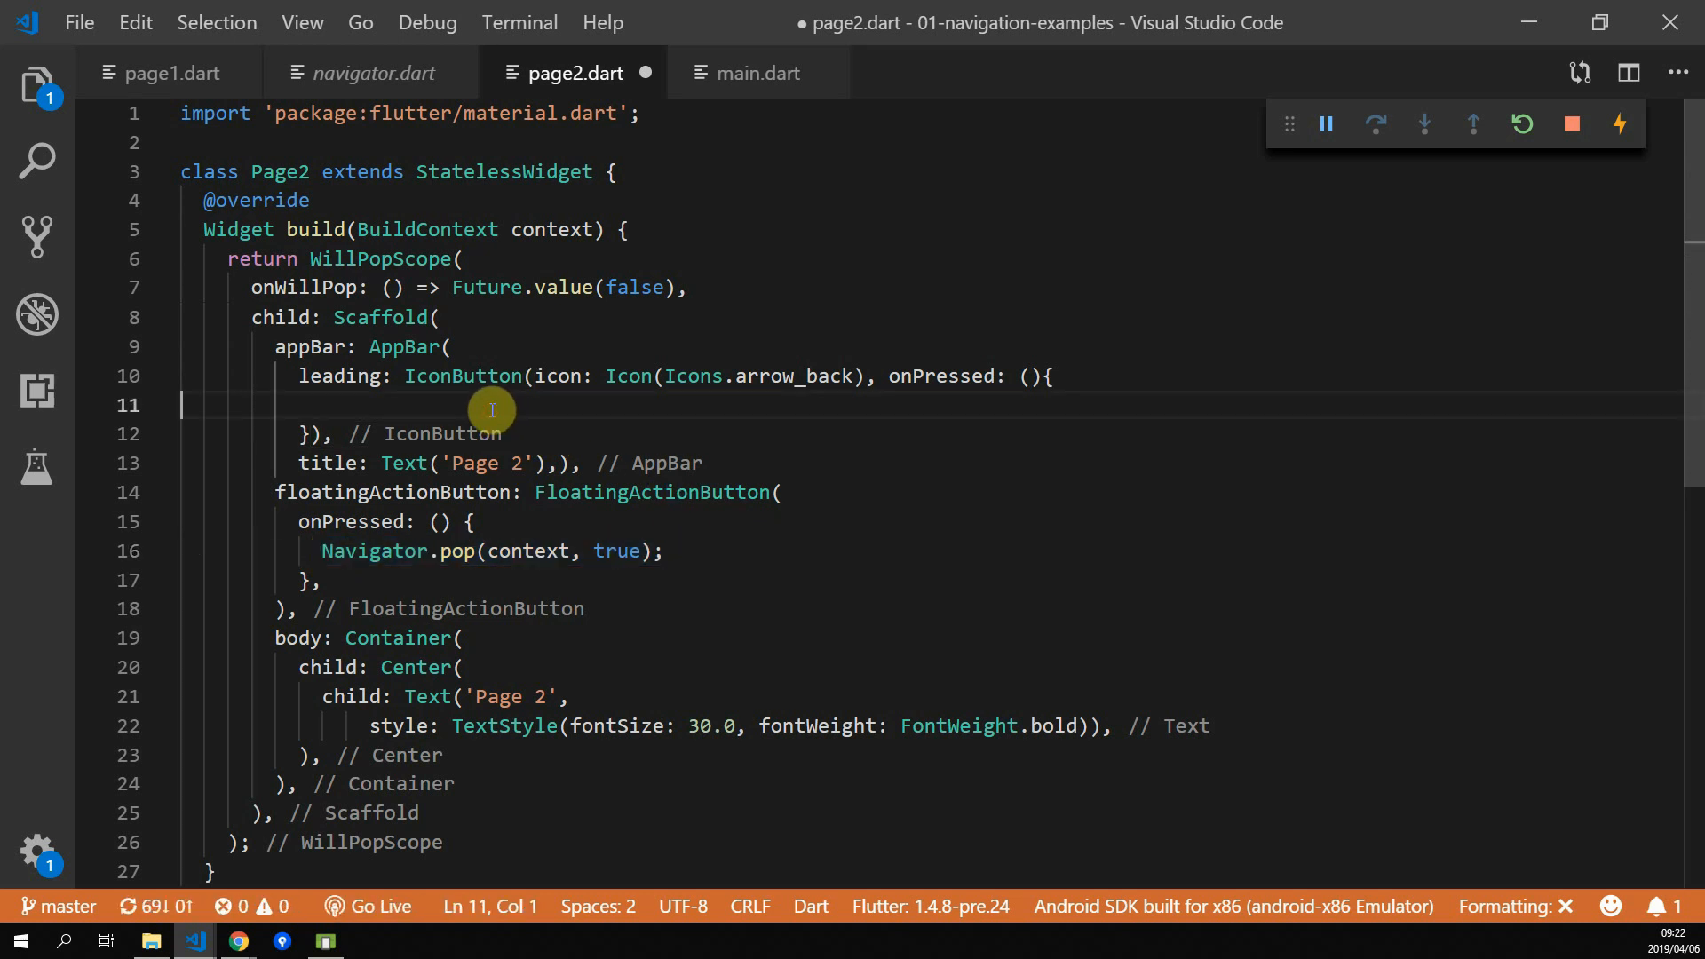
text(Navigator.pop(context, true);)
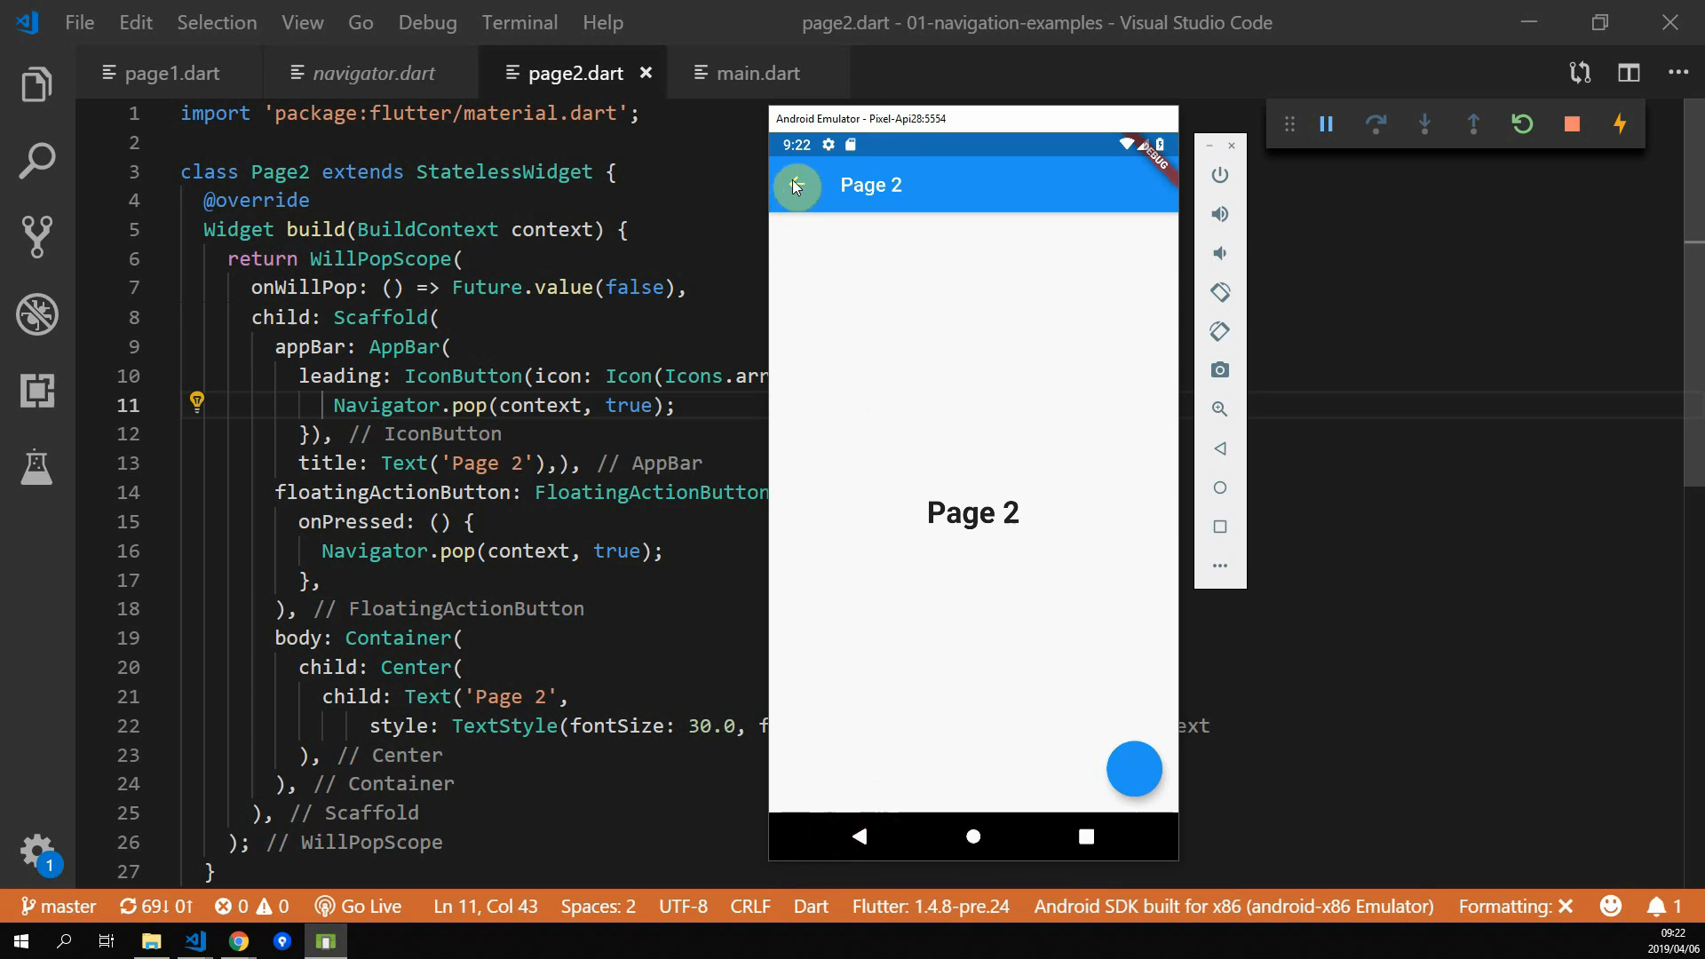
click(794, 184)
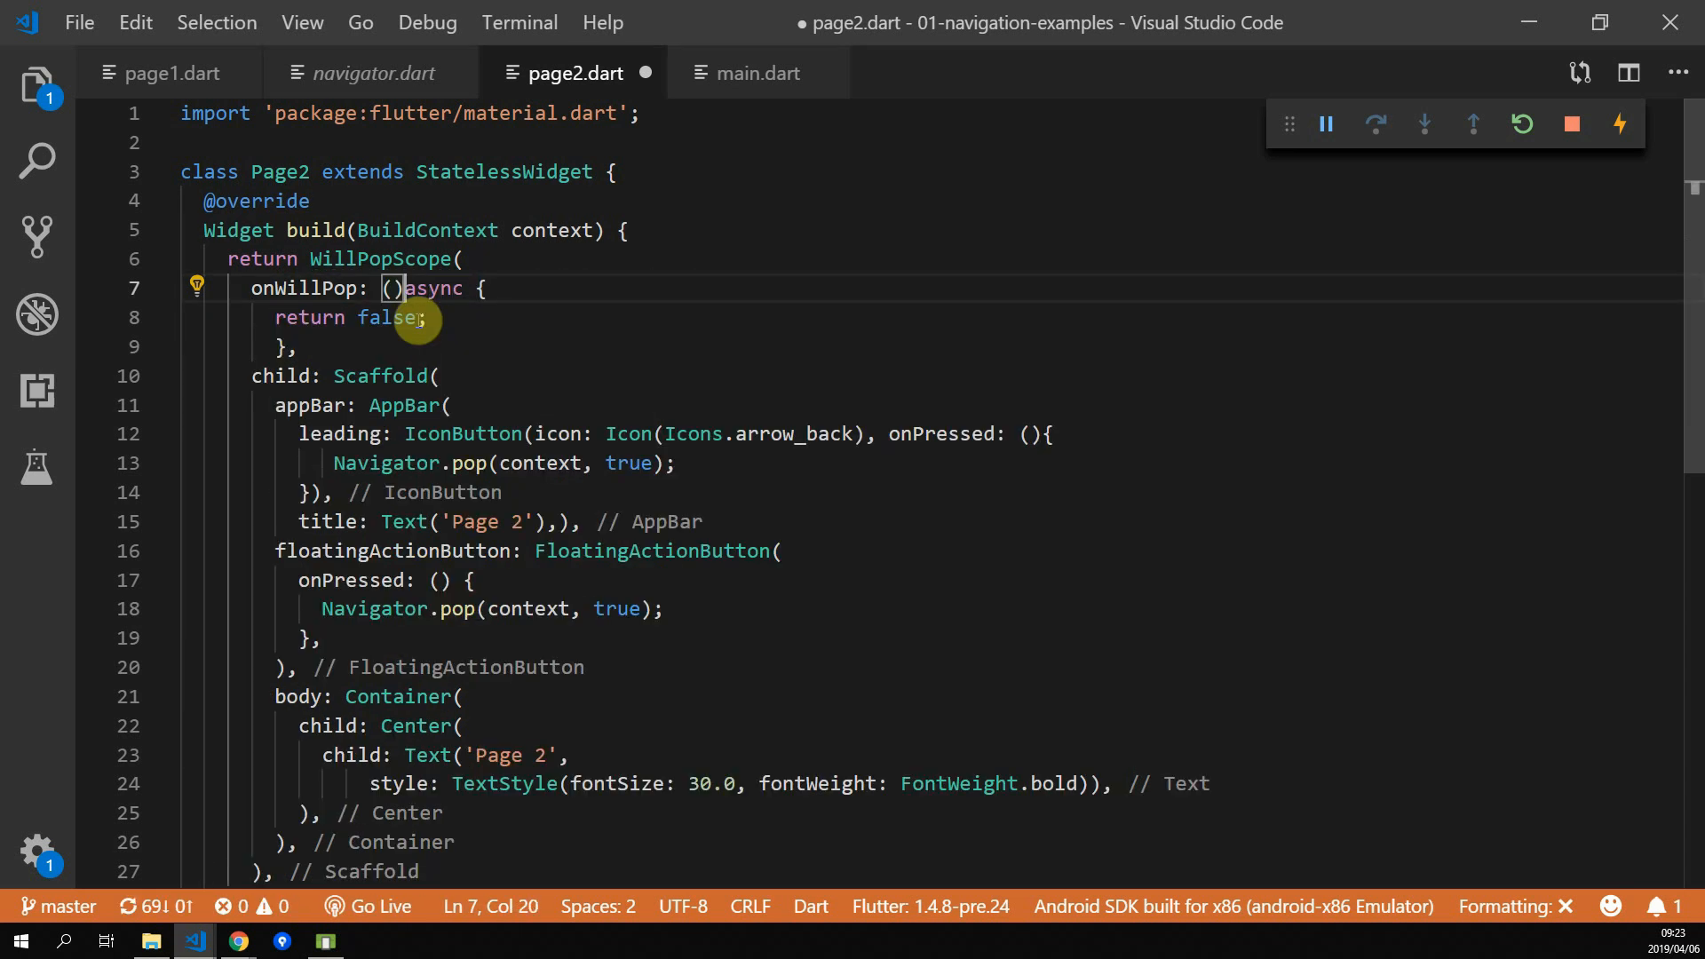
Add Navigator.pop(context, true); above return false in the async onWillPop
click(278, 316)
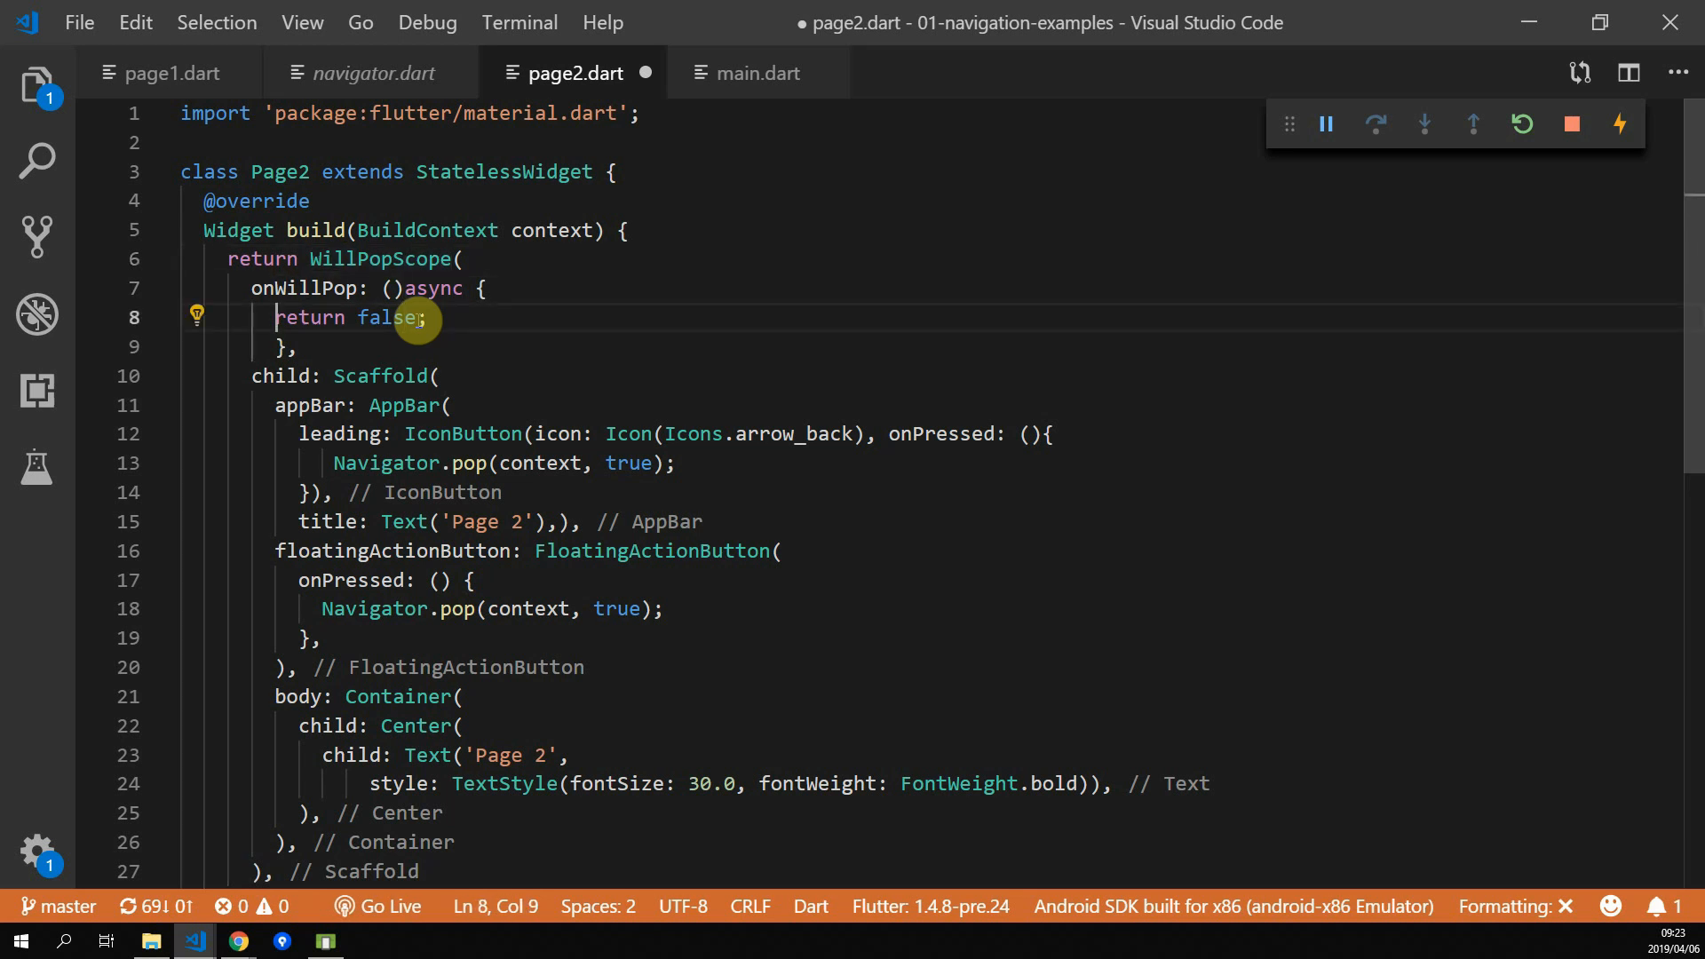
key(Enter)
text(Navigator.pop(context, true);)
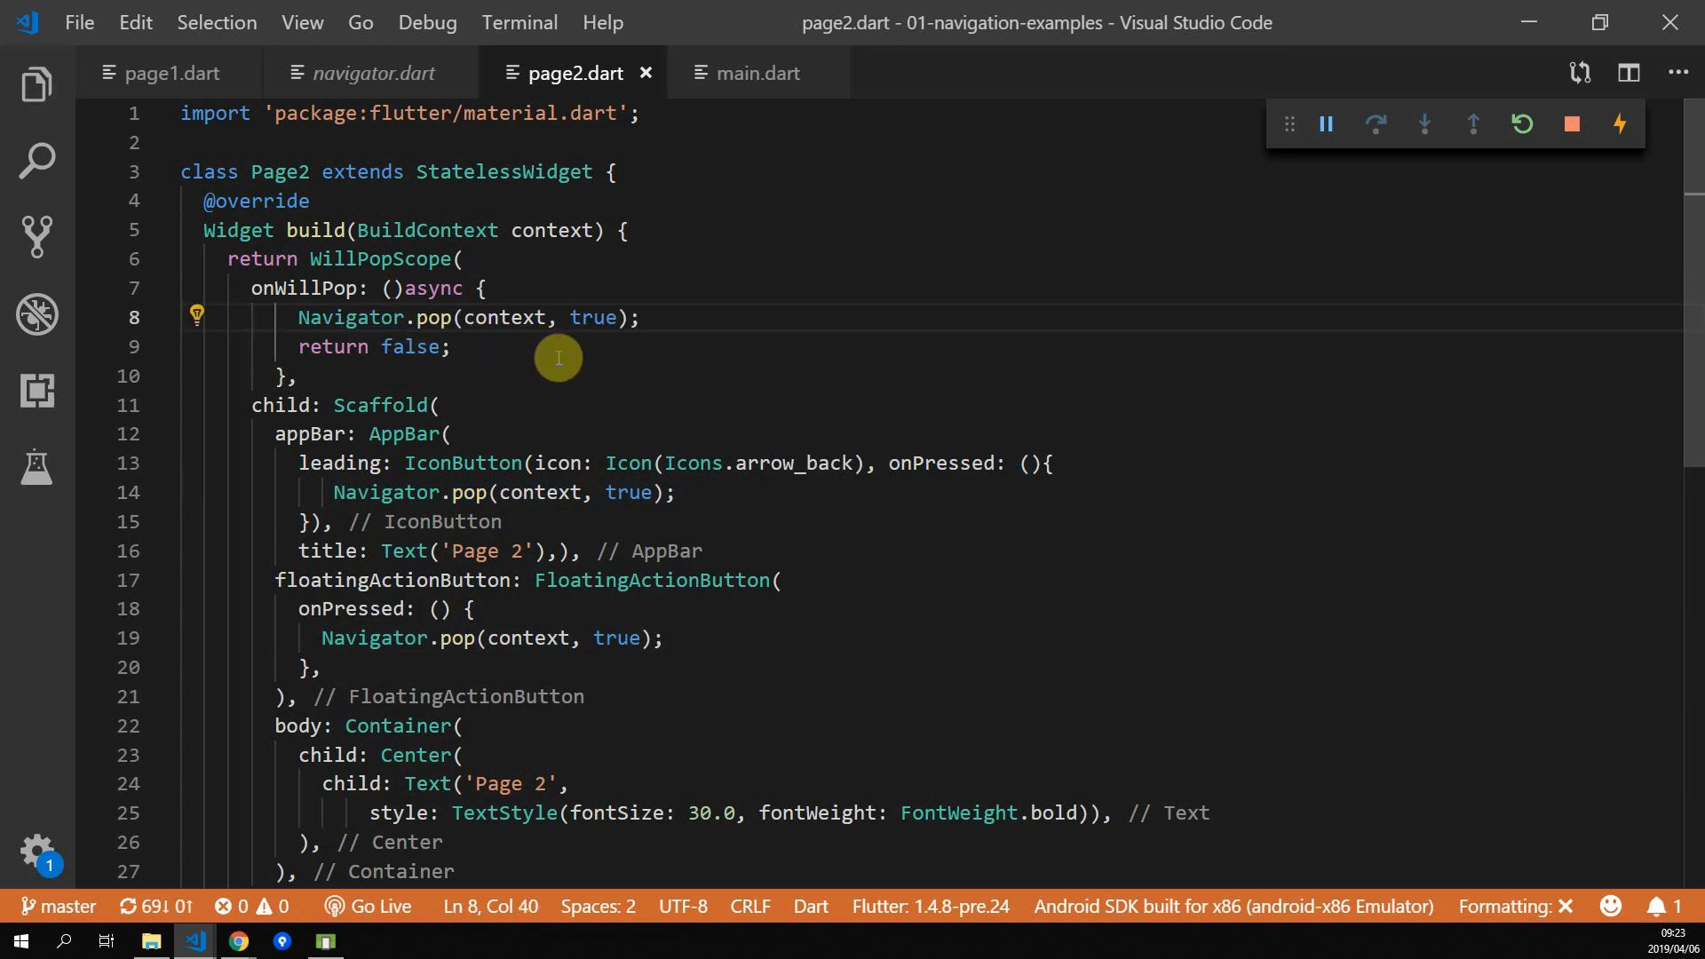
In the emulator go to Page 2 and press back to show 'Navigation result success'
click(324, 940)
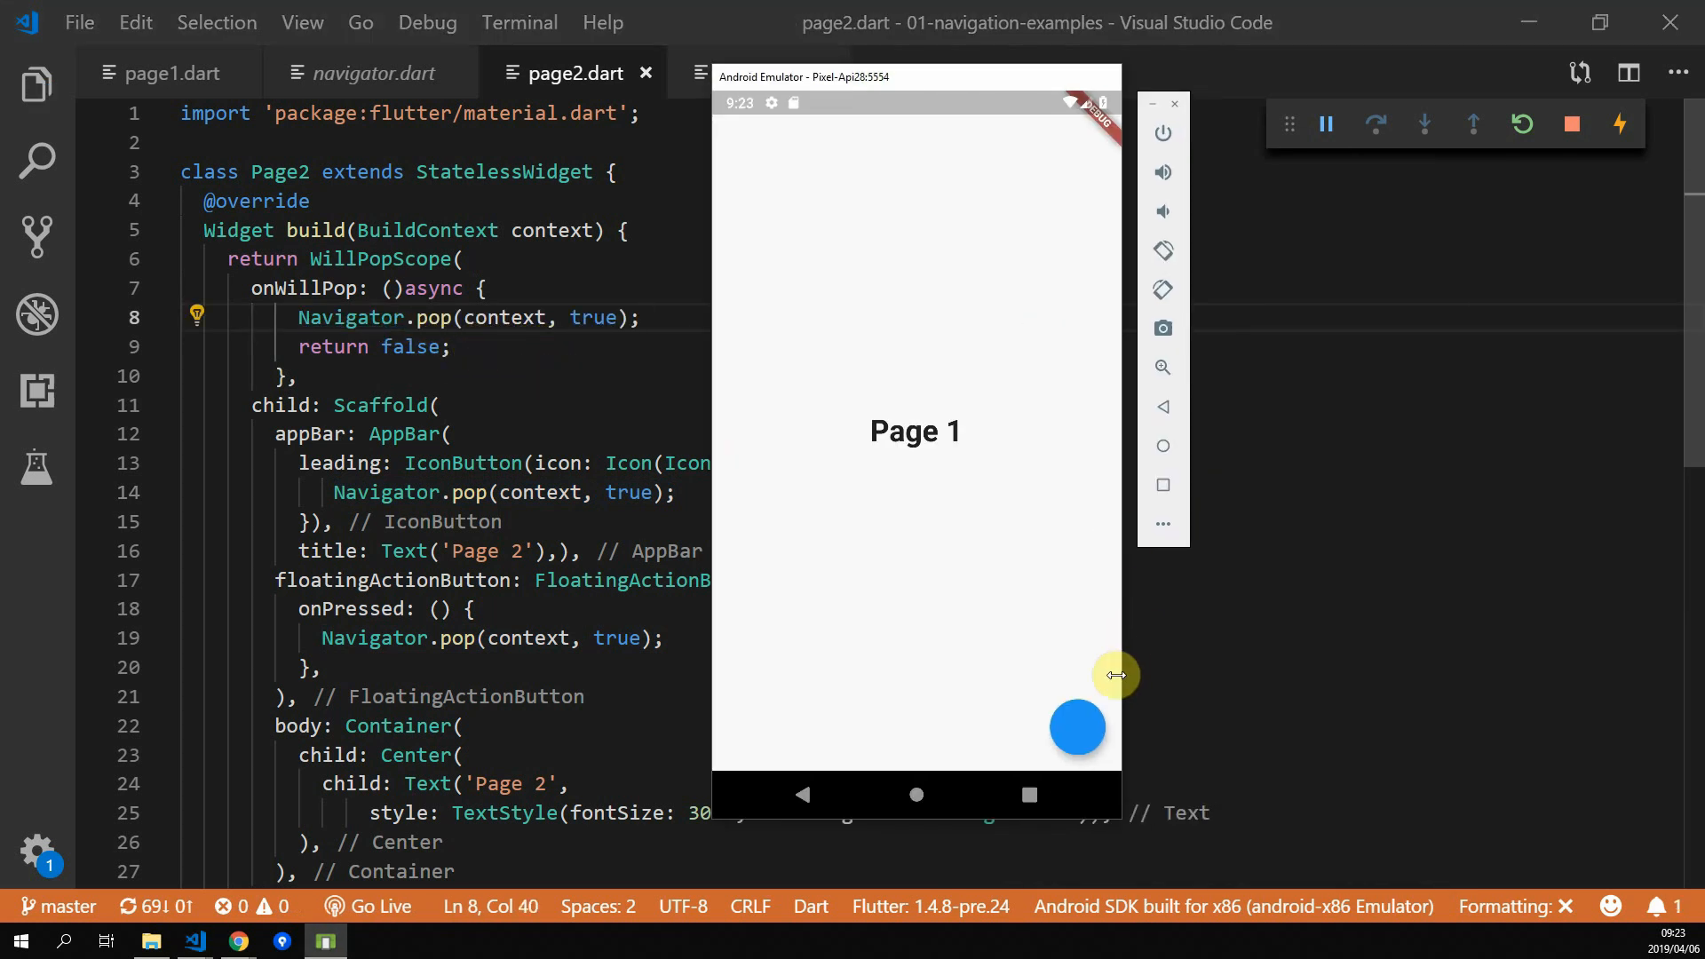
click(1077, 727)
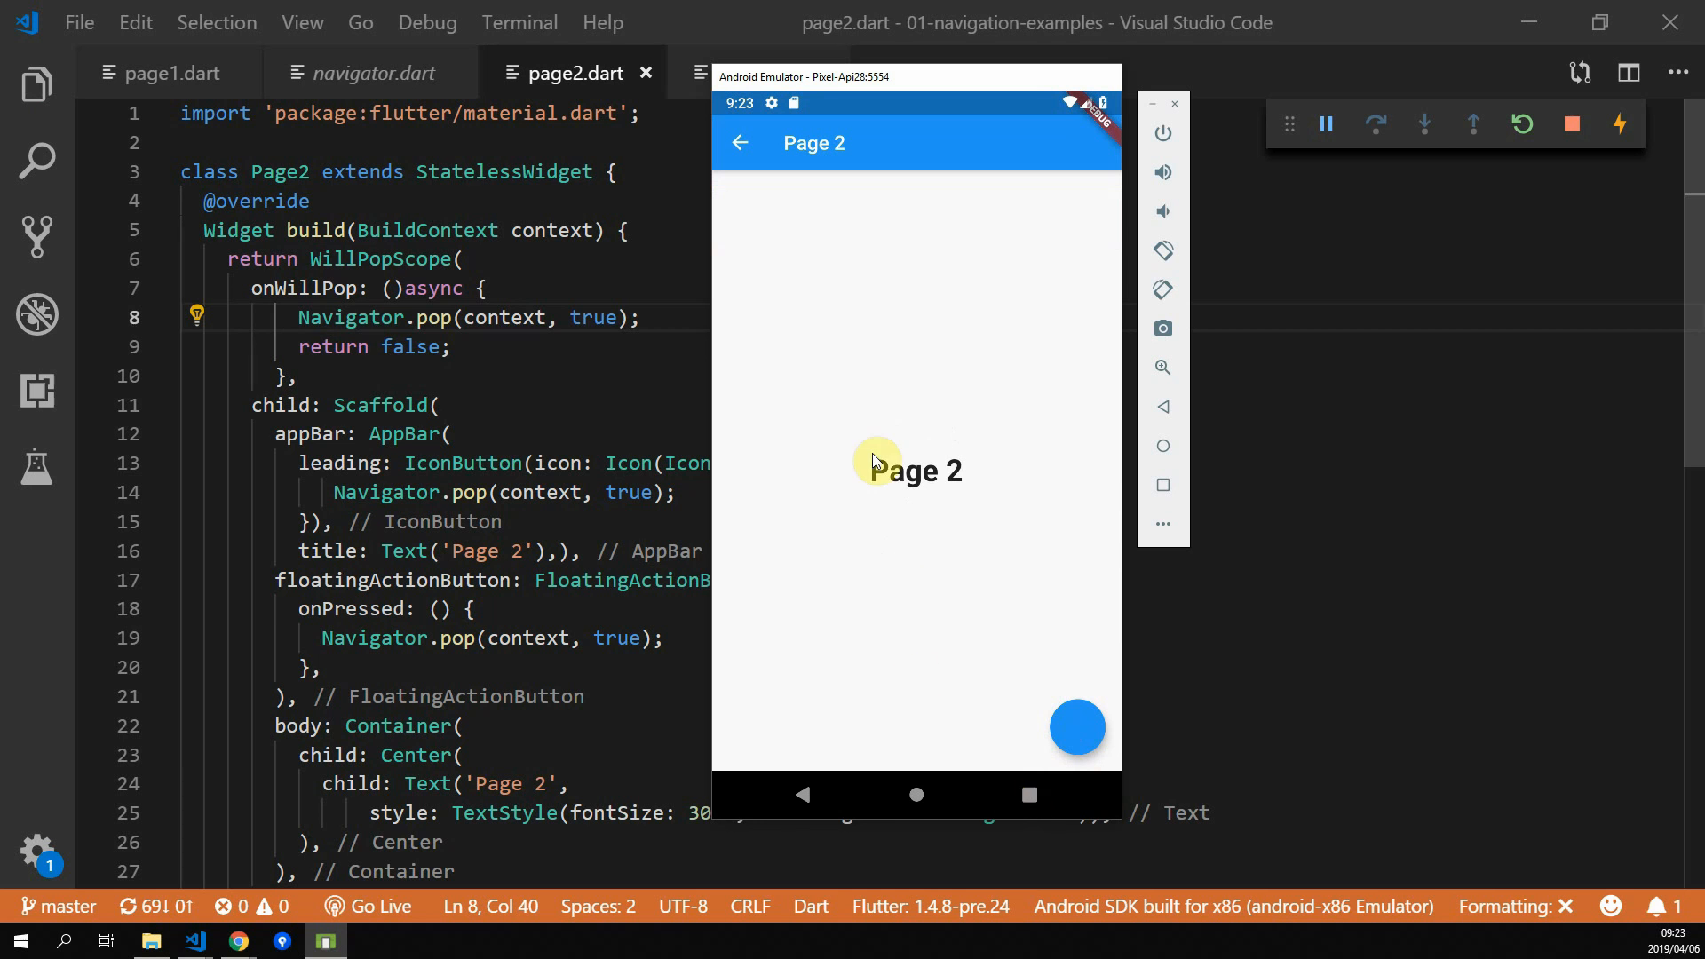
click(1076, 727)
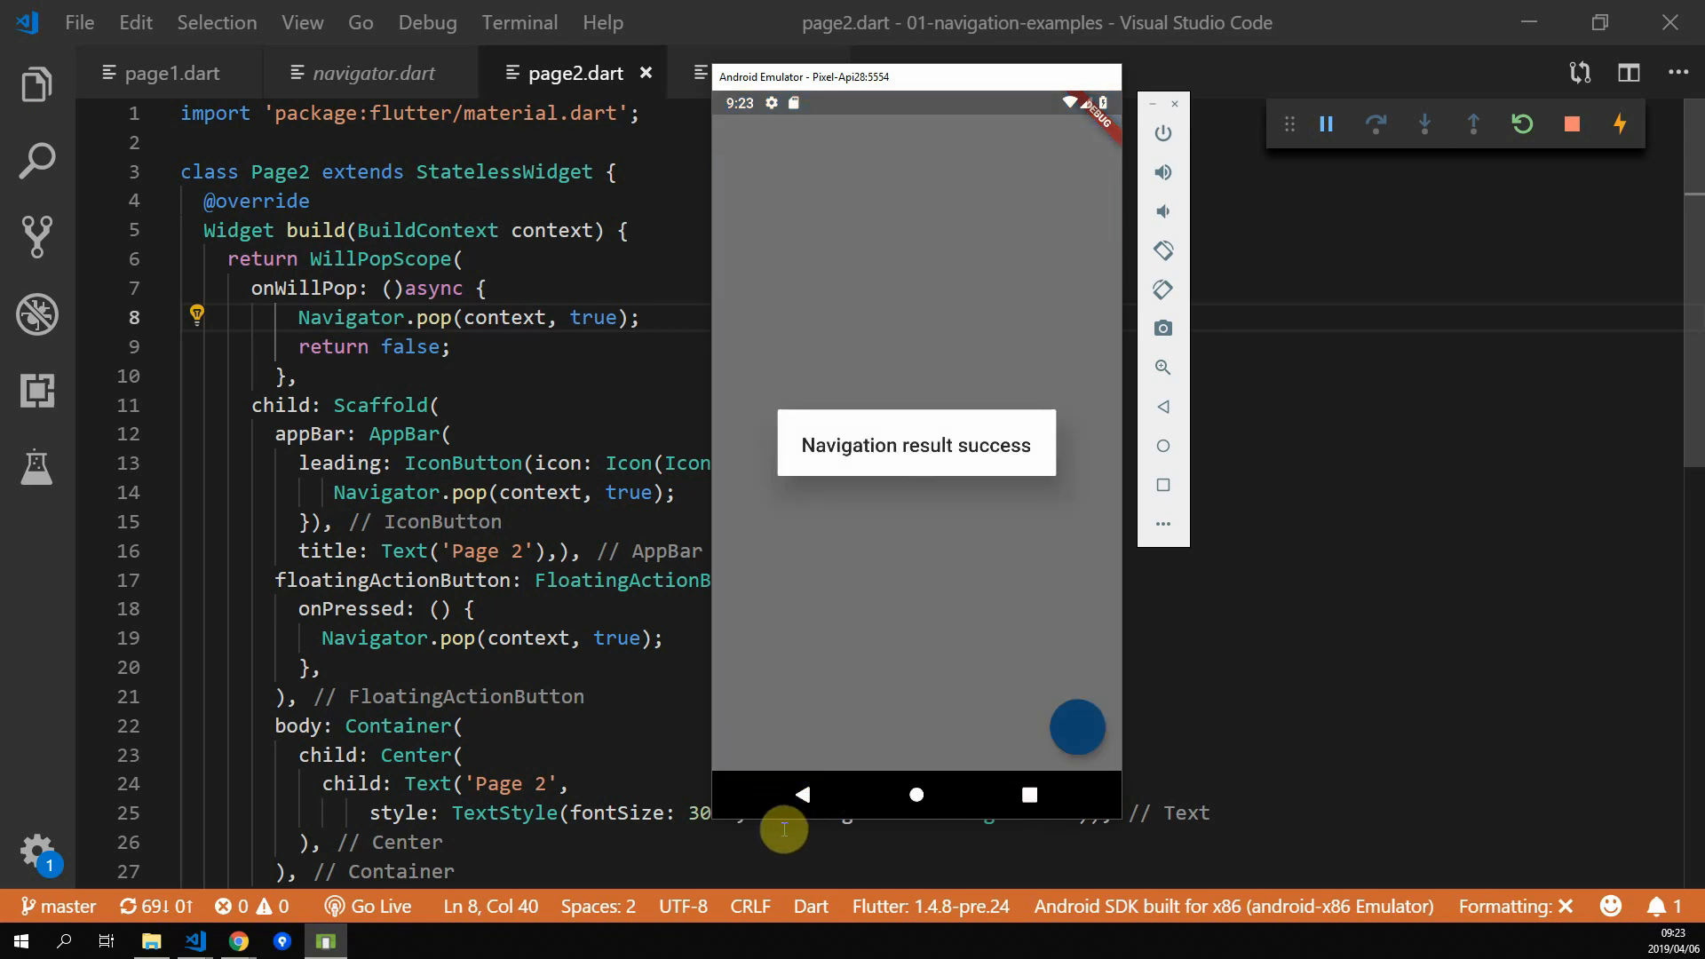
mouse_move(998, 531)
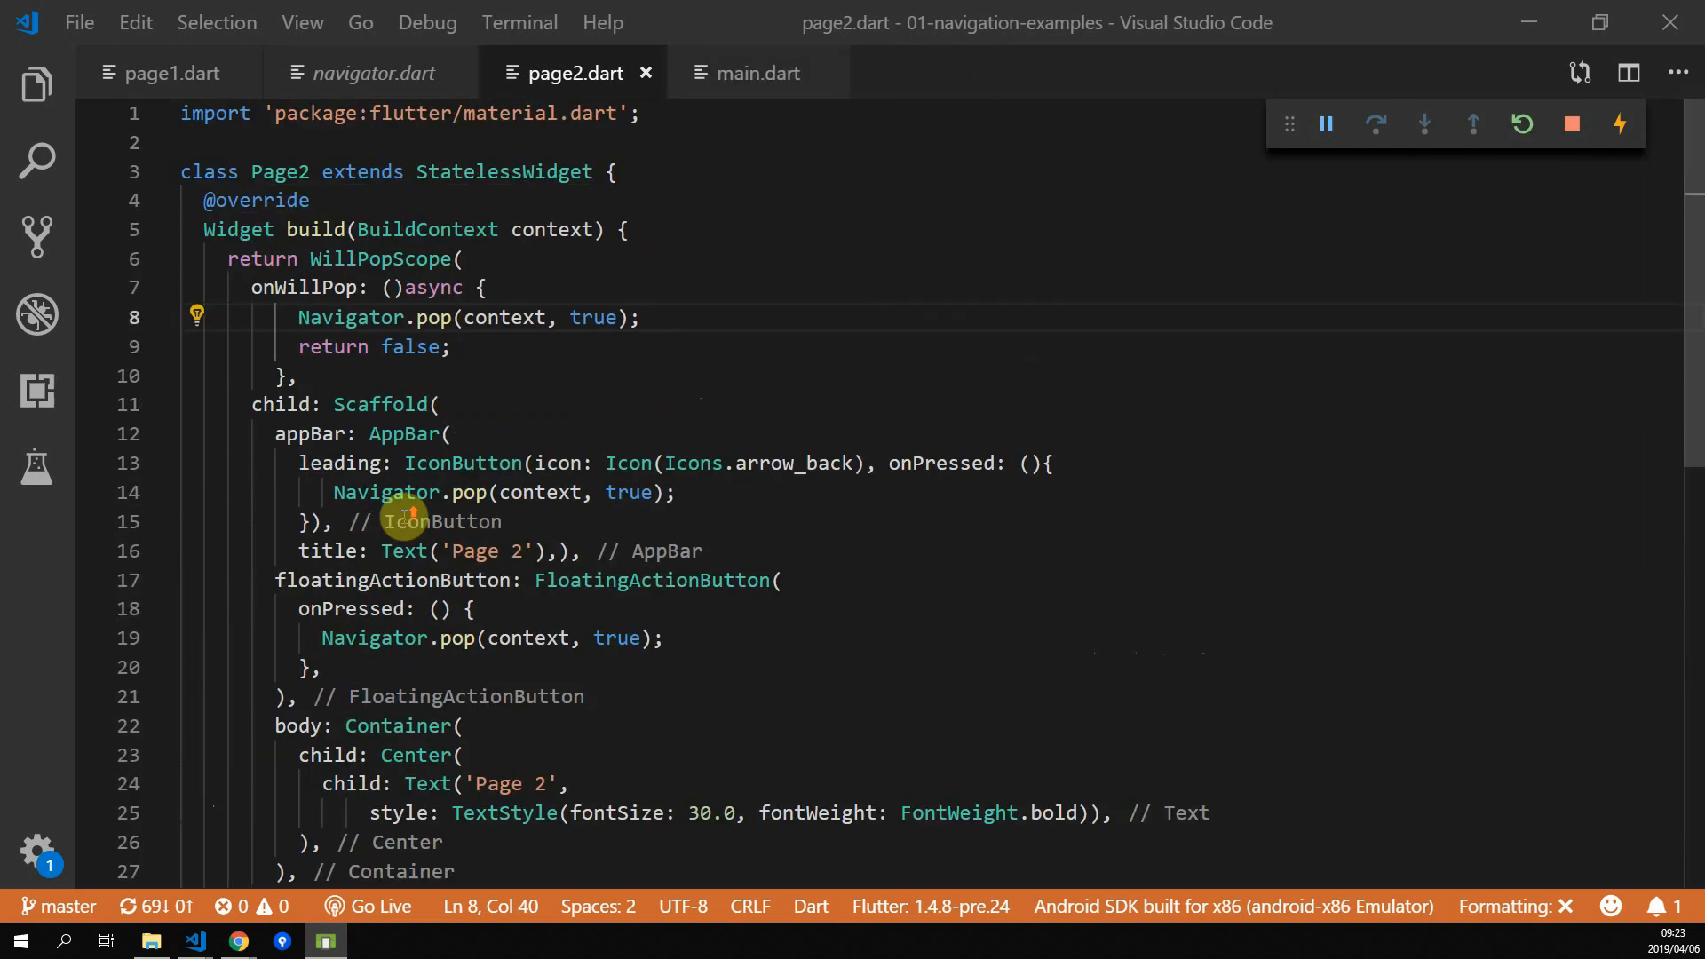
Write a void _popNavigationWithResult(BuildContext context, bool success) helper that calls Navigator.pop
scroll(down, 3)
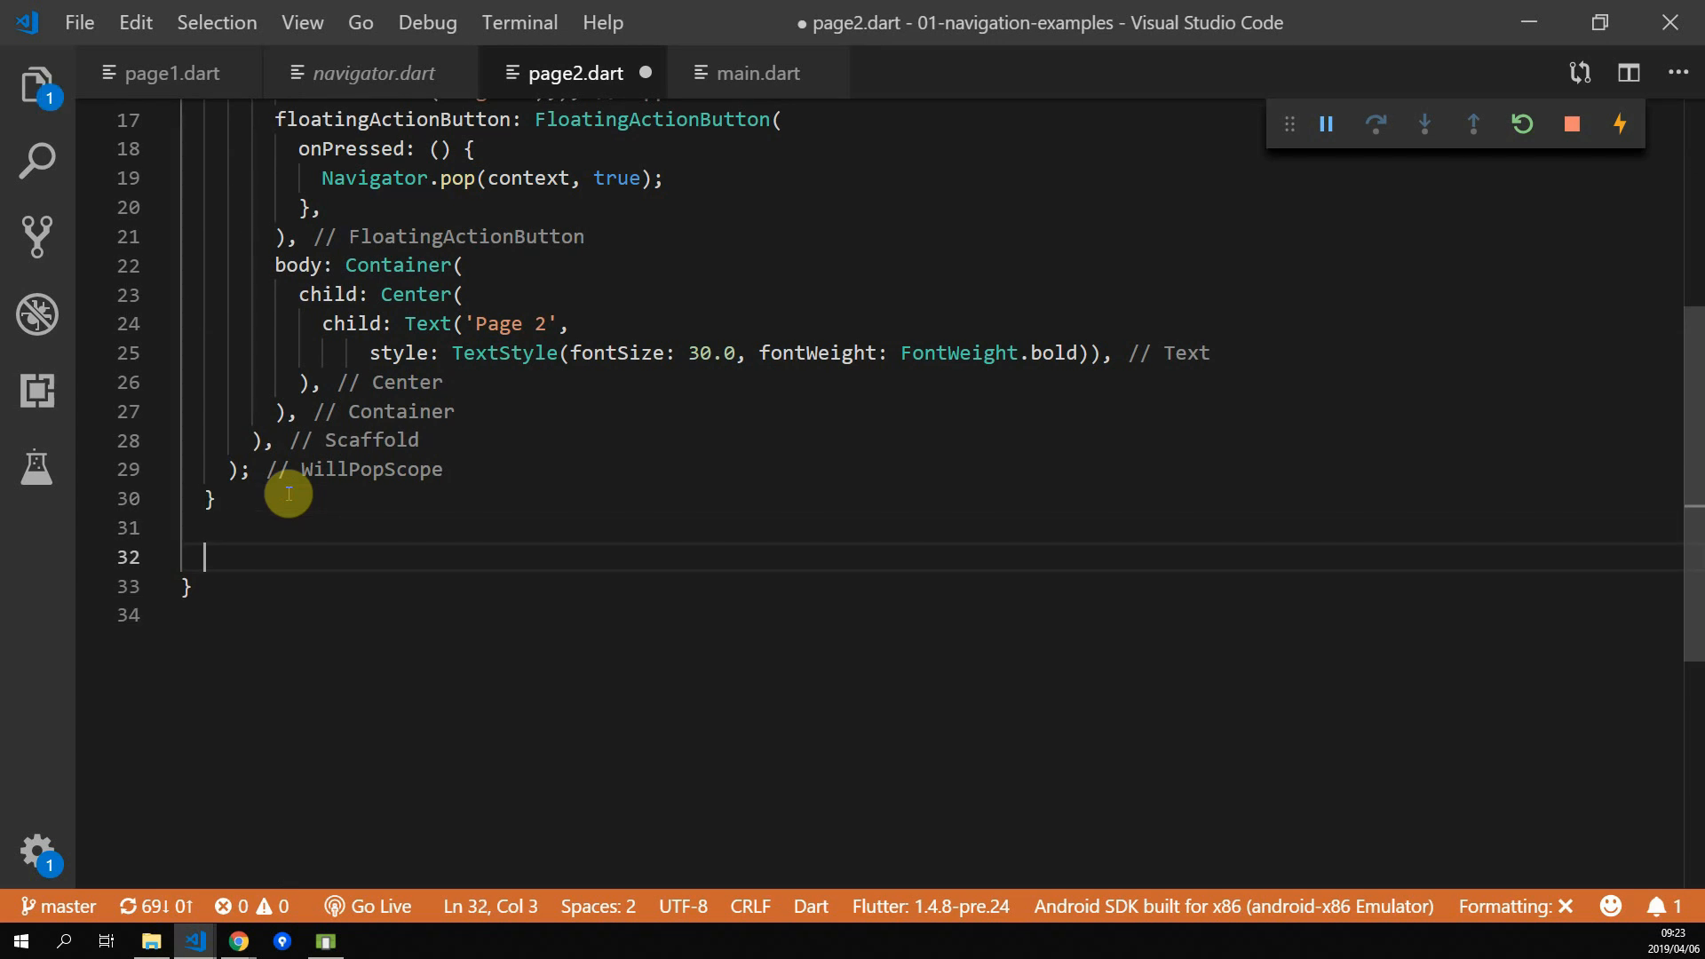
text(void)
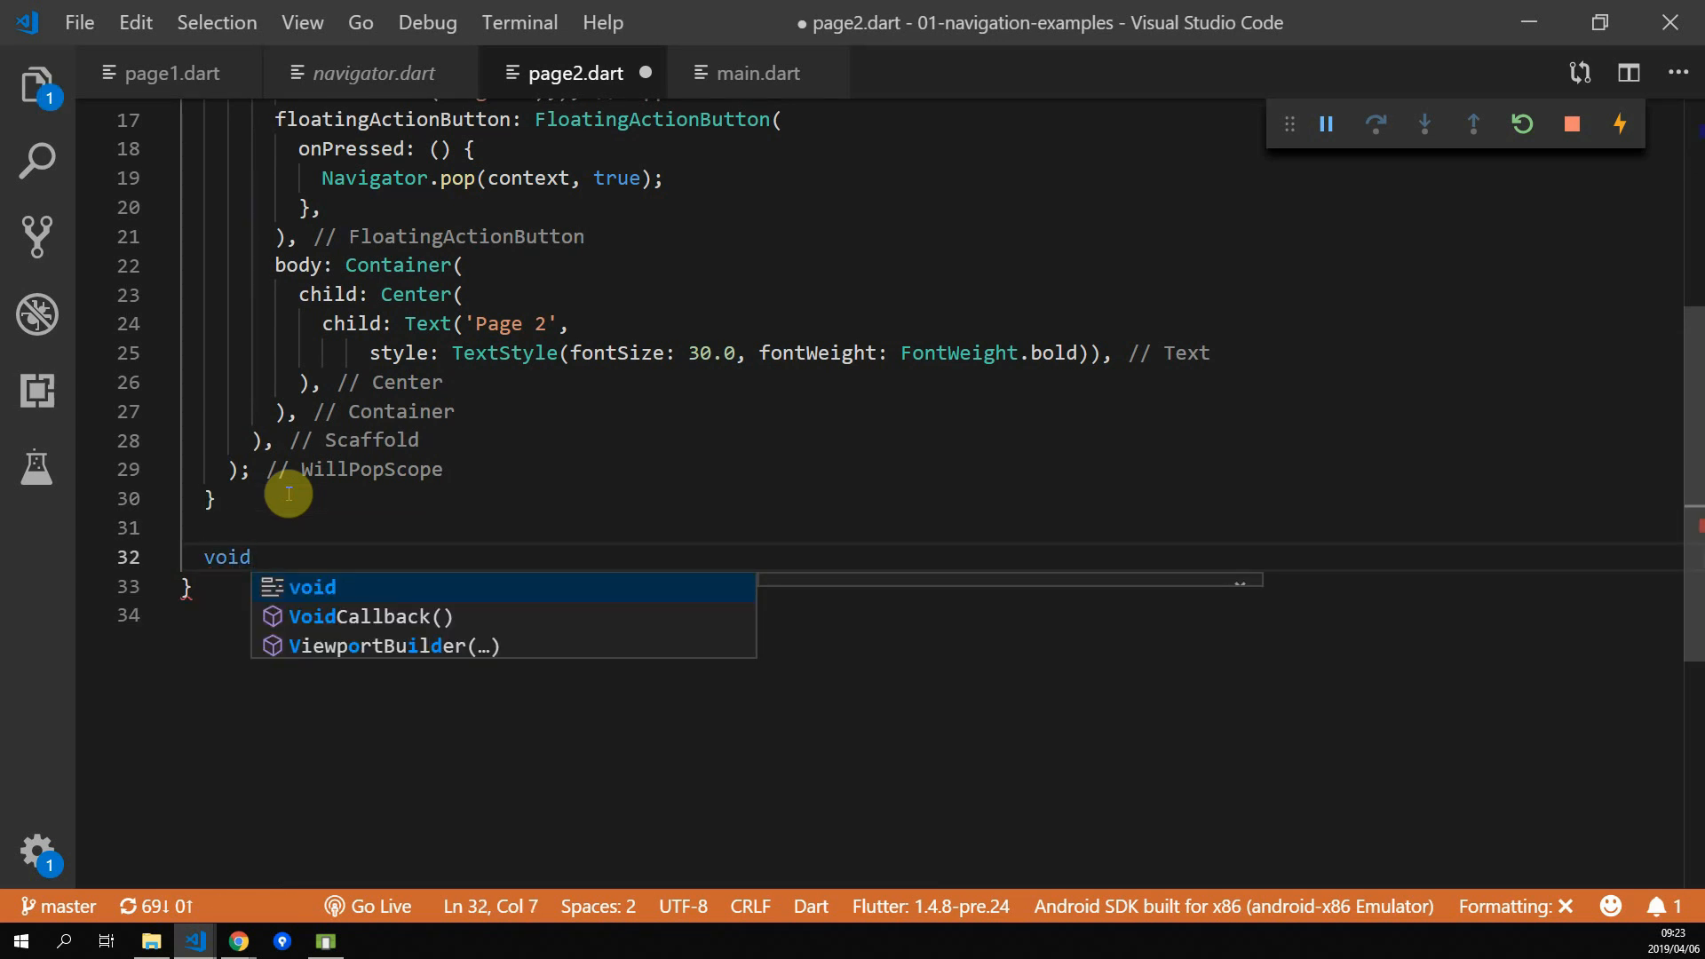
text(popNavigationWithResult())
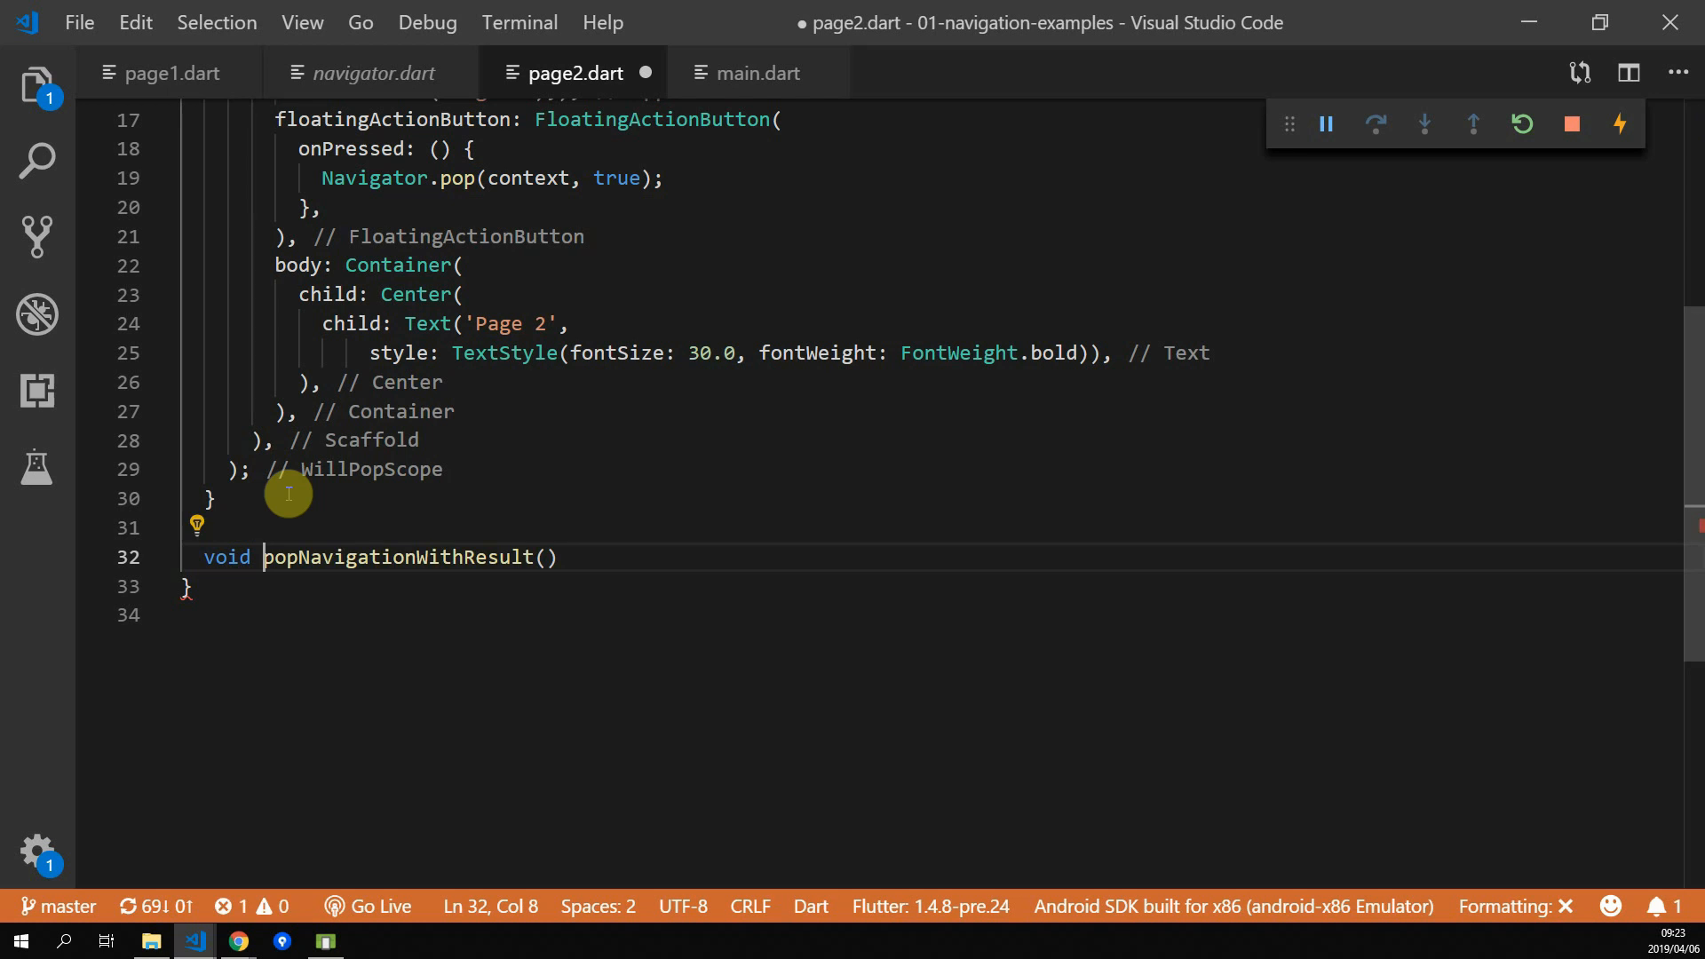
text(_)
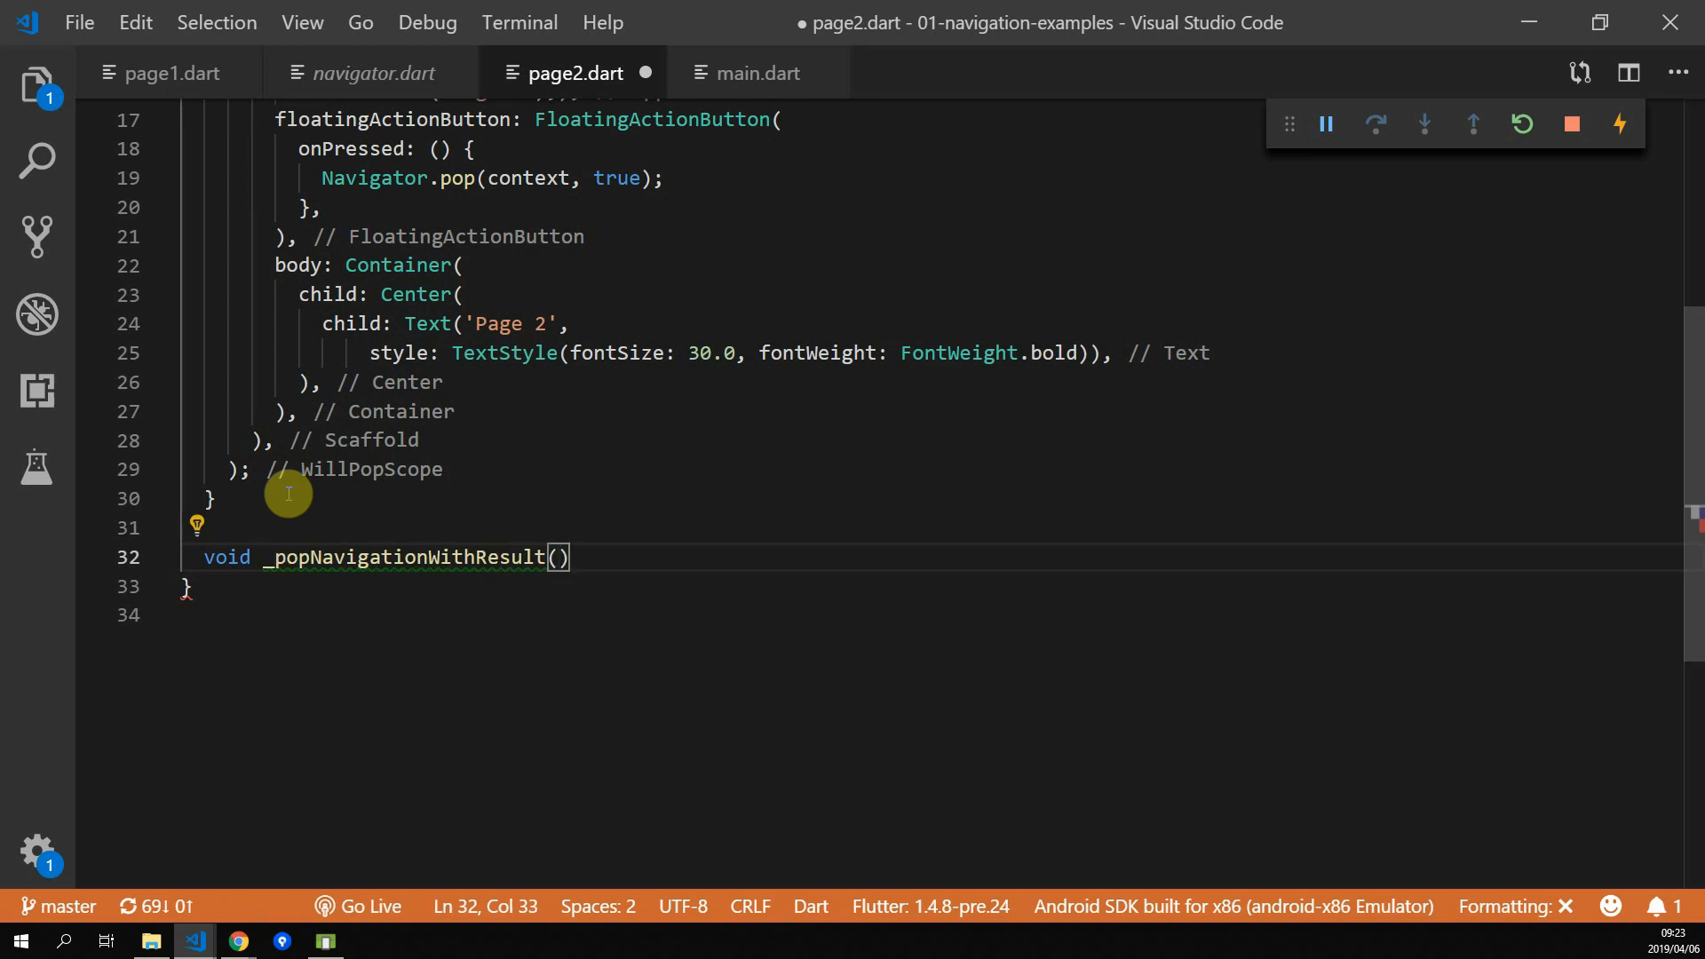
text(bool)
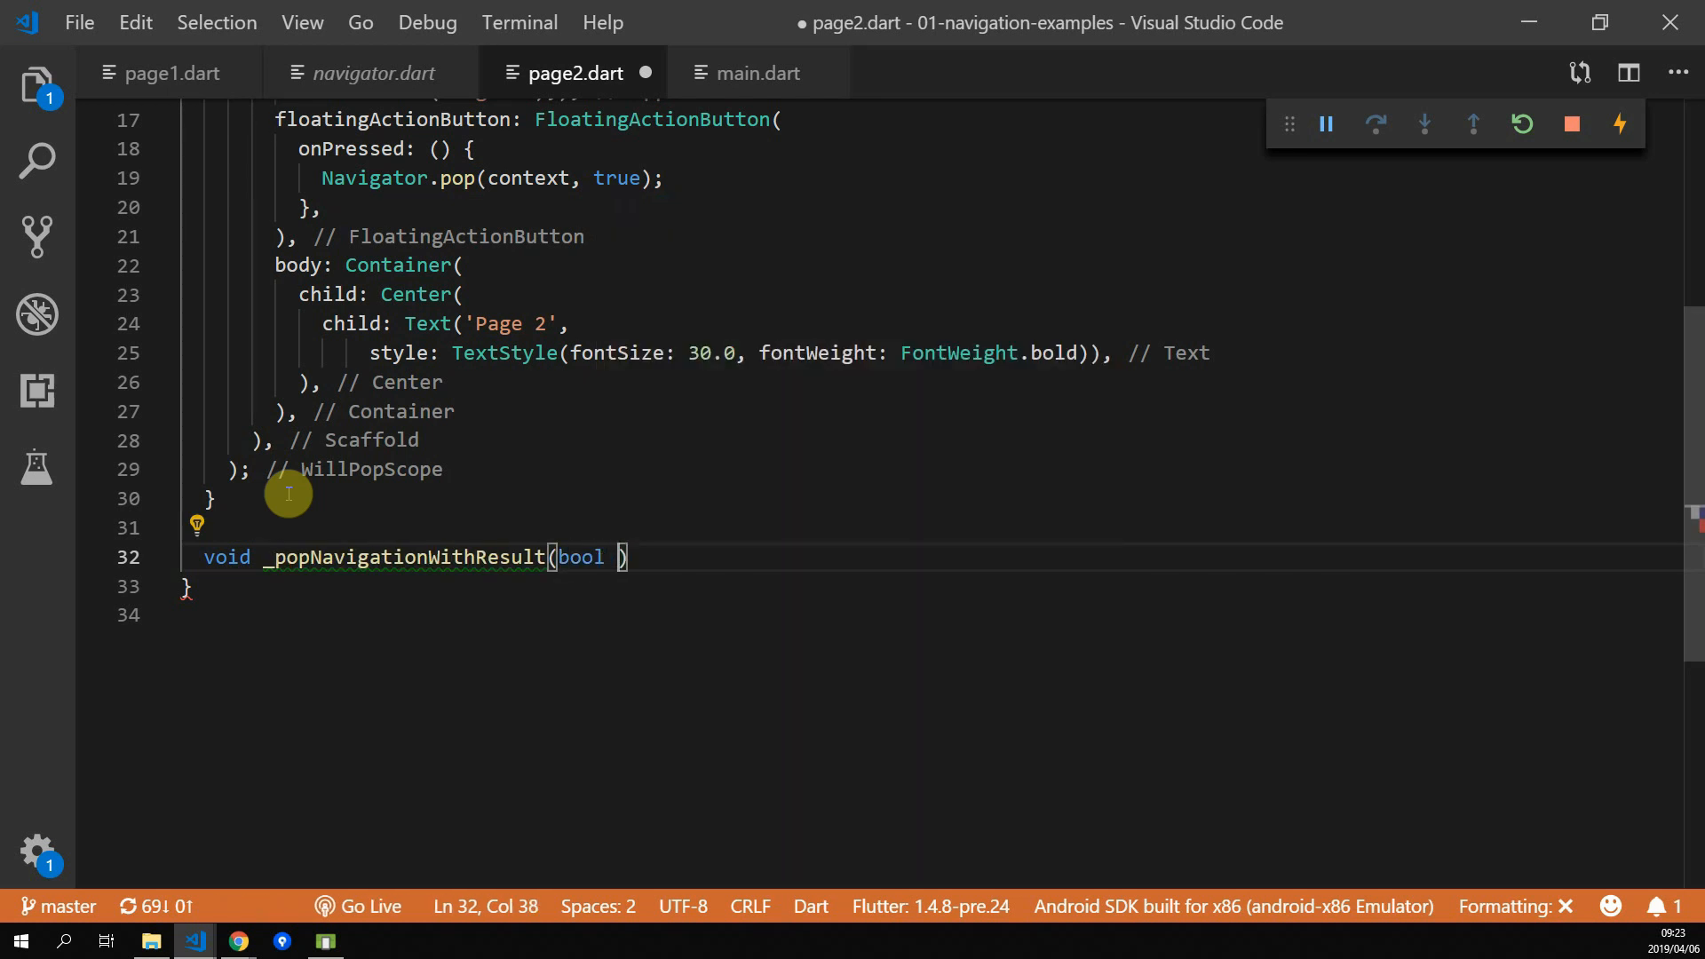
text(success) {)
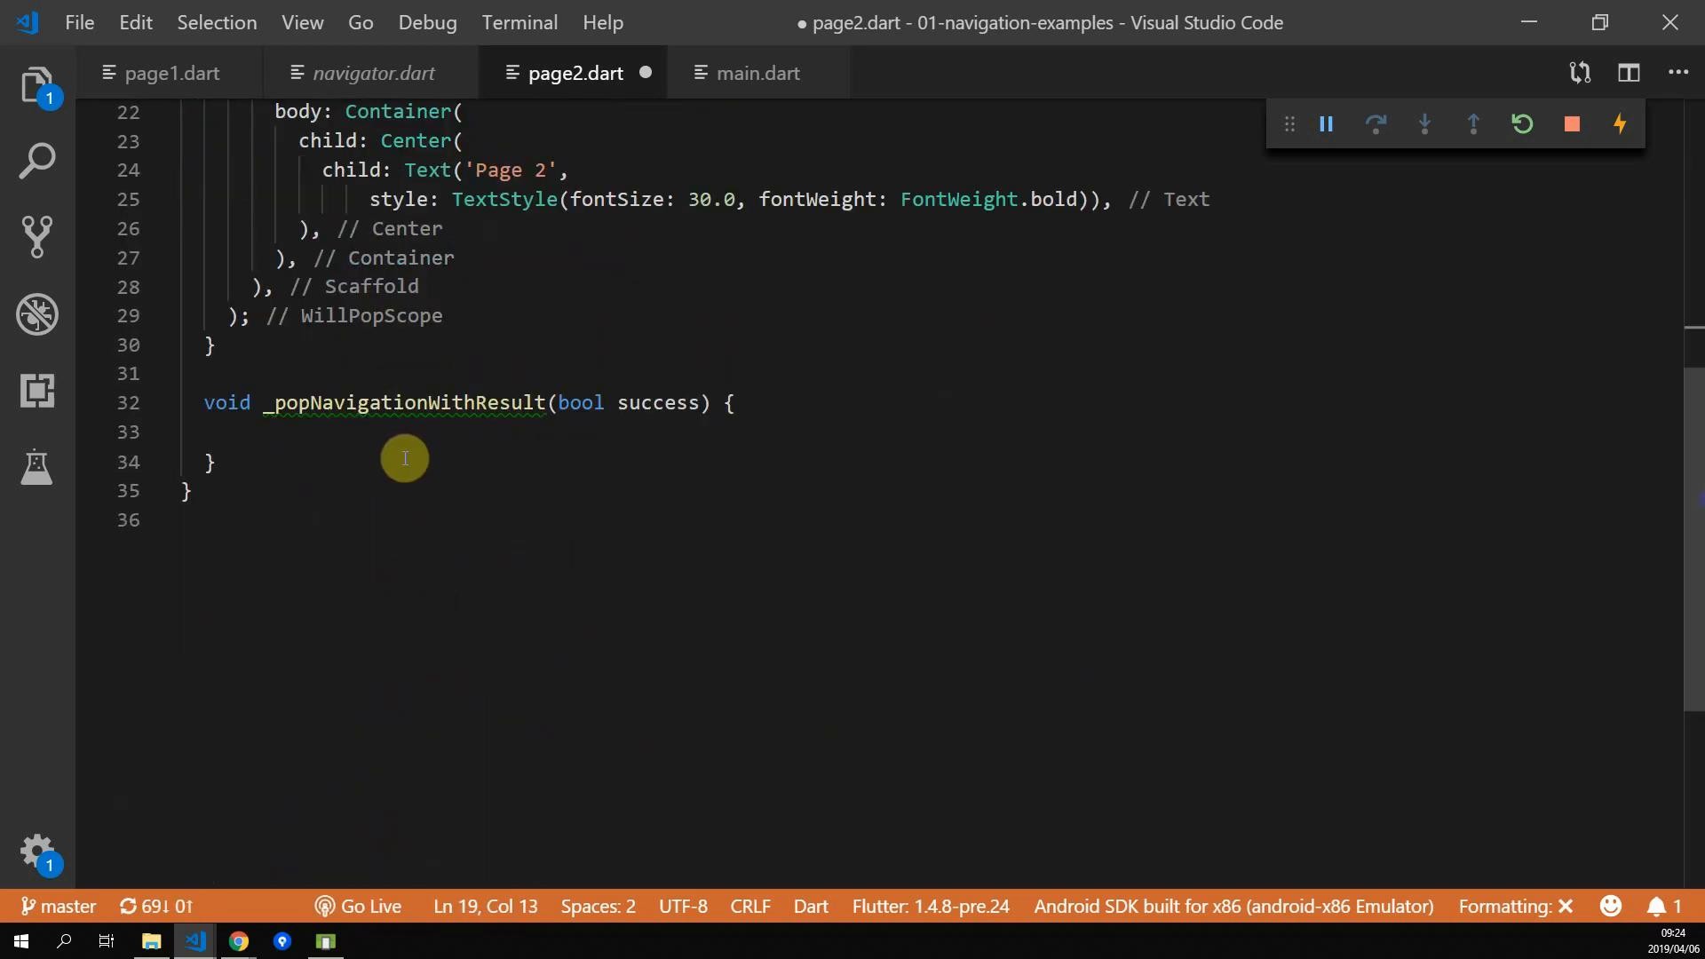
text(Navigator.pop(context, true);)
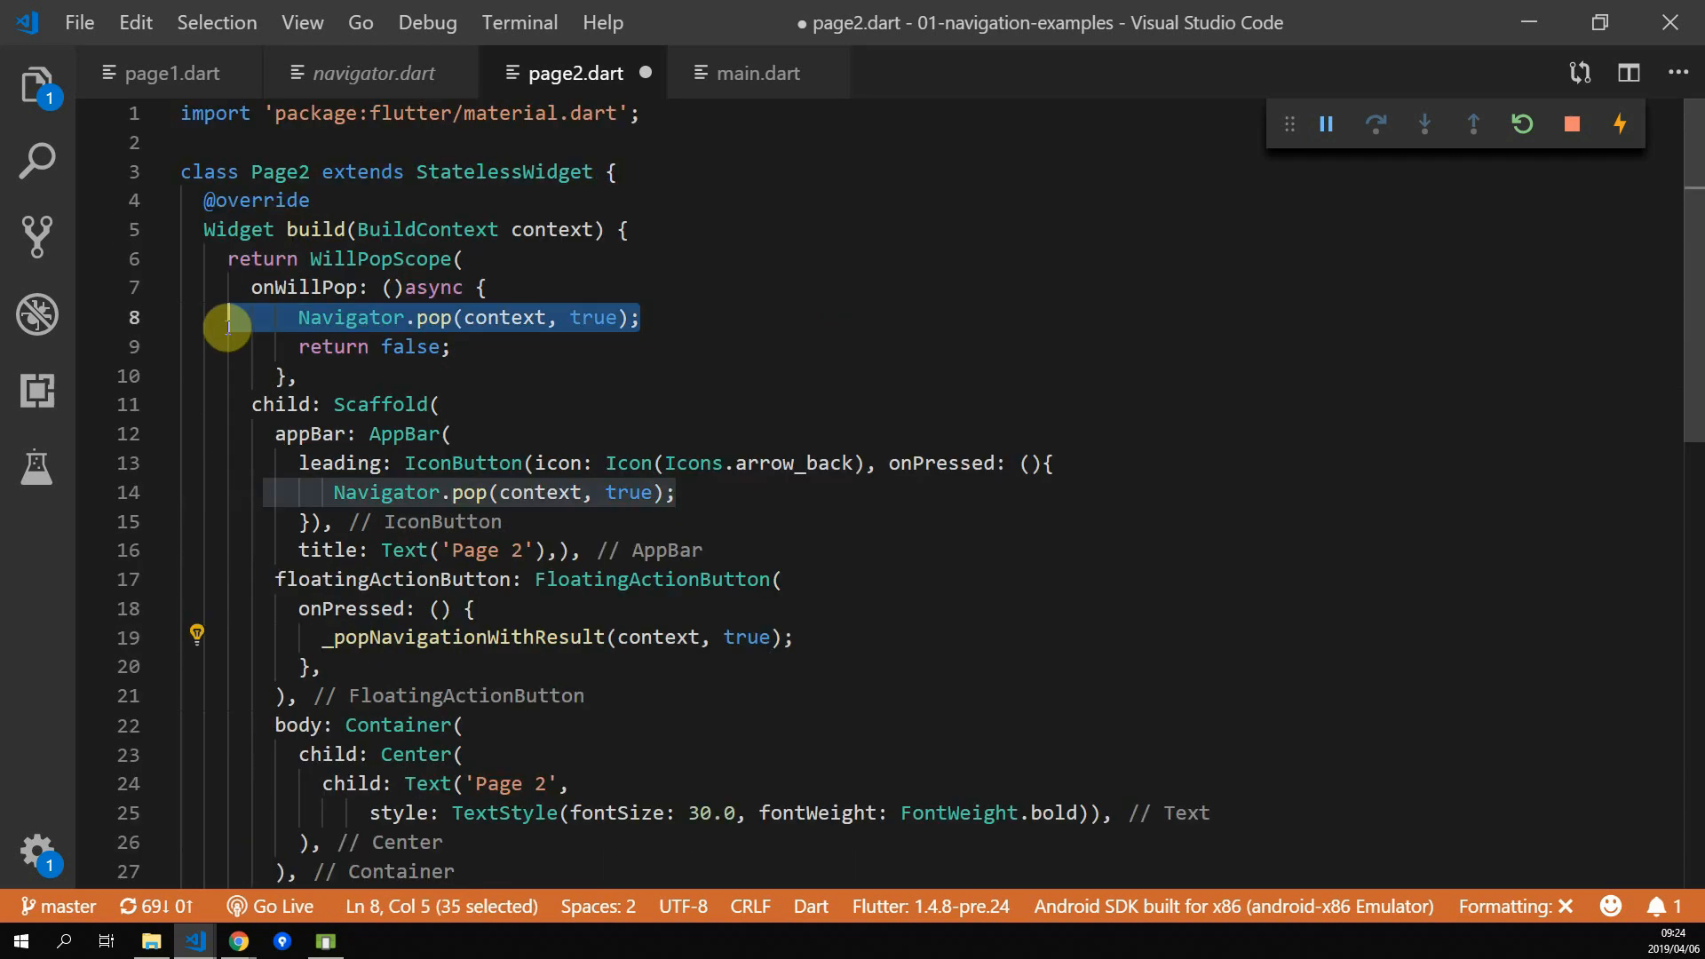
Replace the pops with _popNavigationWithResult(context, true) and delete the custom appBar block
text(_popNavigationWithResult(context, true);)
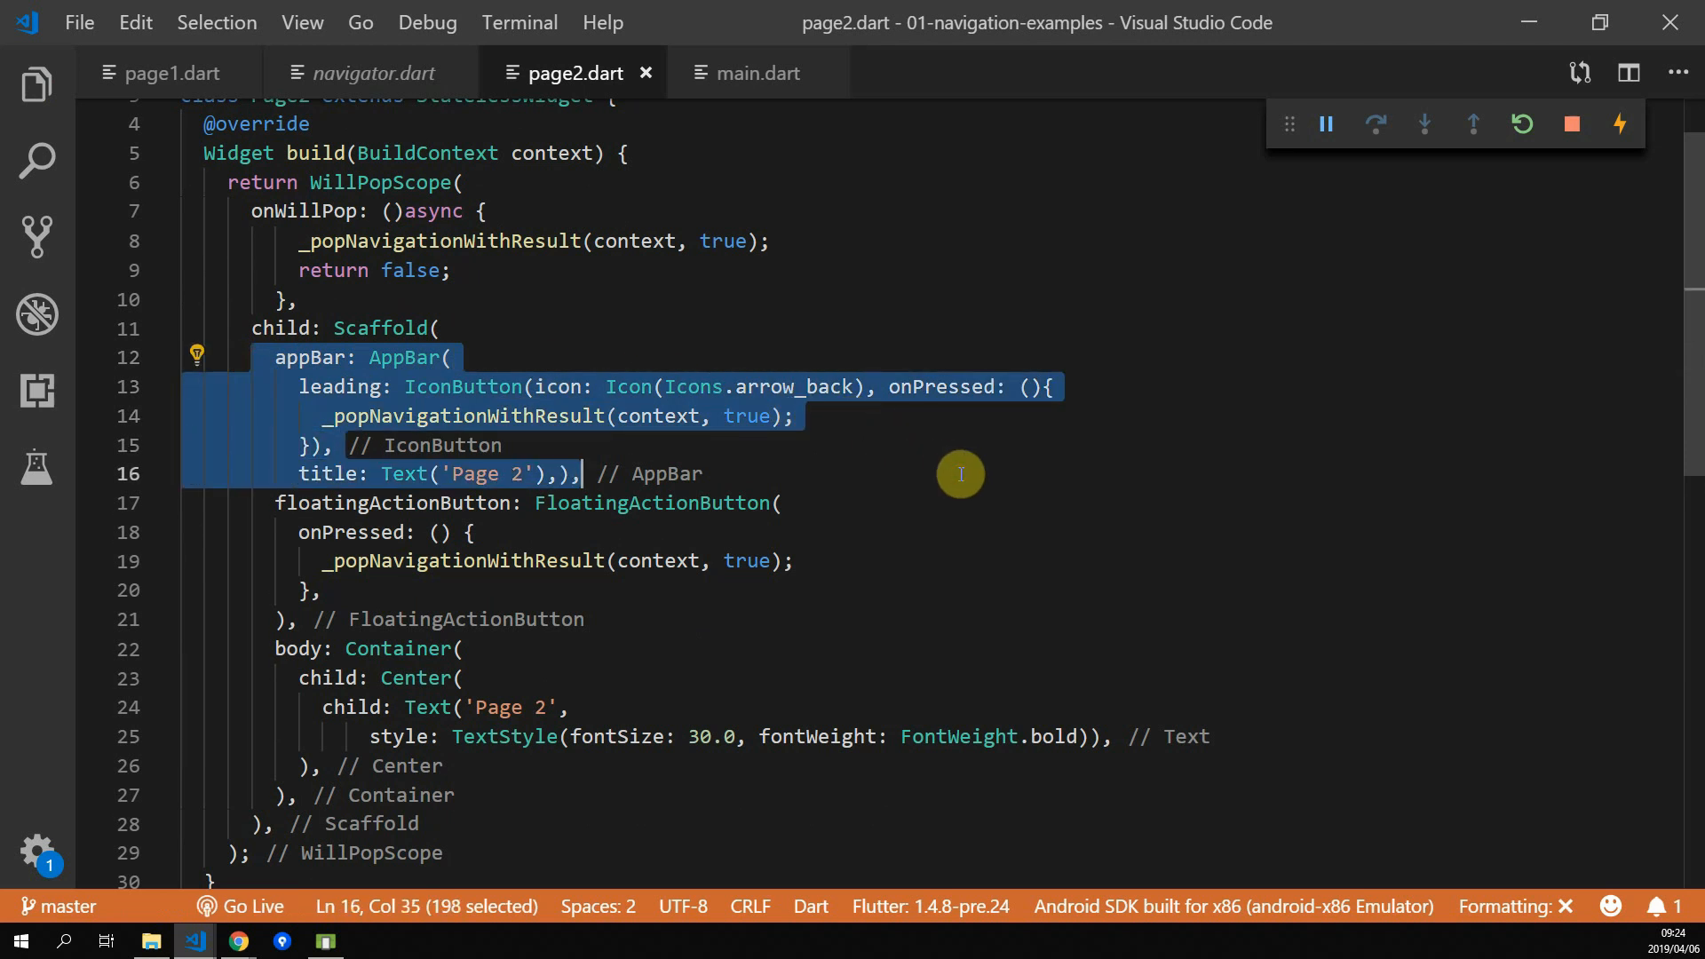
key(Delete)
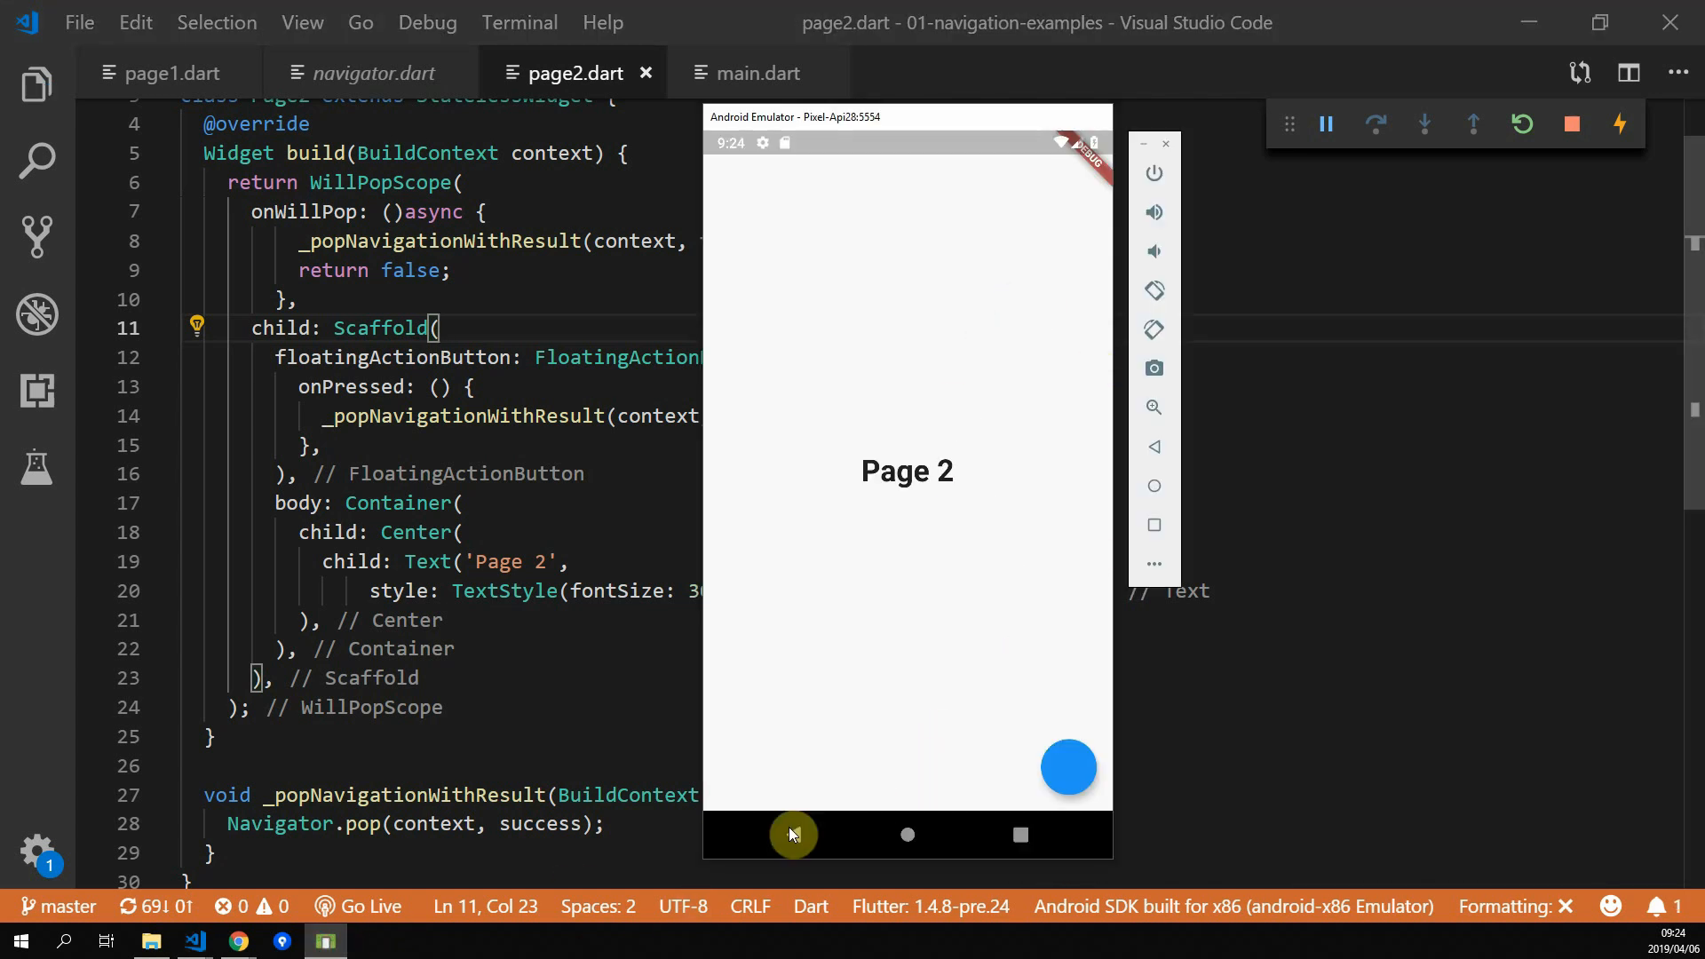
click(793, 834)
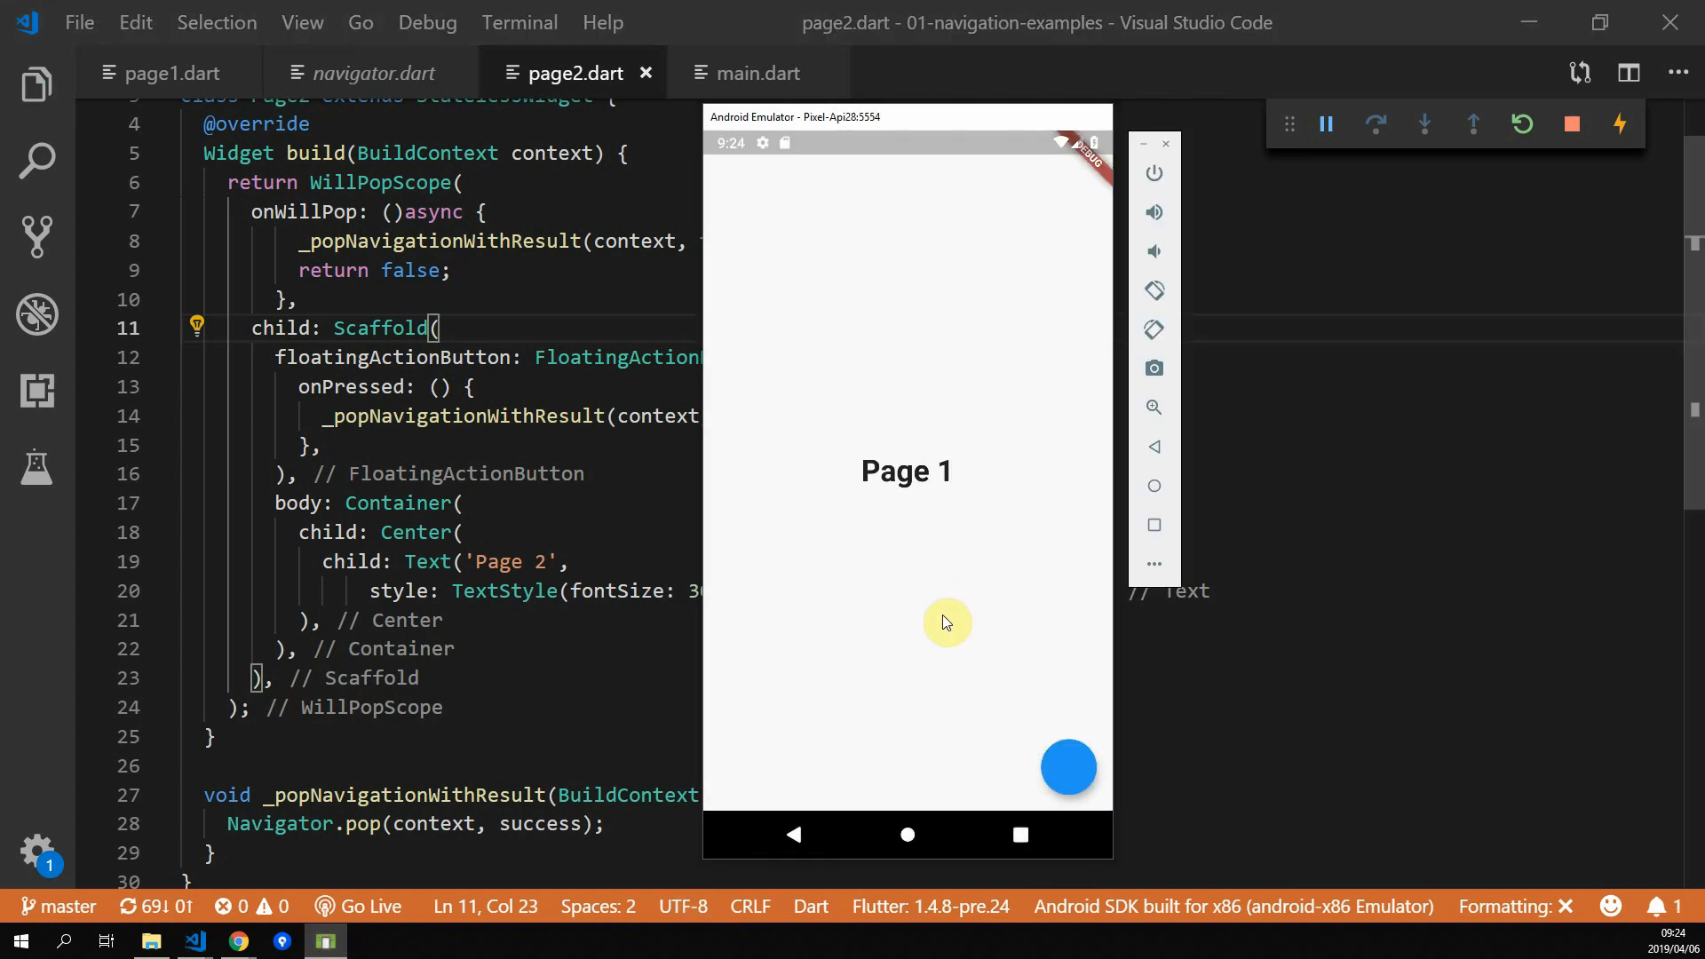
mouse_move(945, 596)
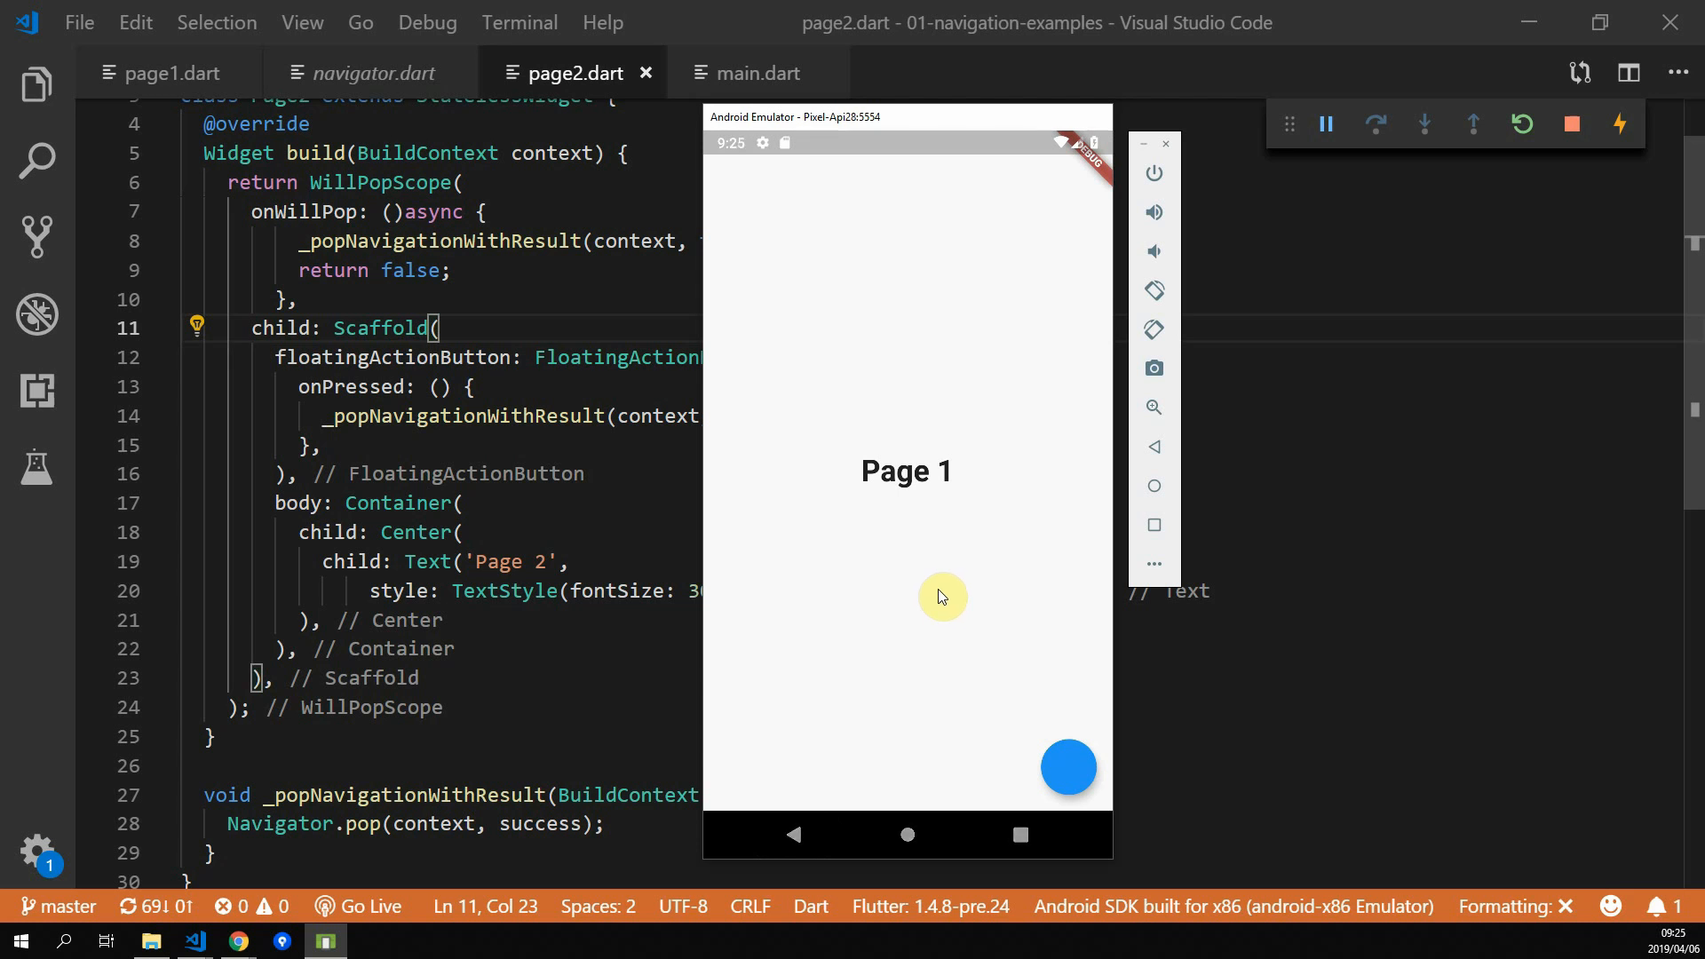
mouse_move(1084, 659)
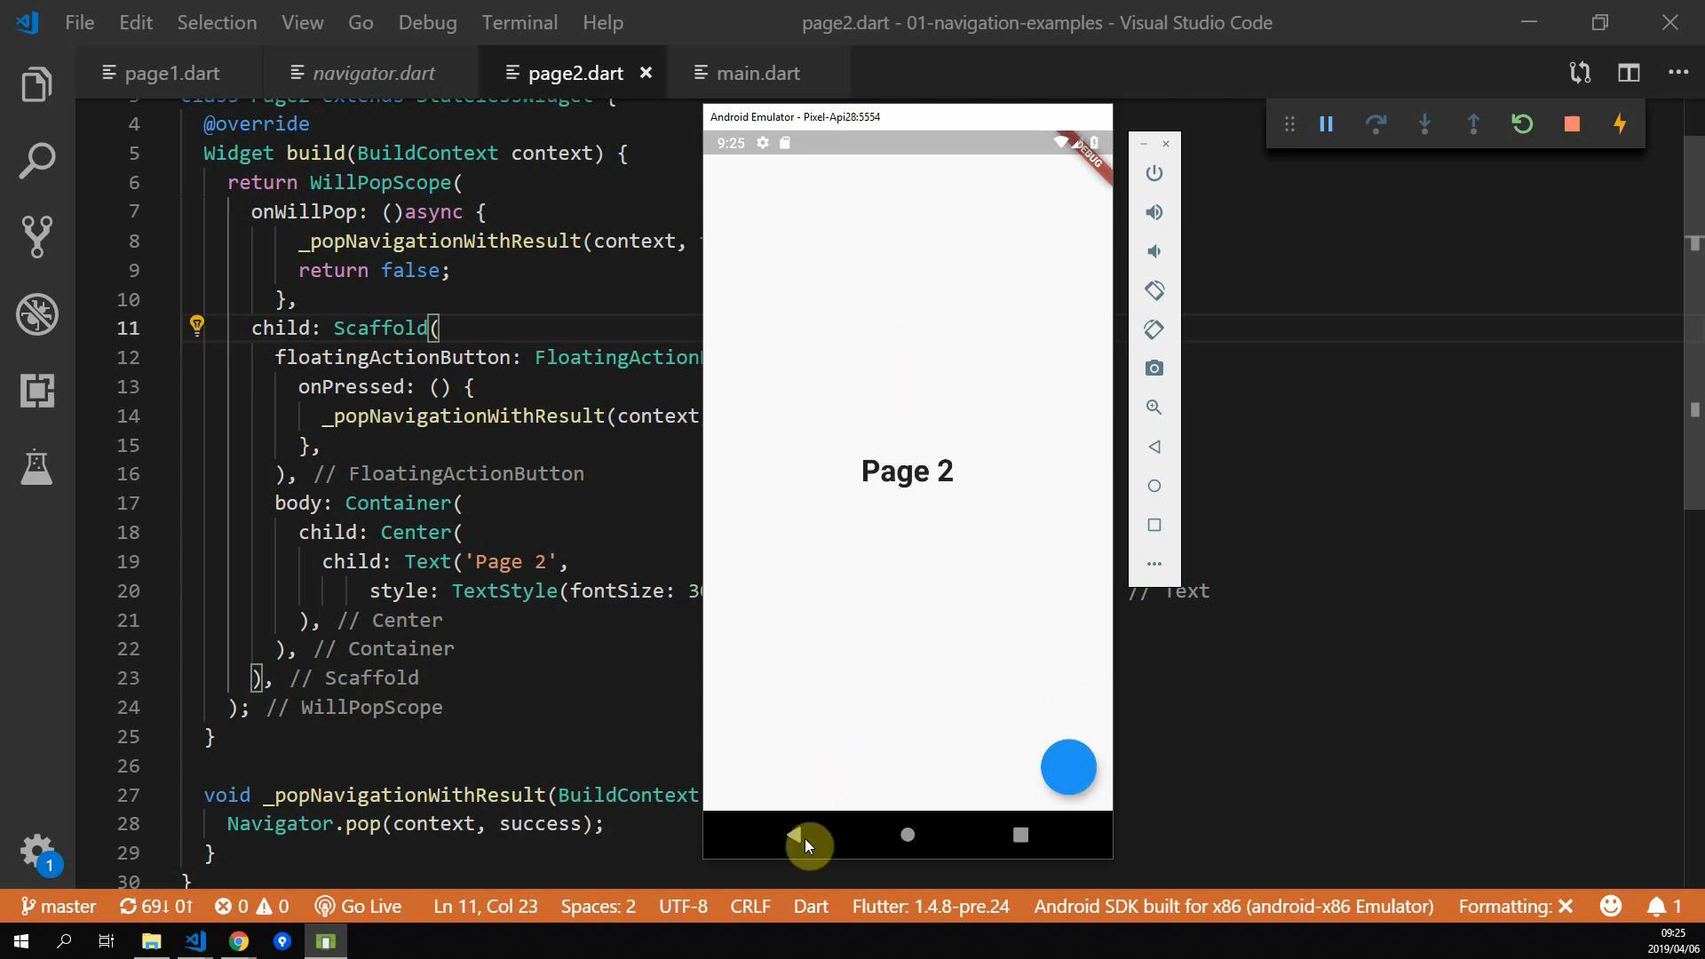
click(793, 834)
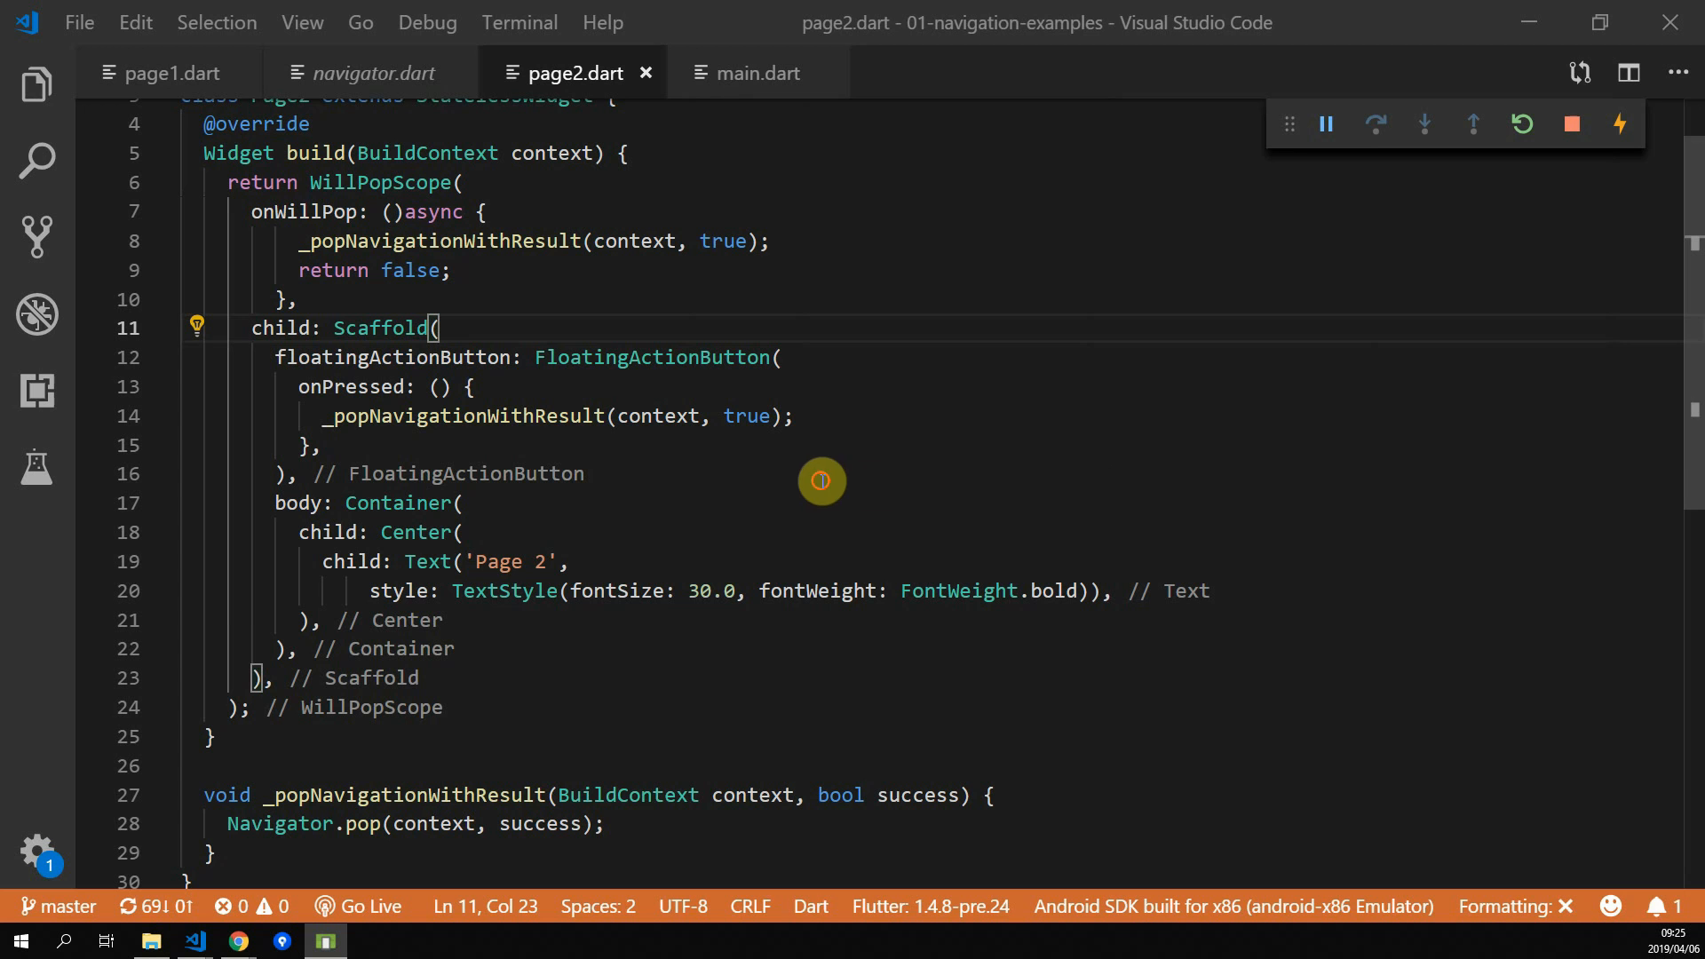
mouse_move(655, 416)
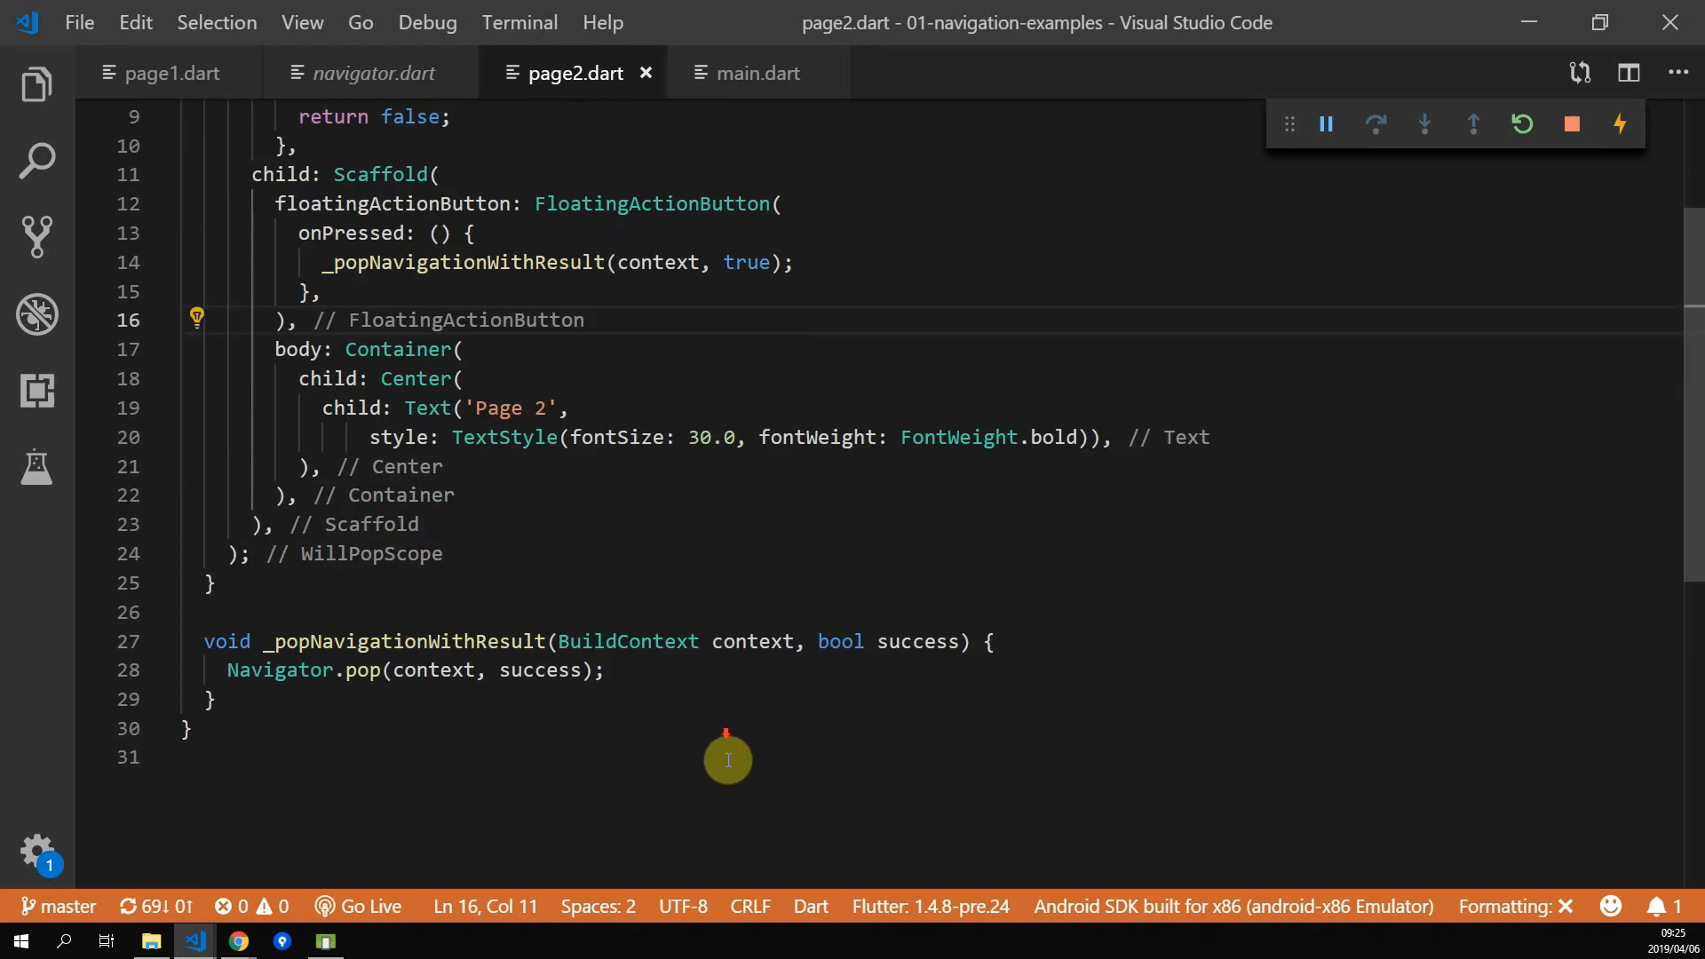
Change the helper parameter to dynamic and pass 'from_back' in onWillPop, 'from_button' in onPressed
double_click(841, 640)
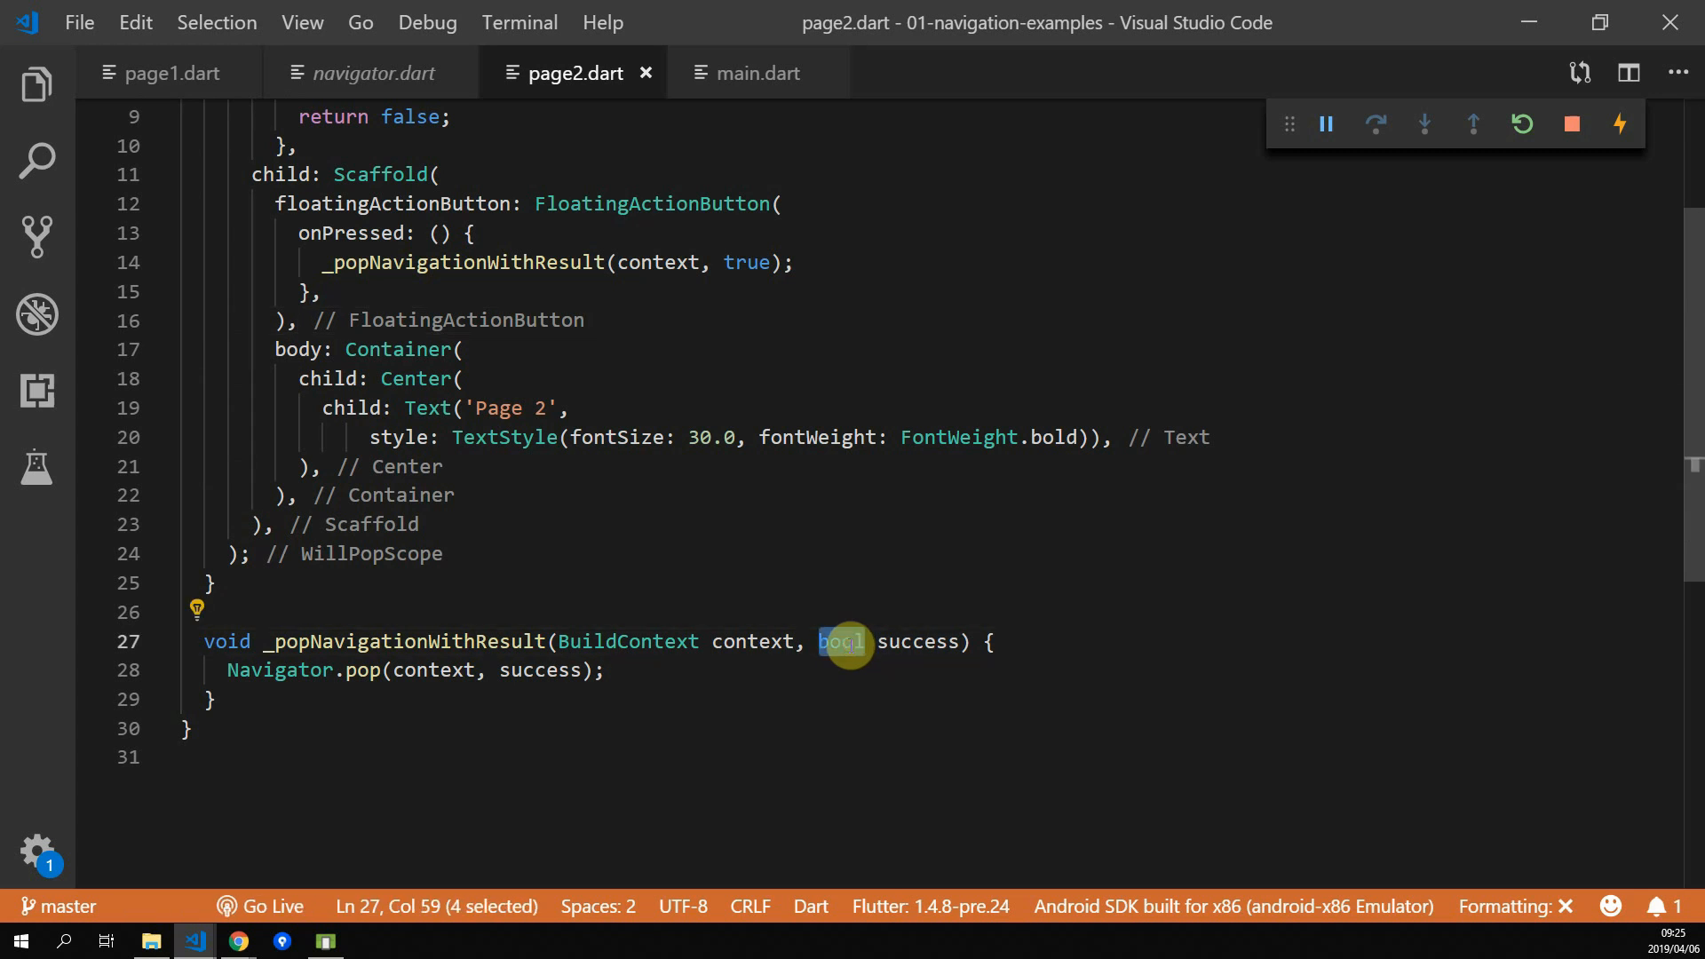
text(dynamic)
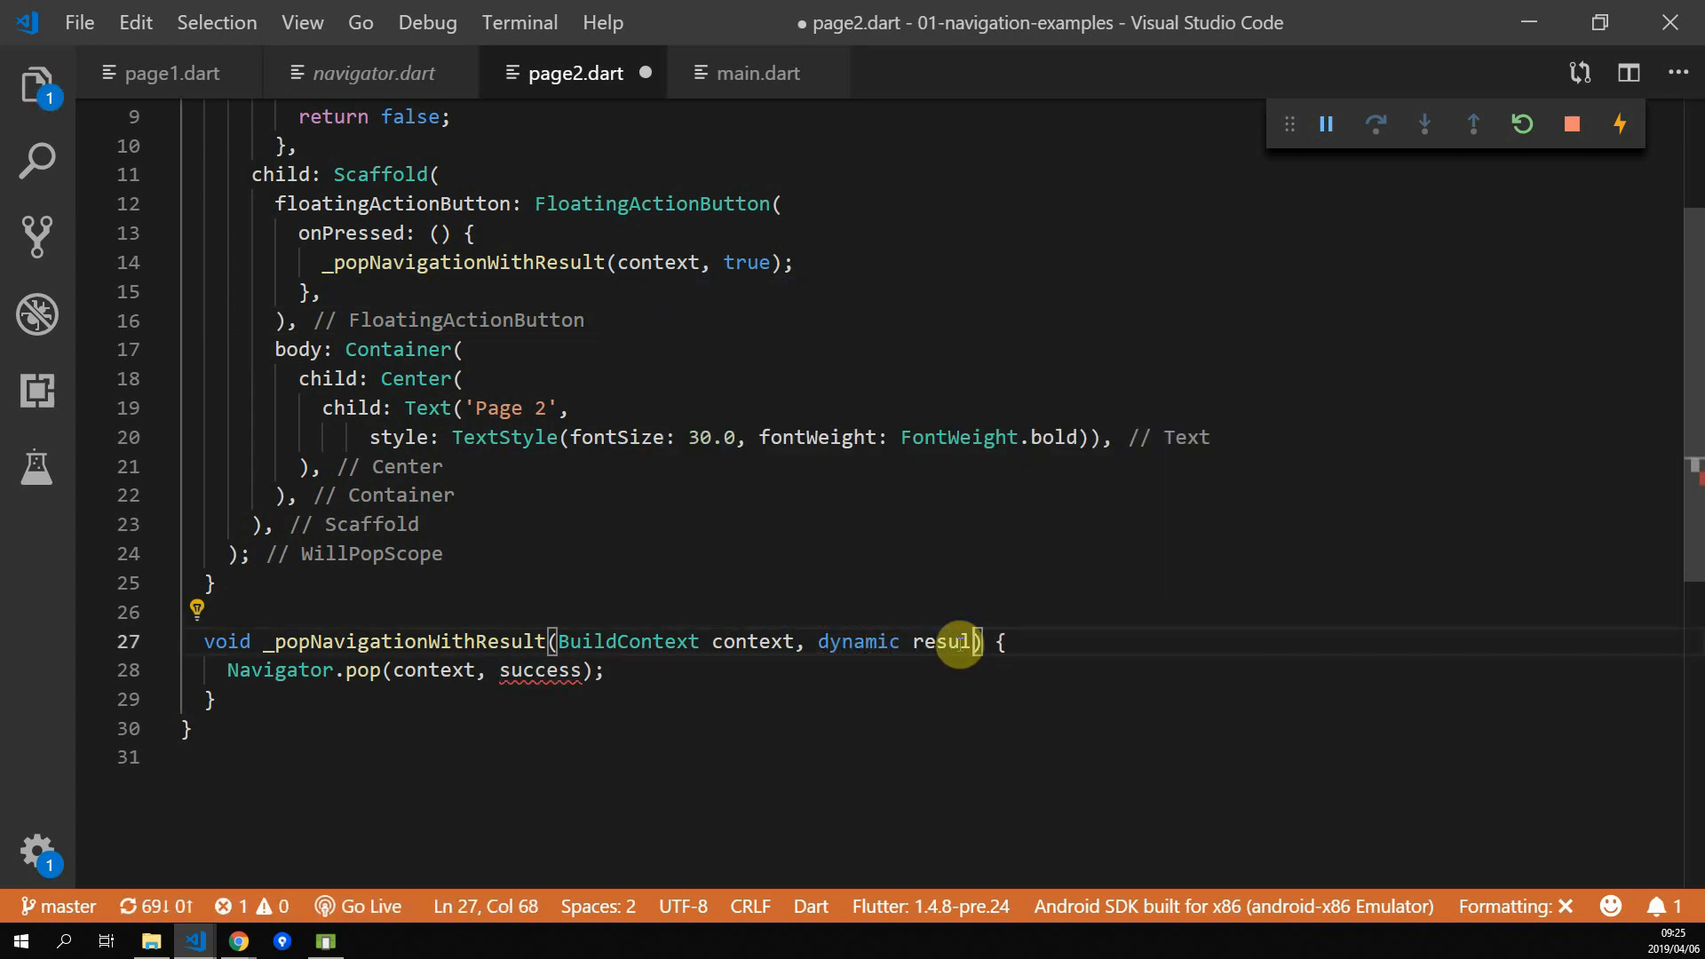
double_click(541, 669)
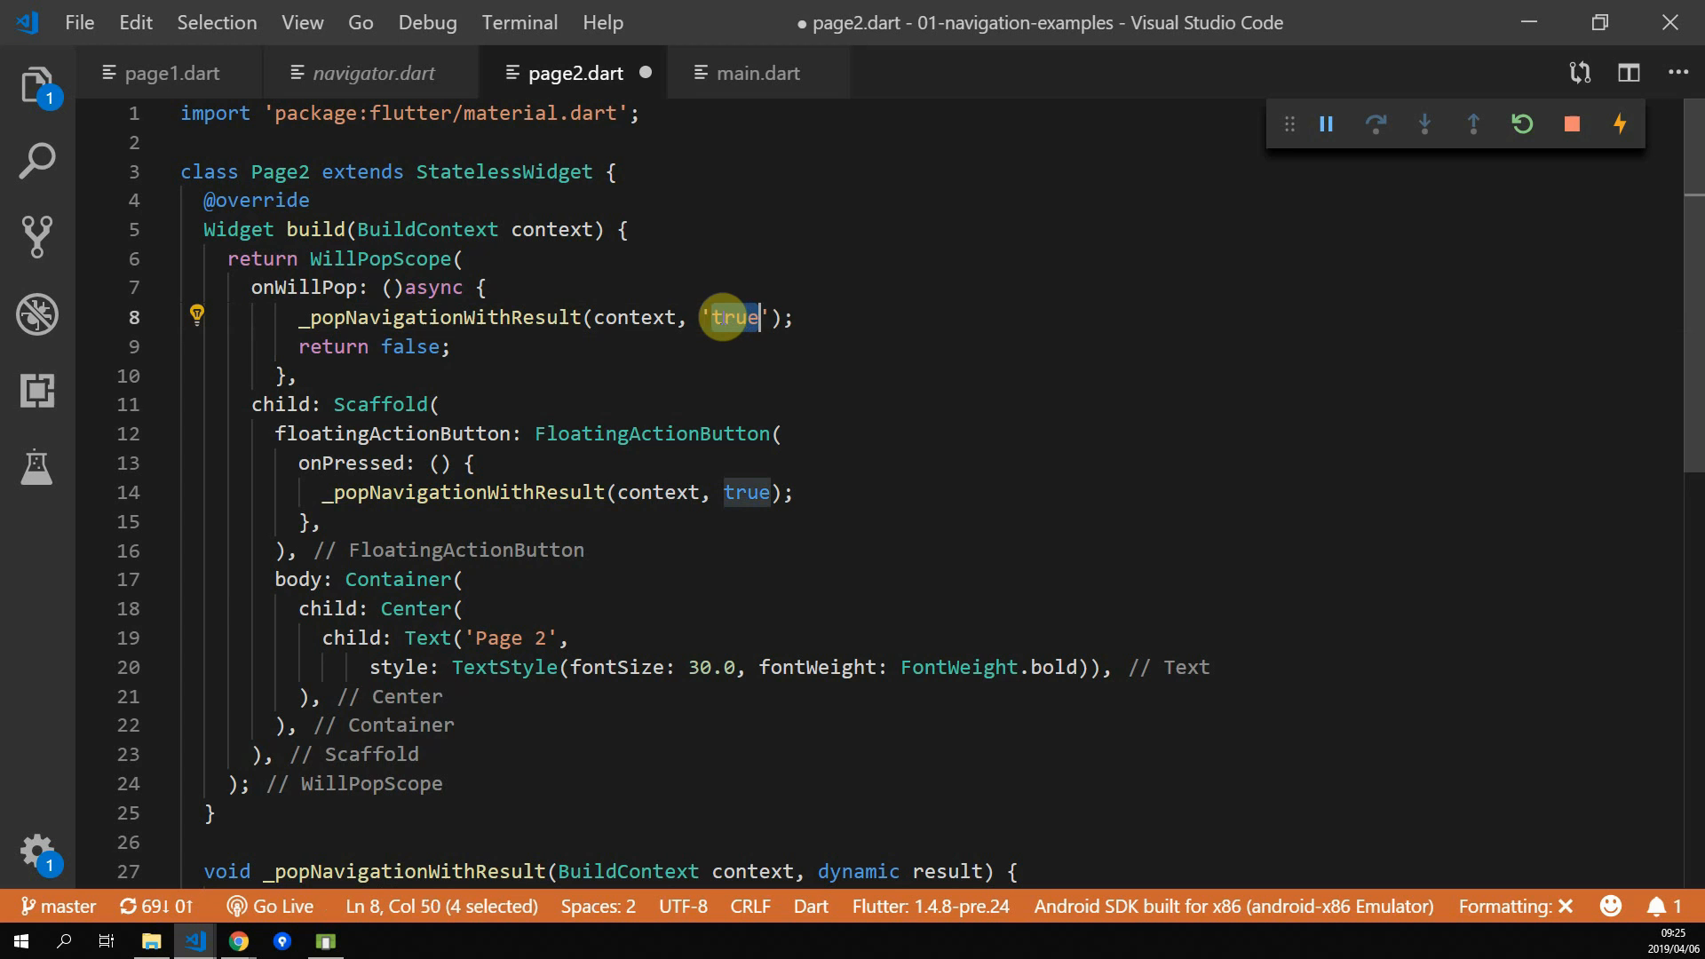
text(from)
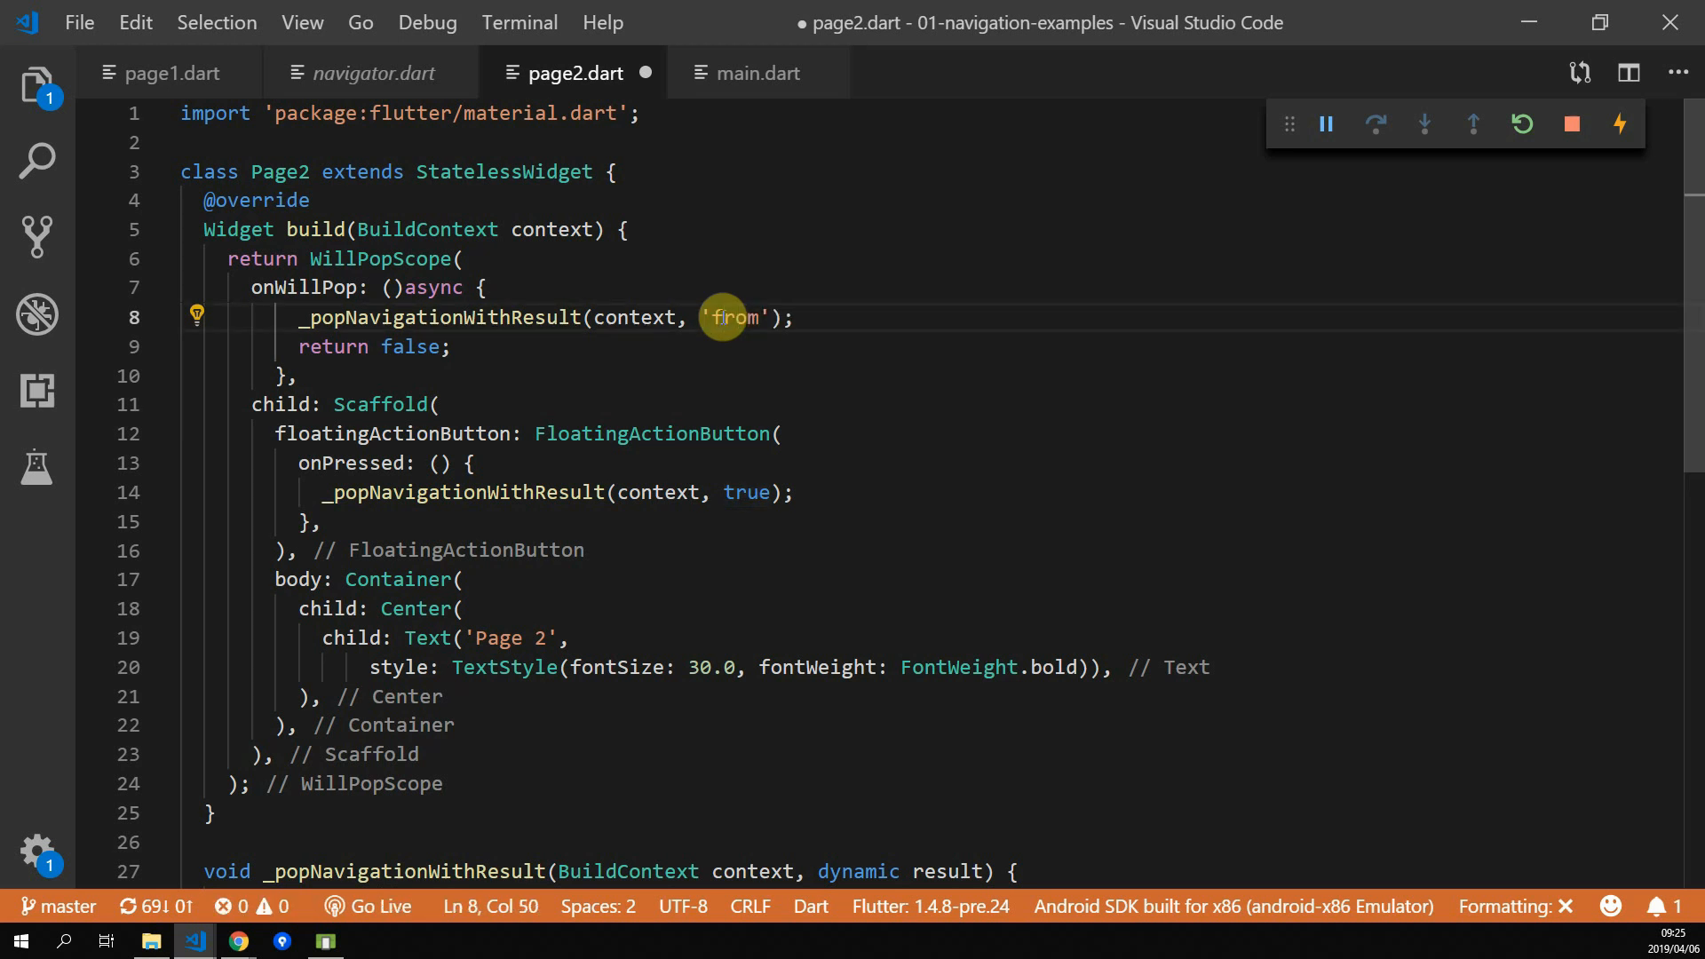
text(_back)
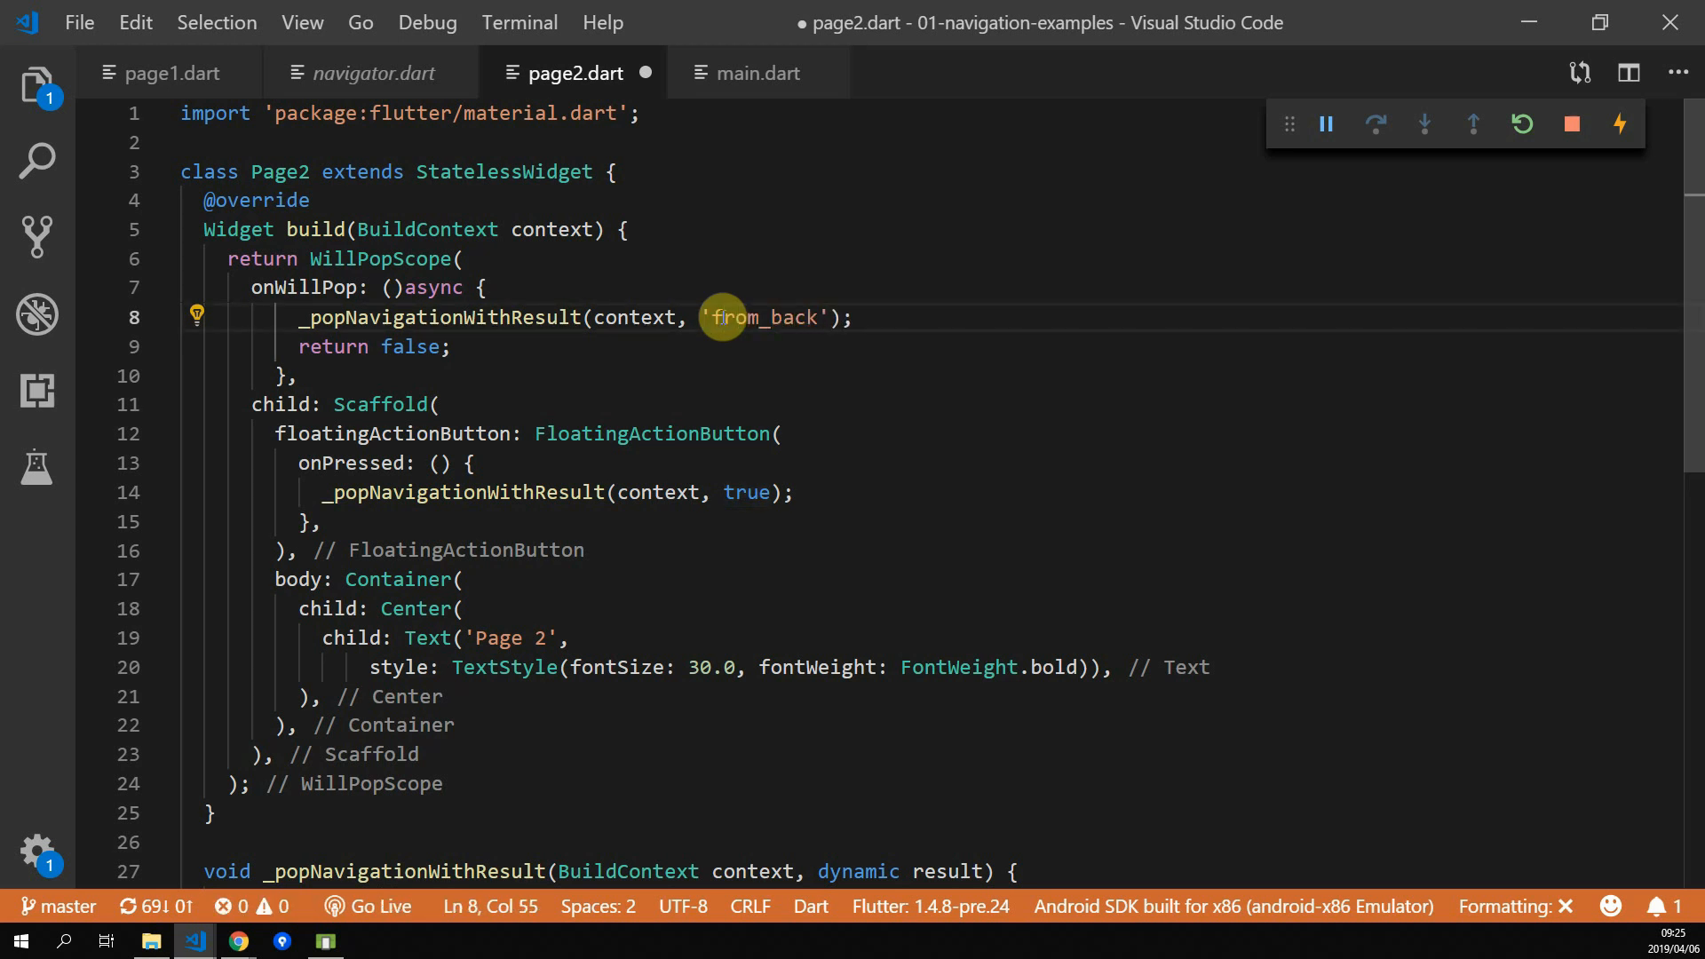
text('from_button)
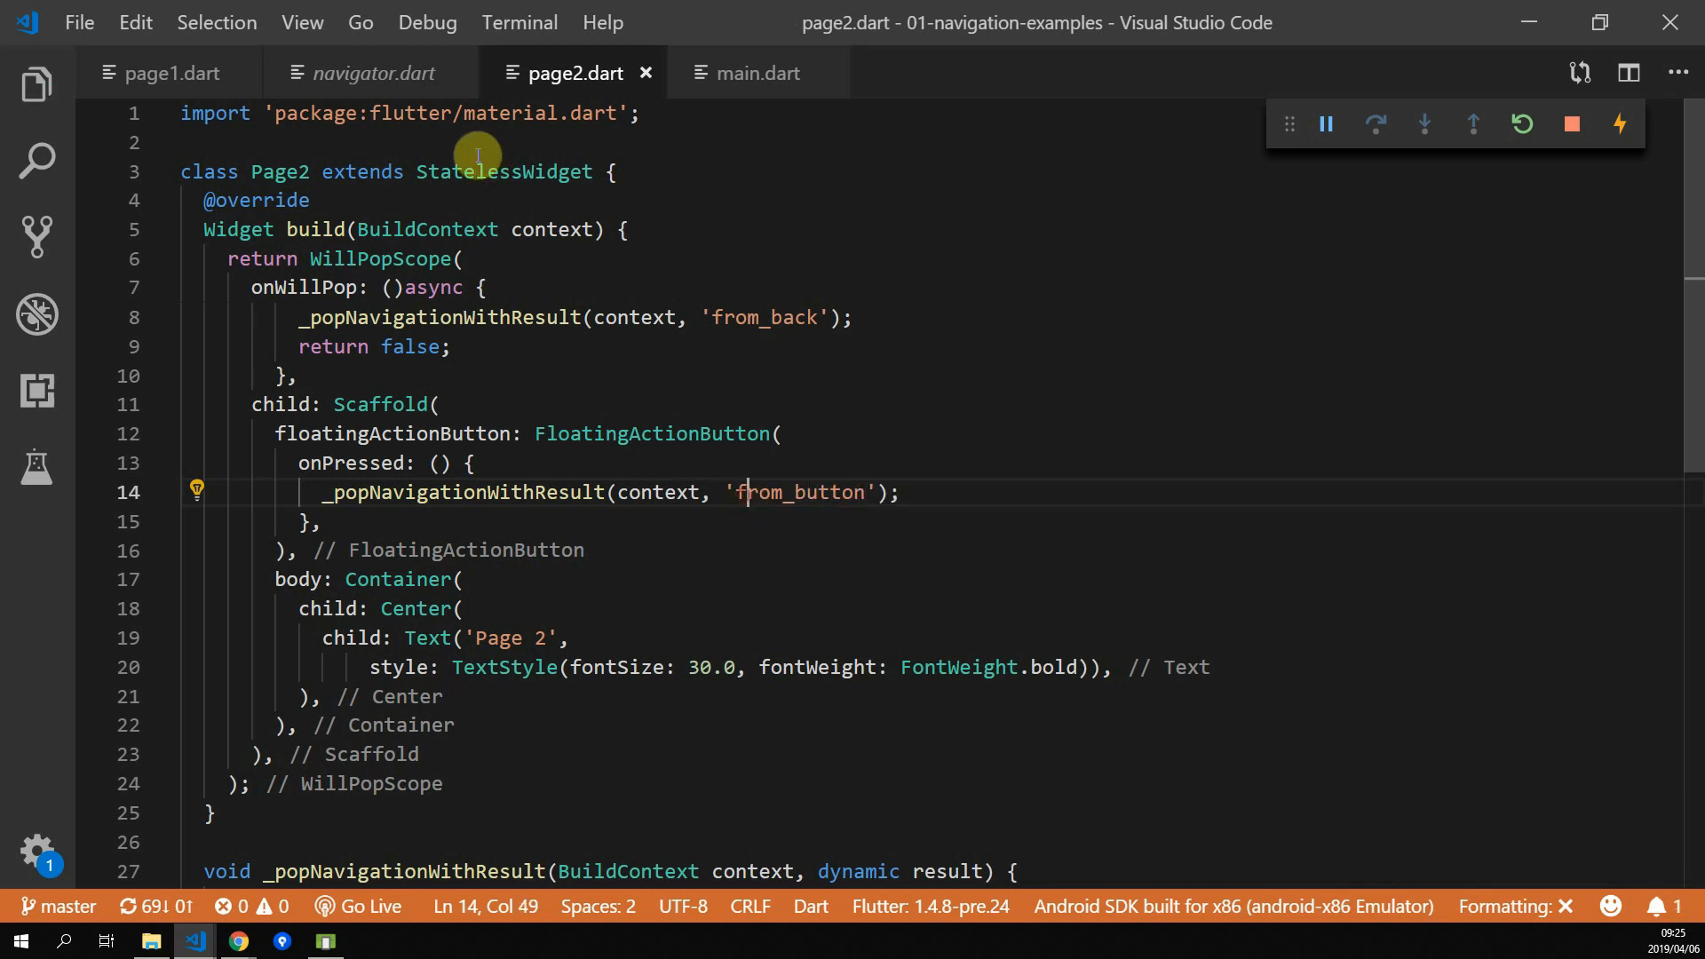
Switch to page1.dart to handle the new navigation results
click(171, 72)
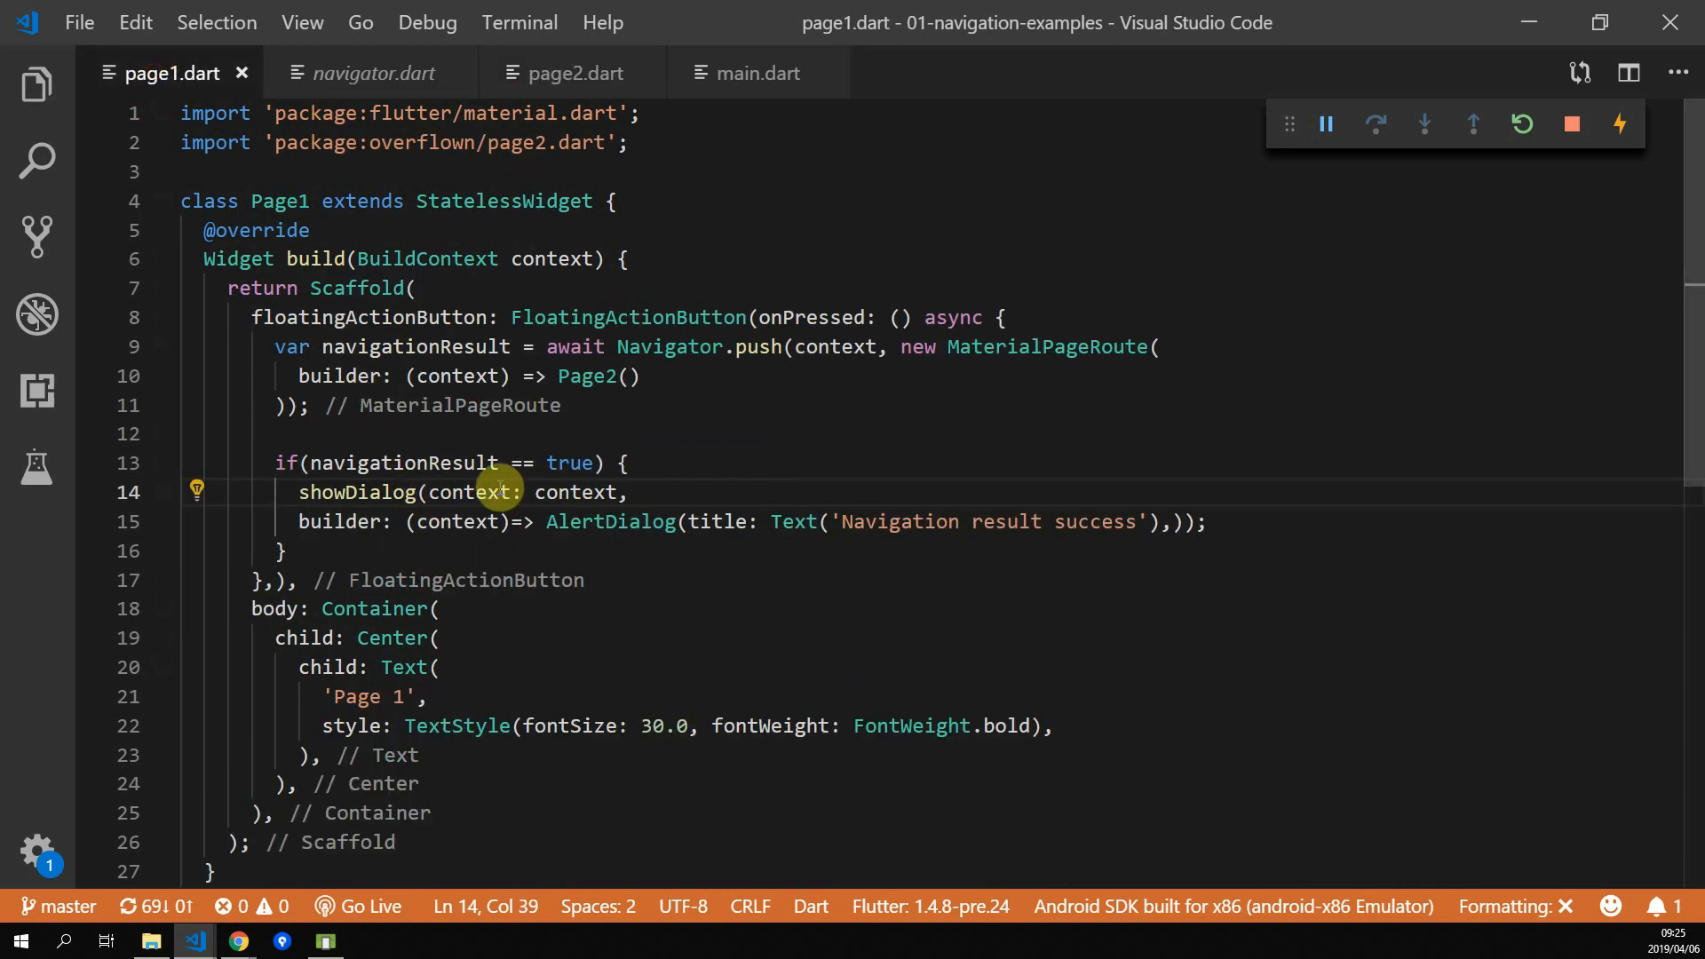
Compare navigationResult to 'from_back' in page1's result handling
text('fr)
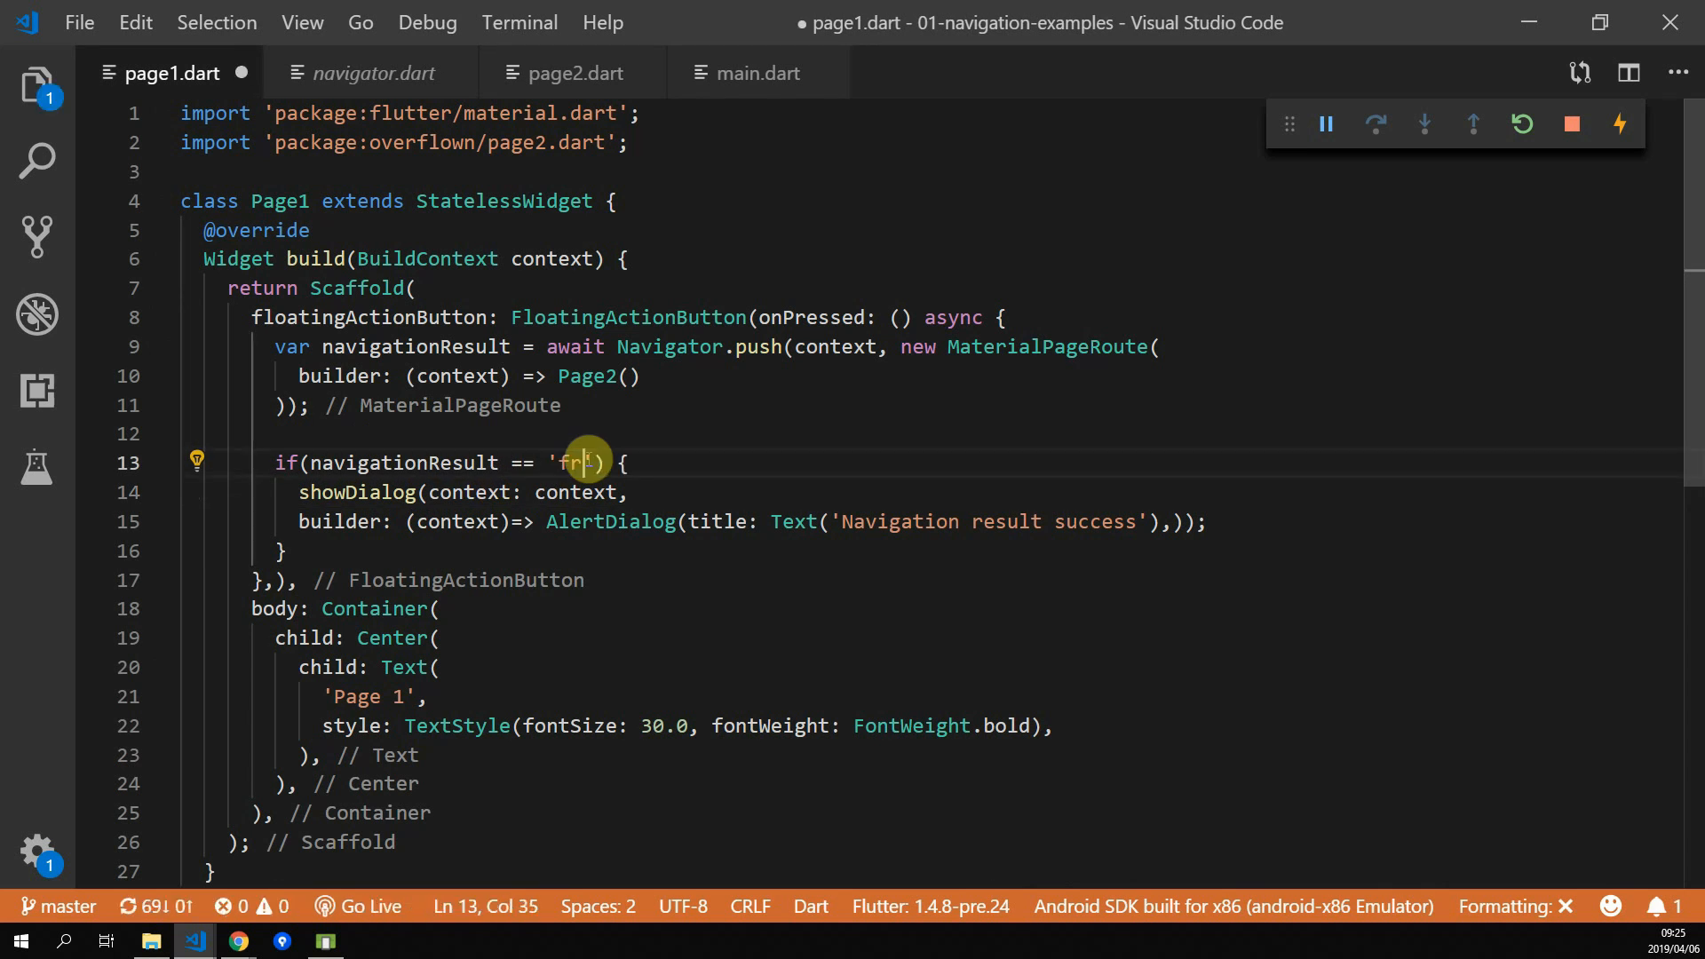
text(om_back)
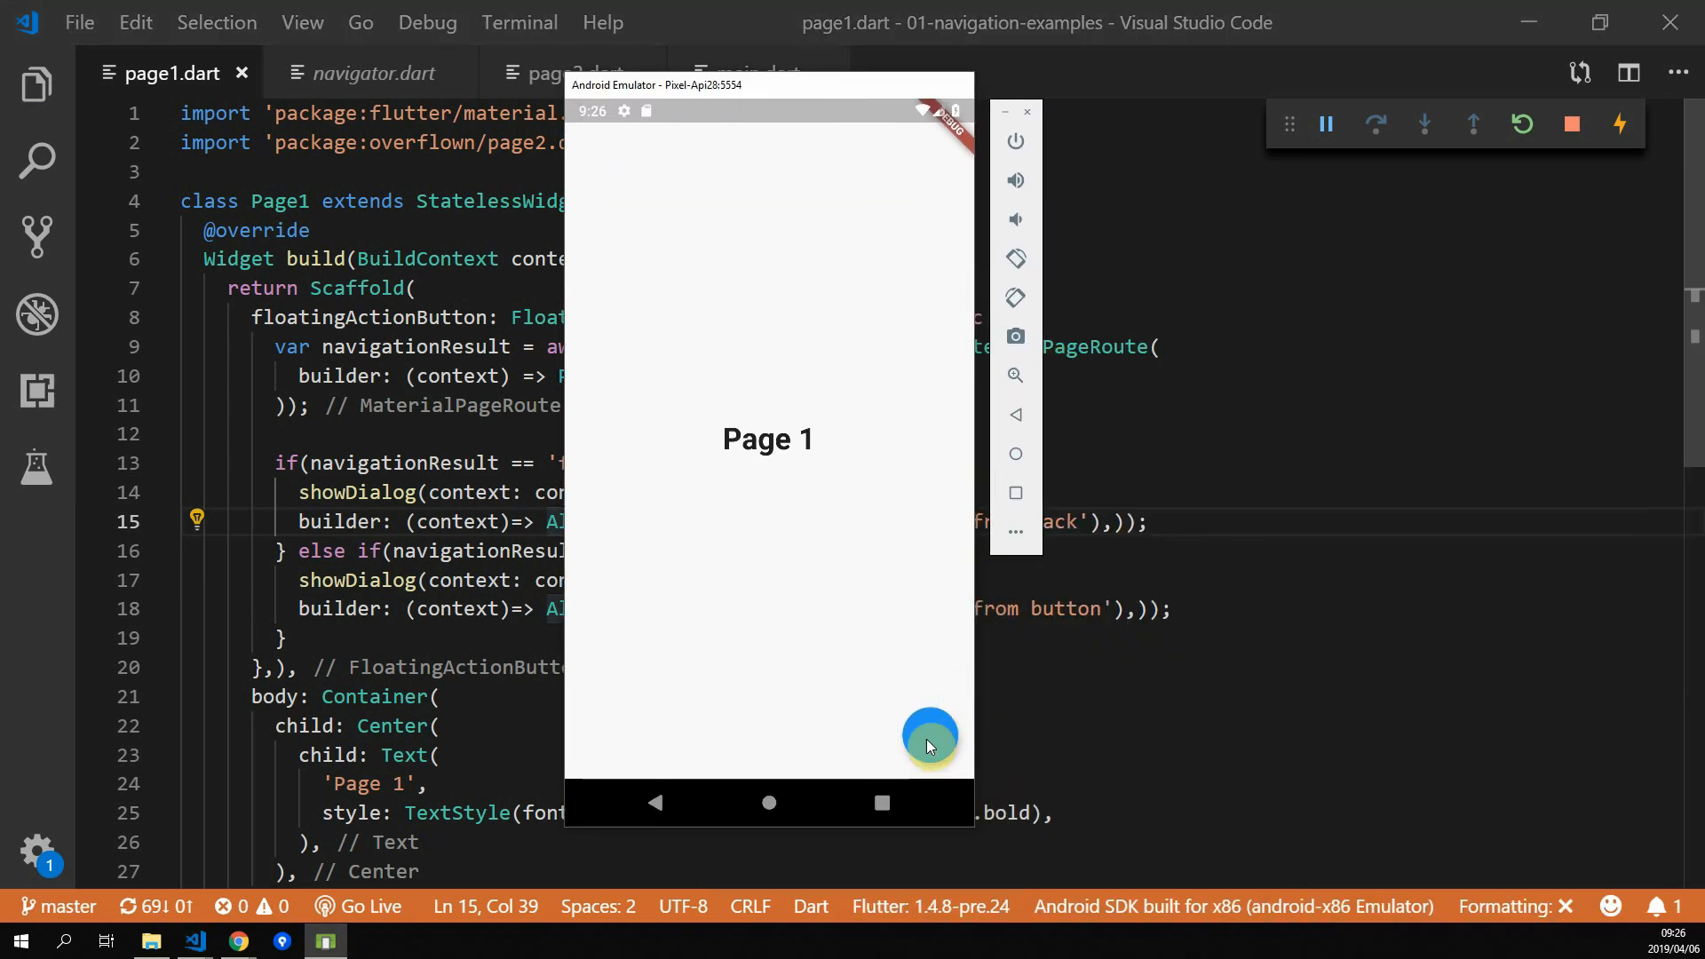
click(929, 739)
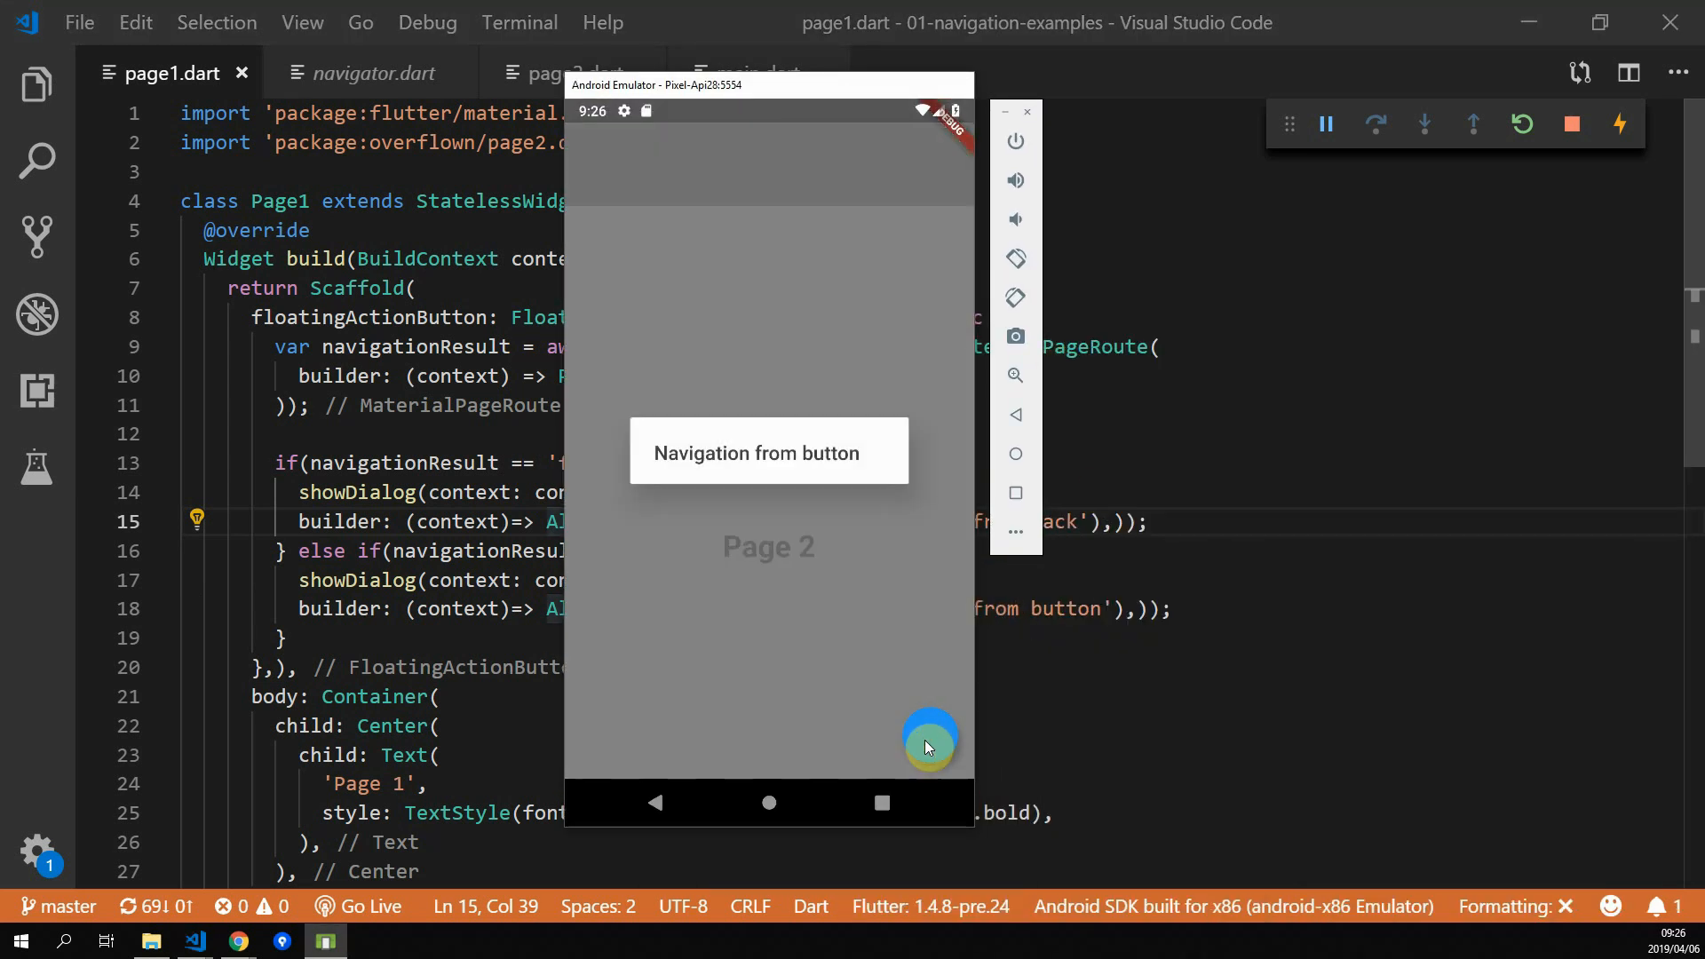
click(929, 745)
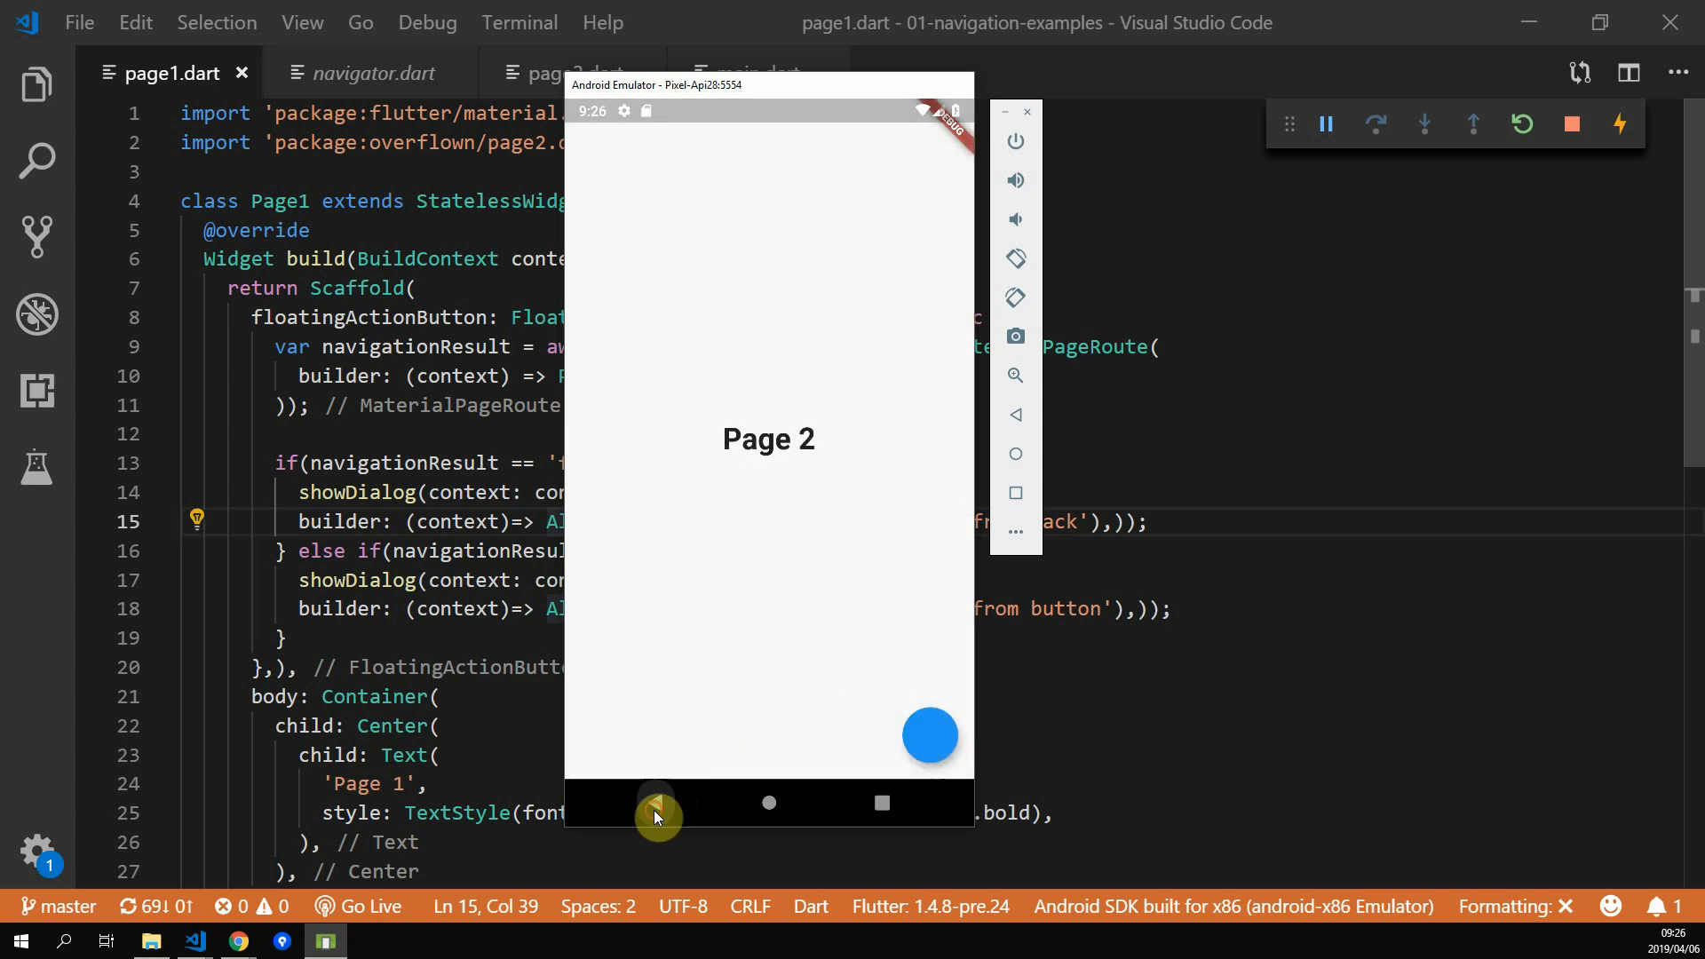
click(654, 803)
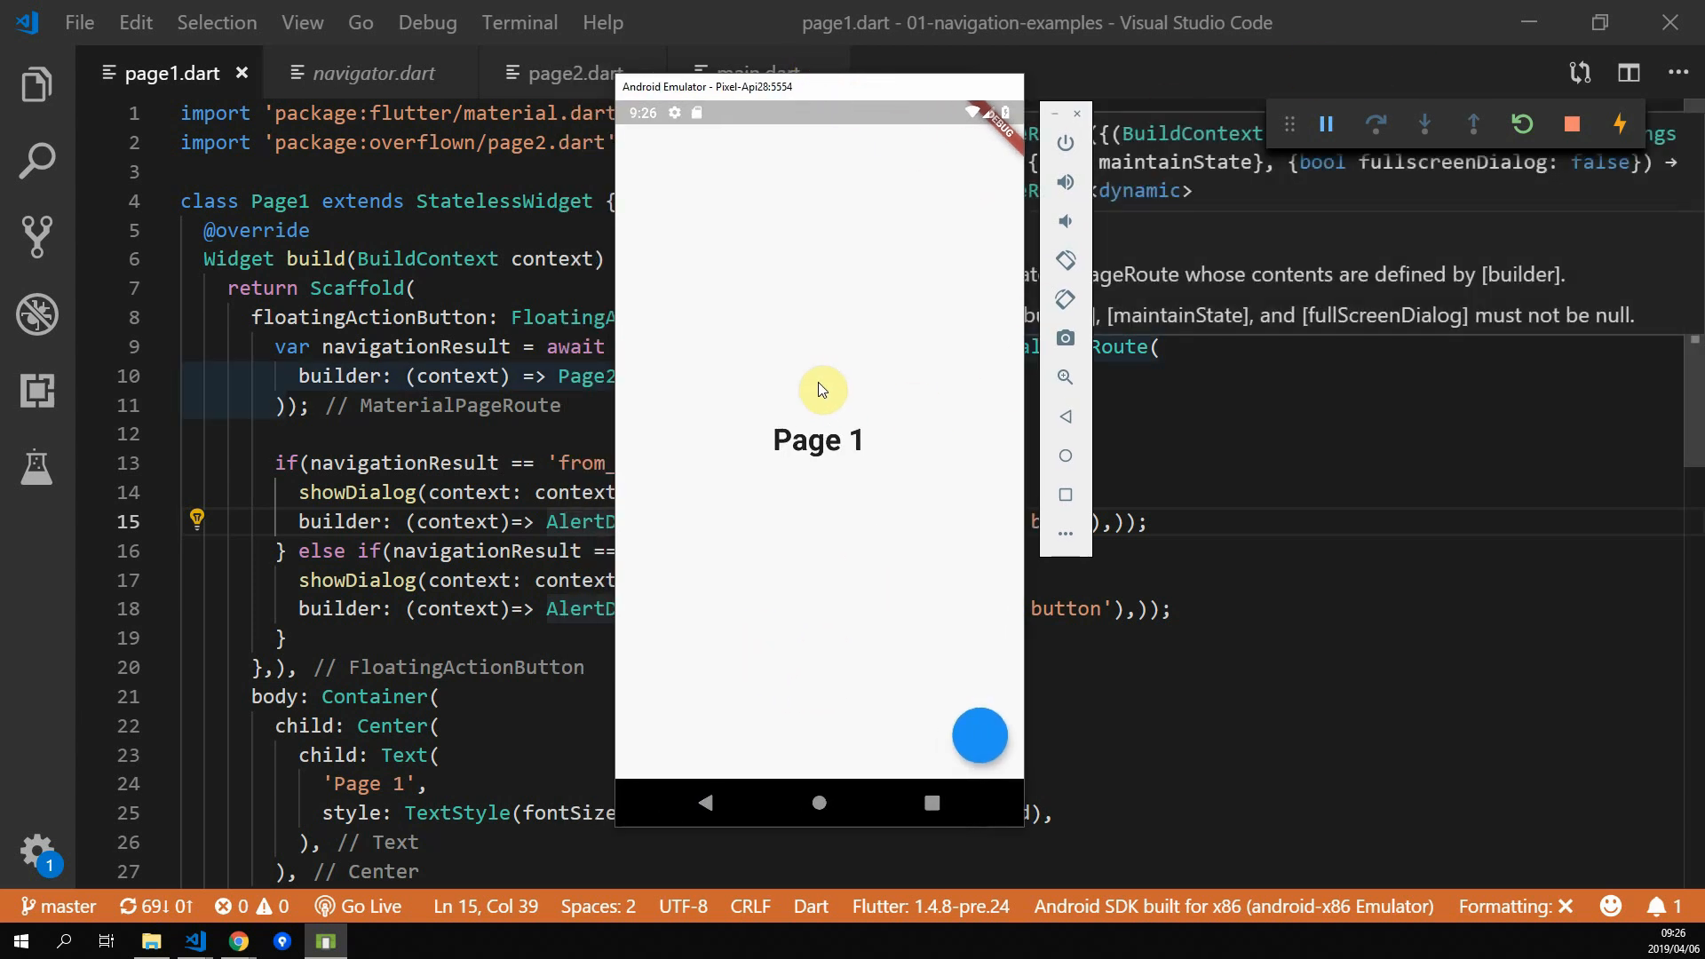
mouse_move(832, 469)
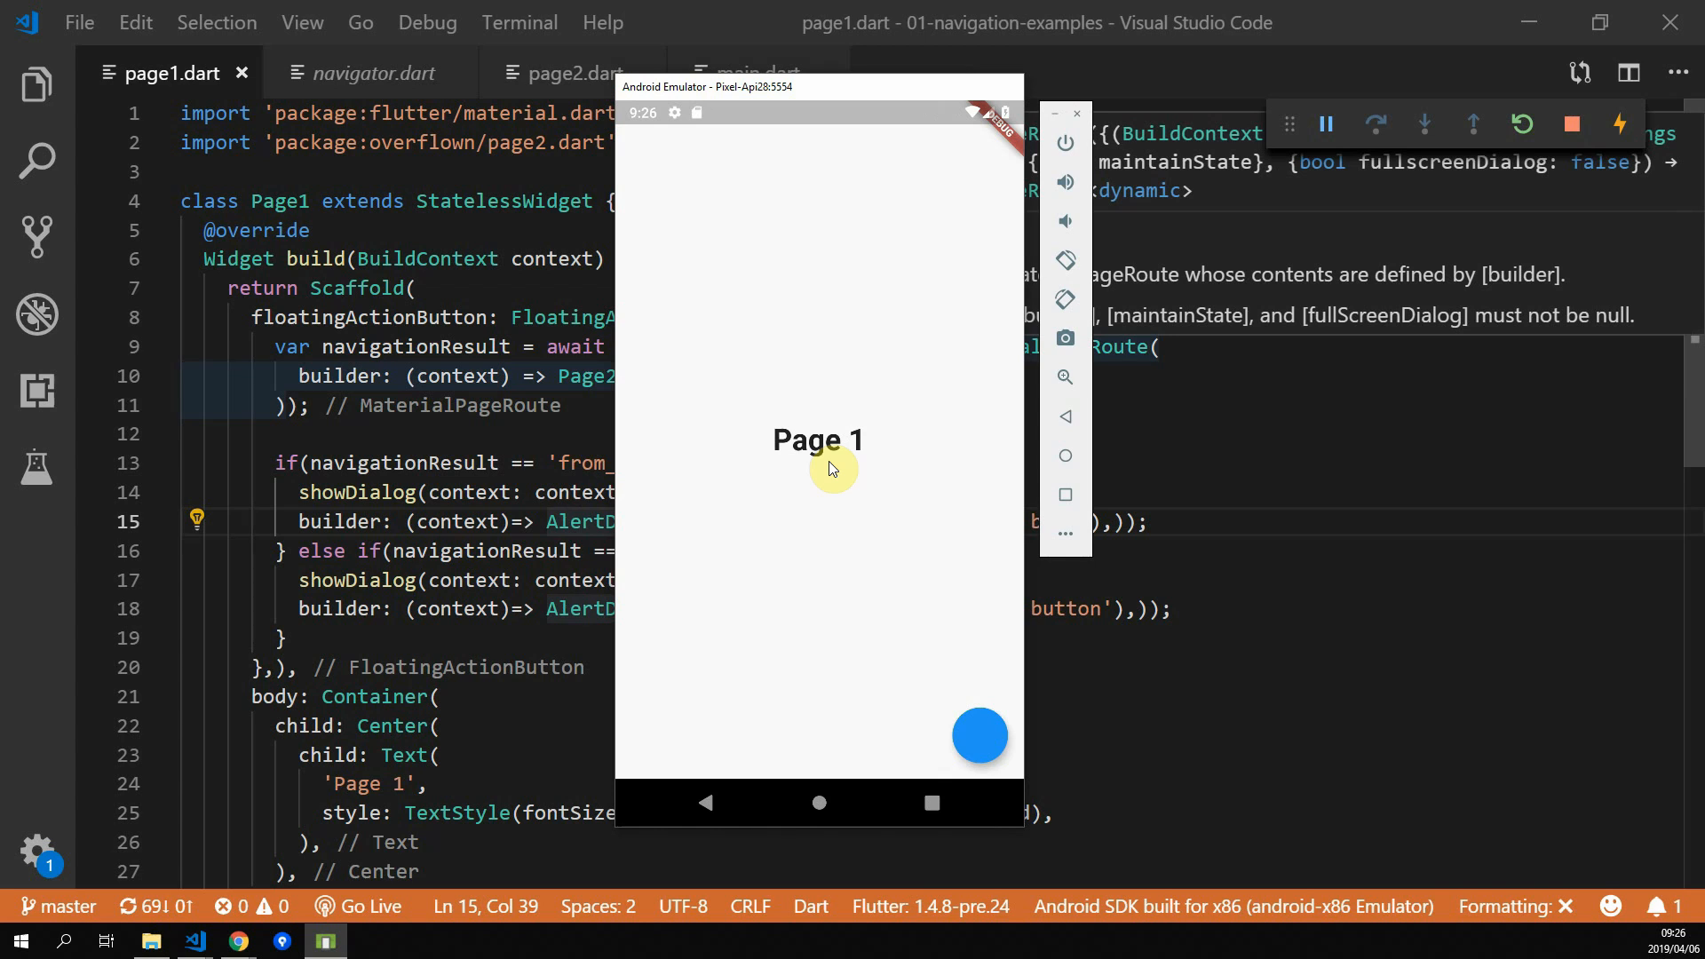